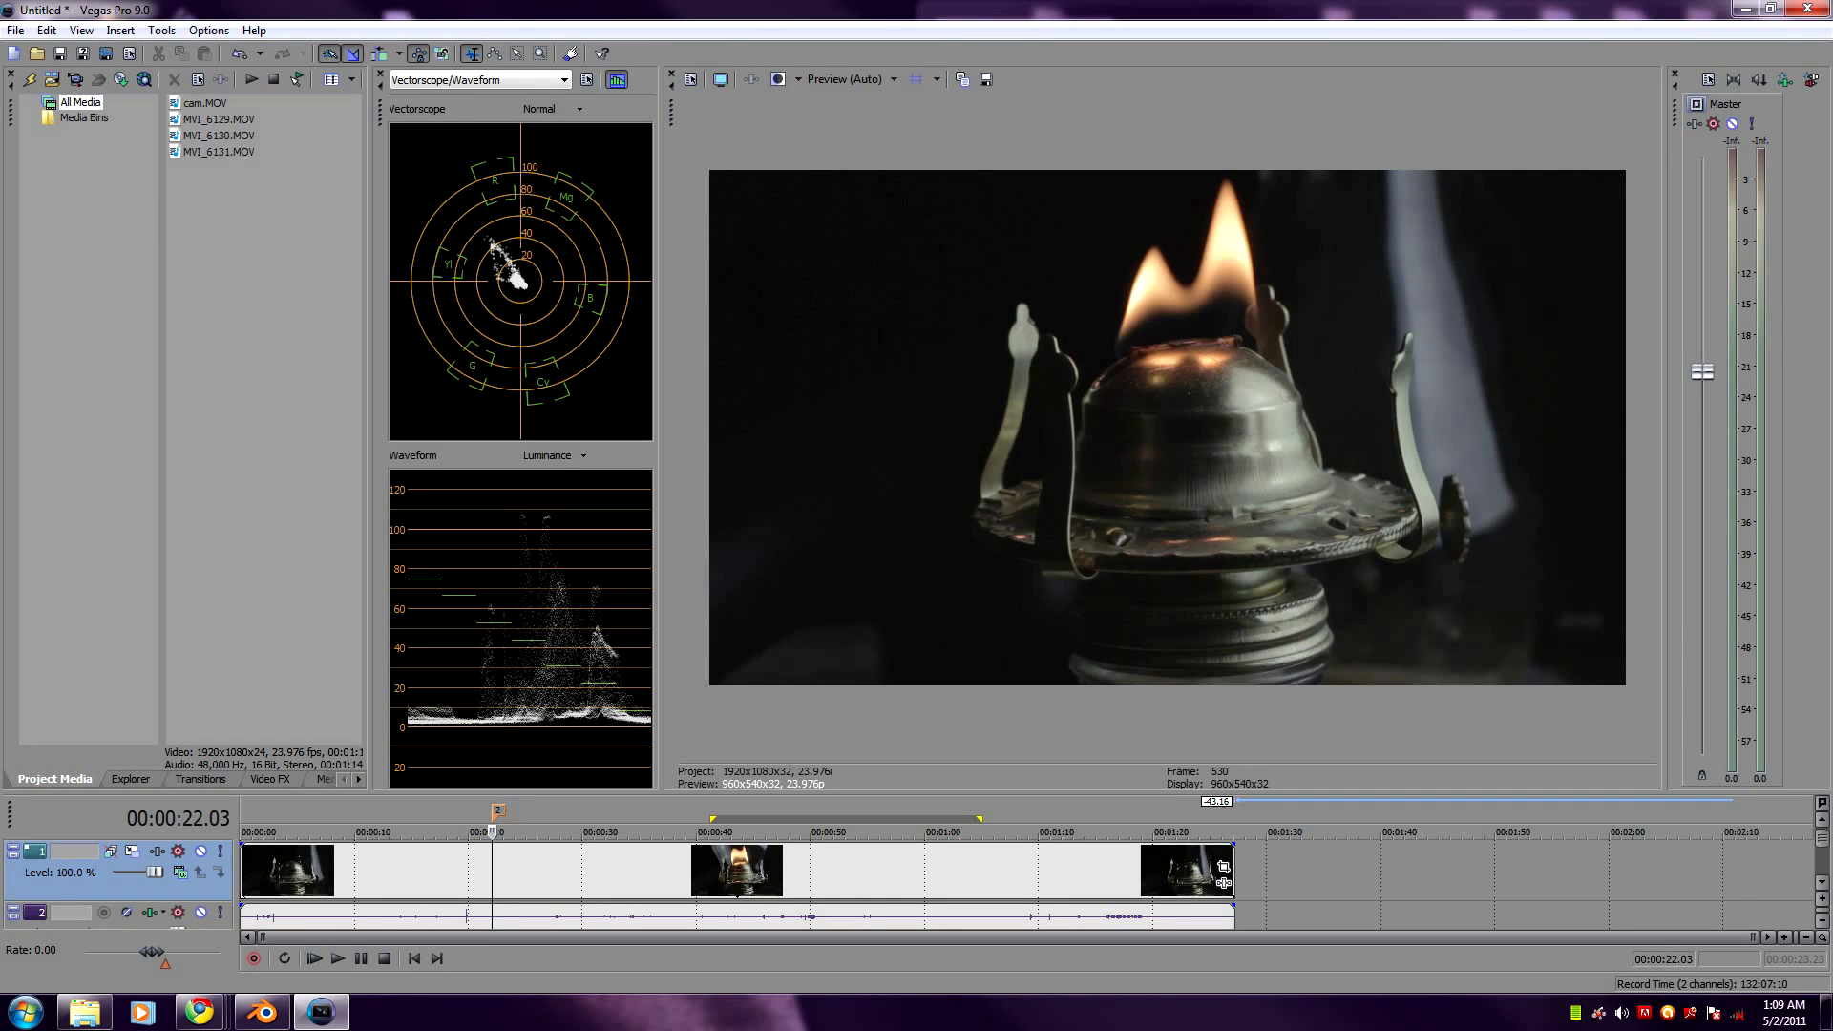
mouse_move(1714, 355)
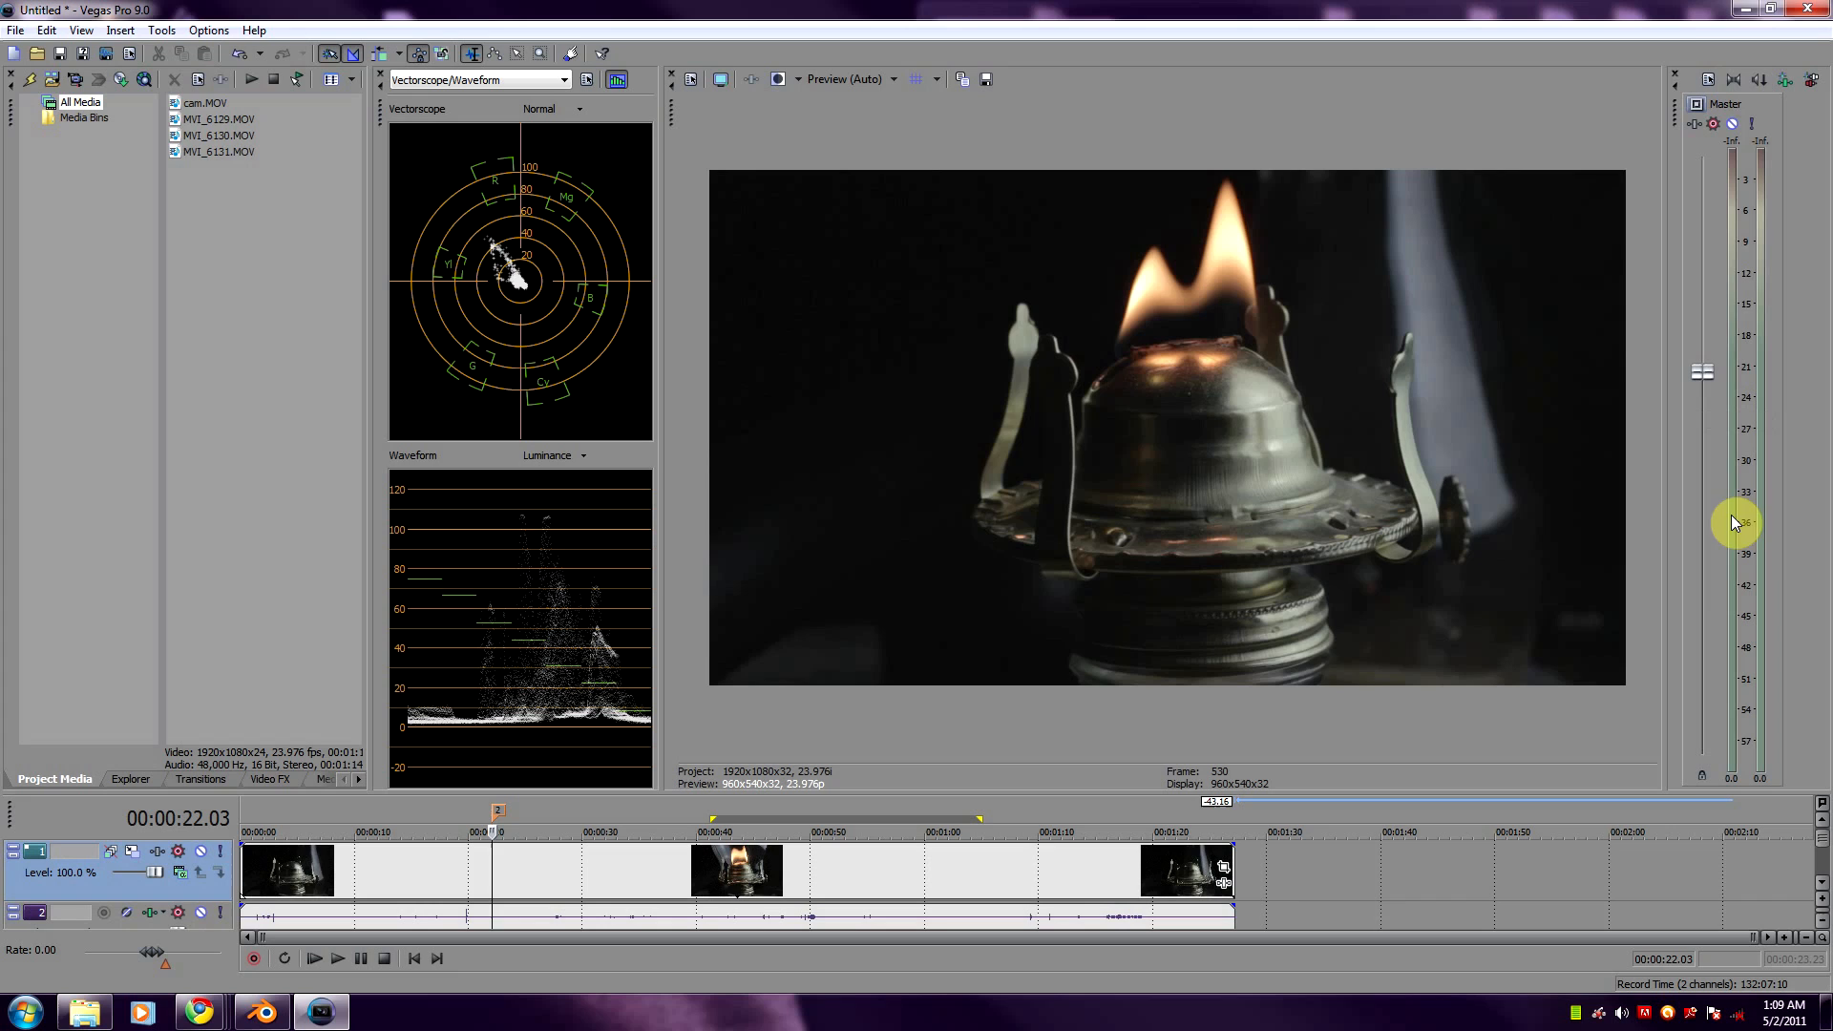
mouse_move(1496, 792)
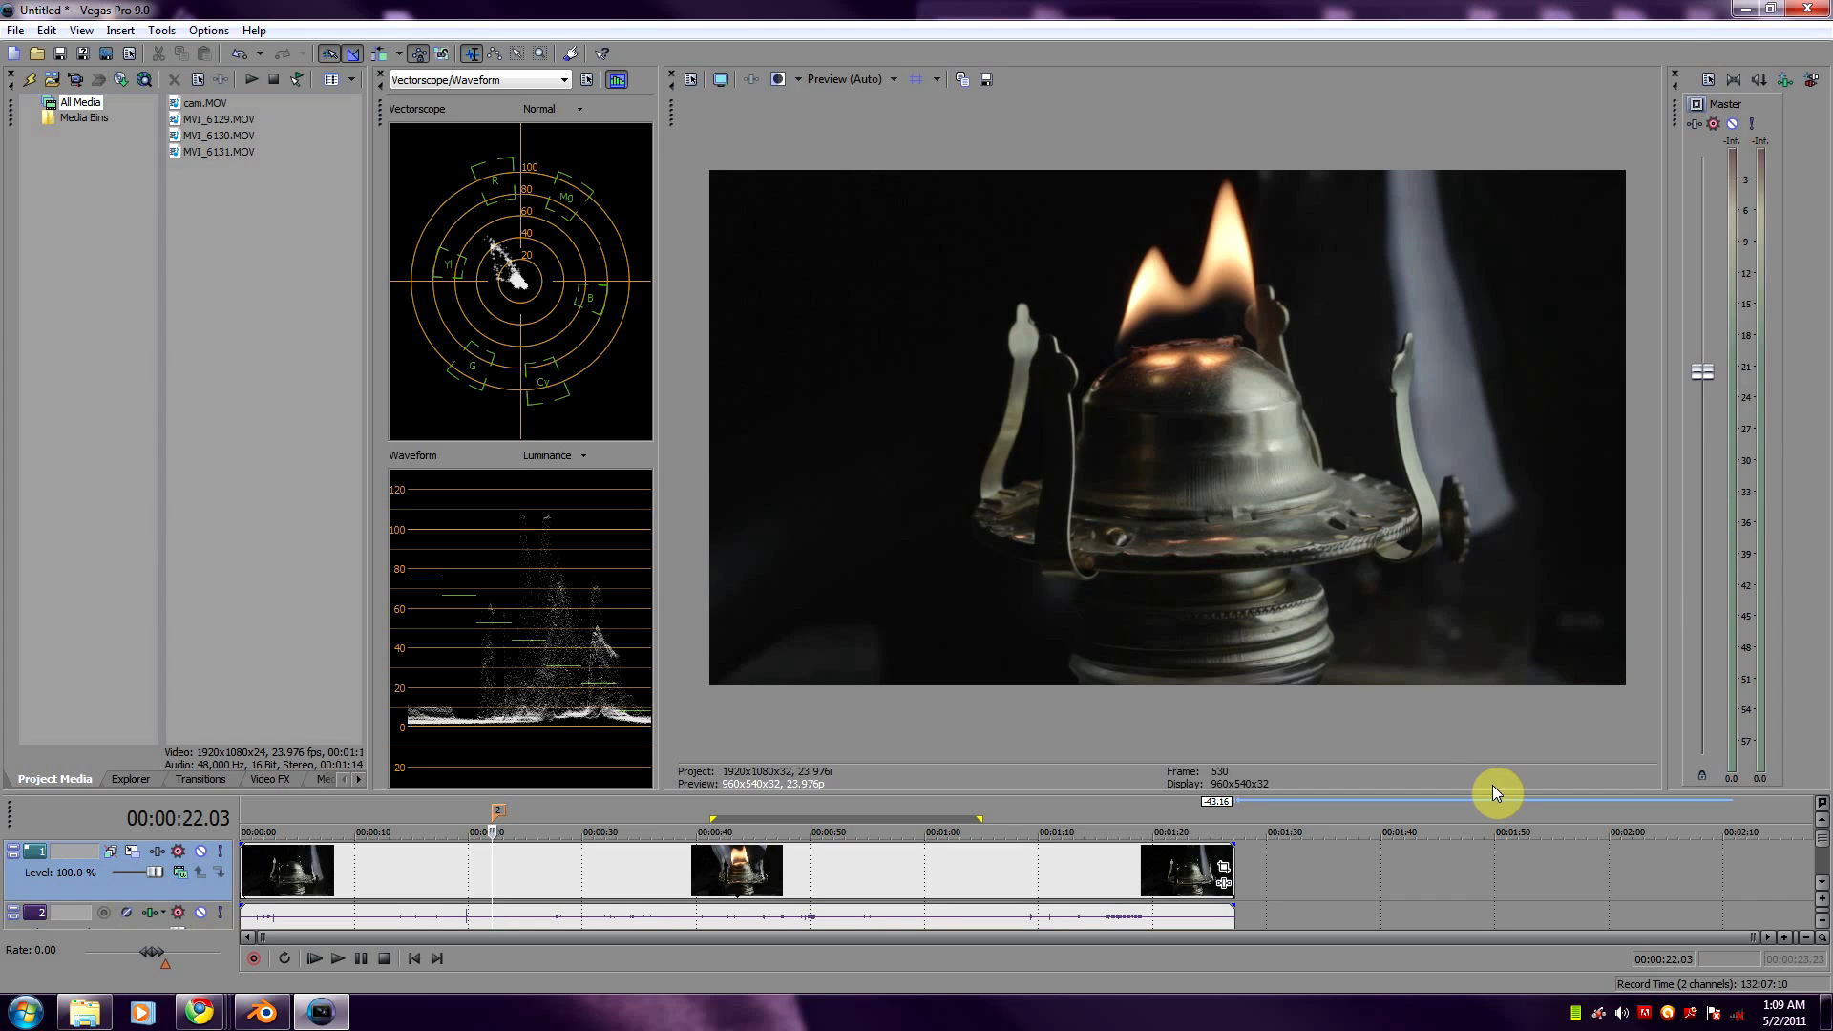
mouse_move(1475, 796)
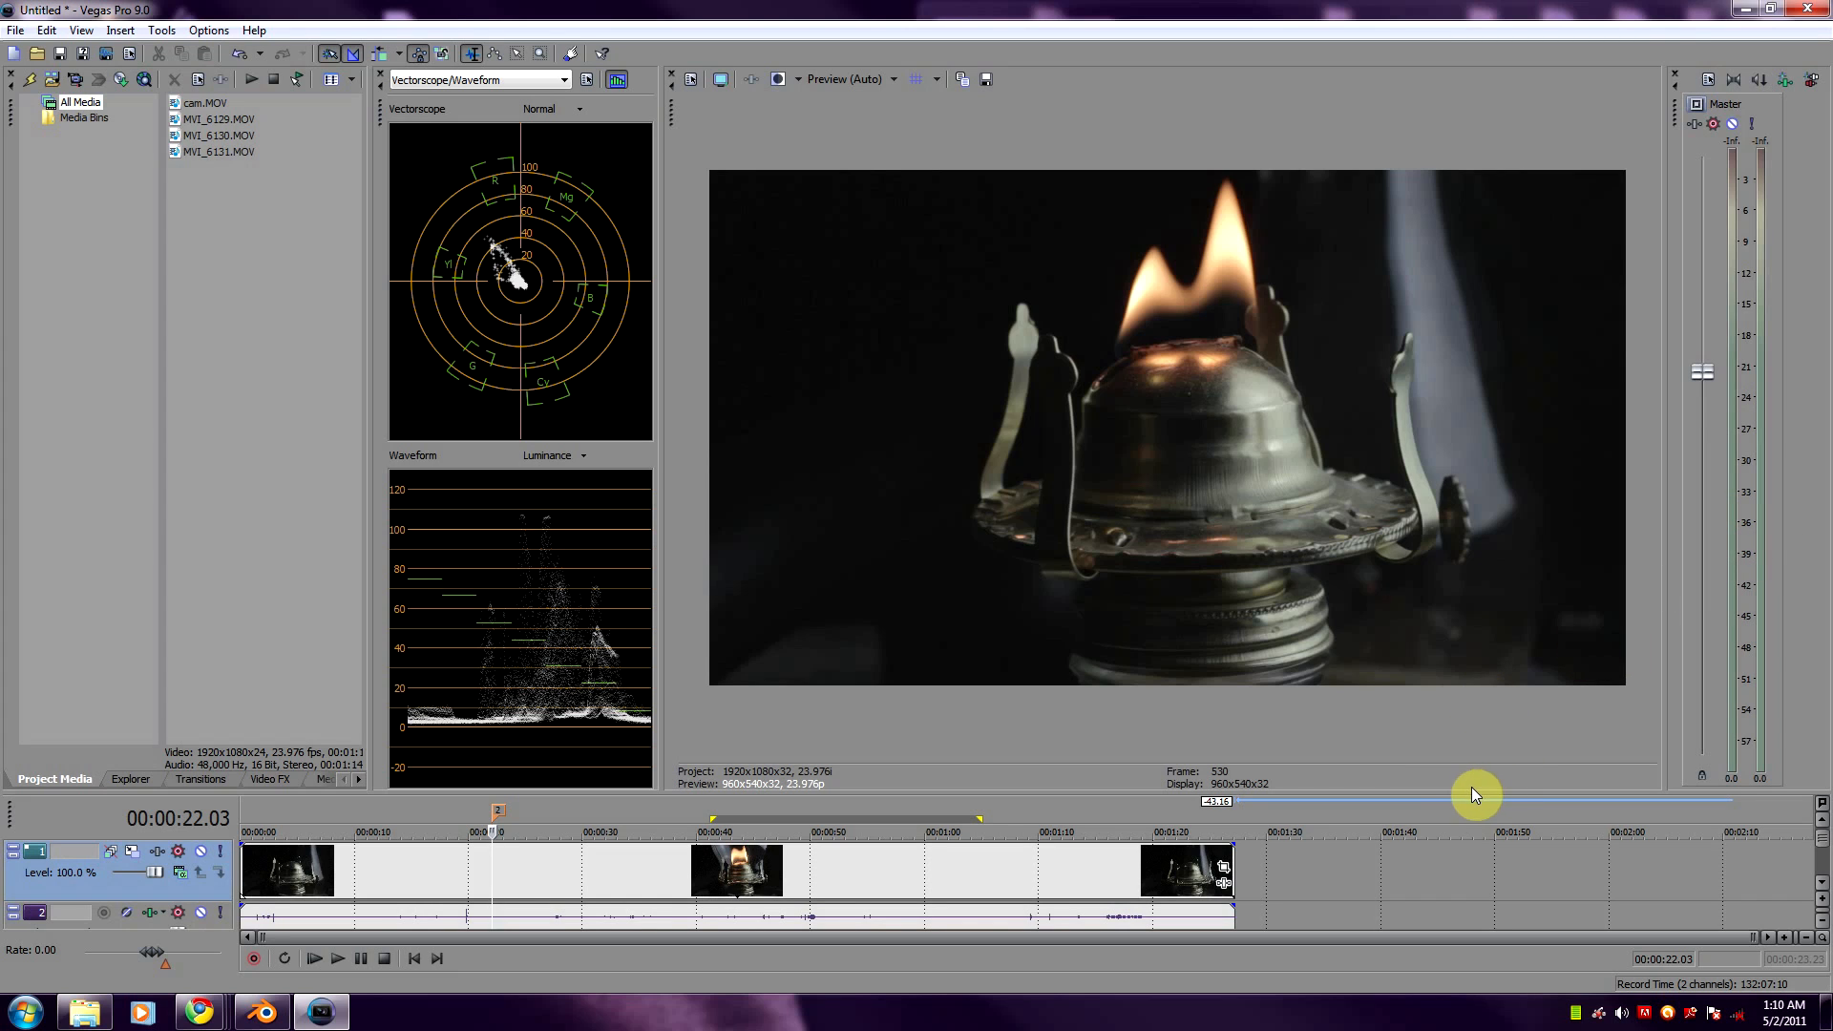
mouse_move(1481, 374)
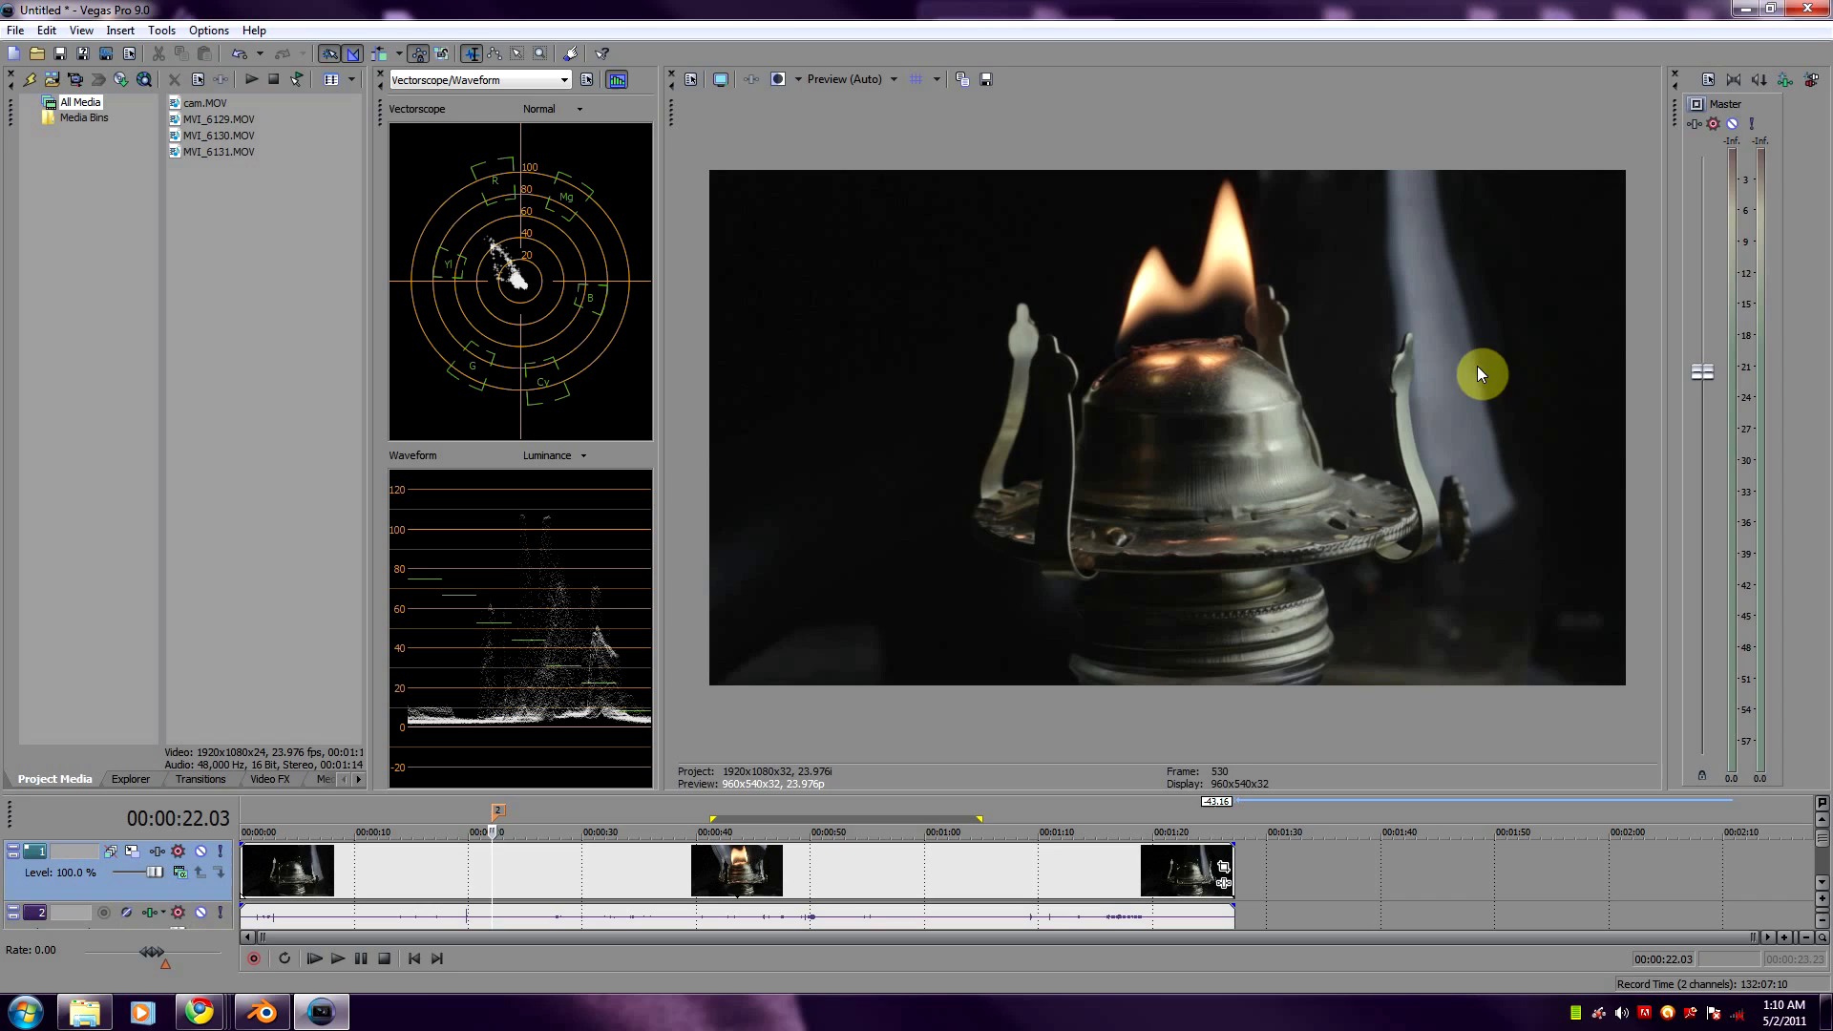
mouse_move(1245, 754)
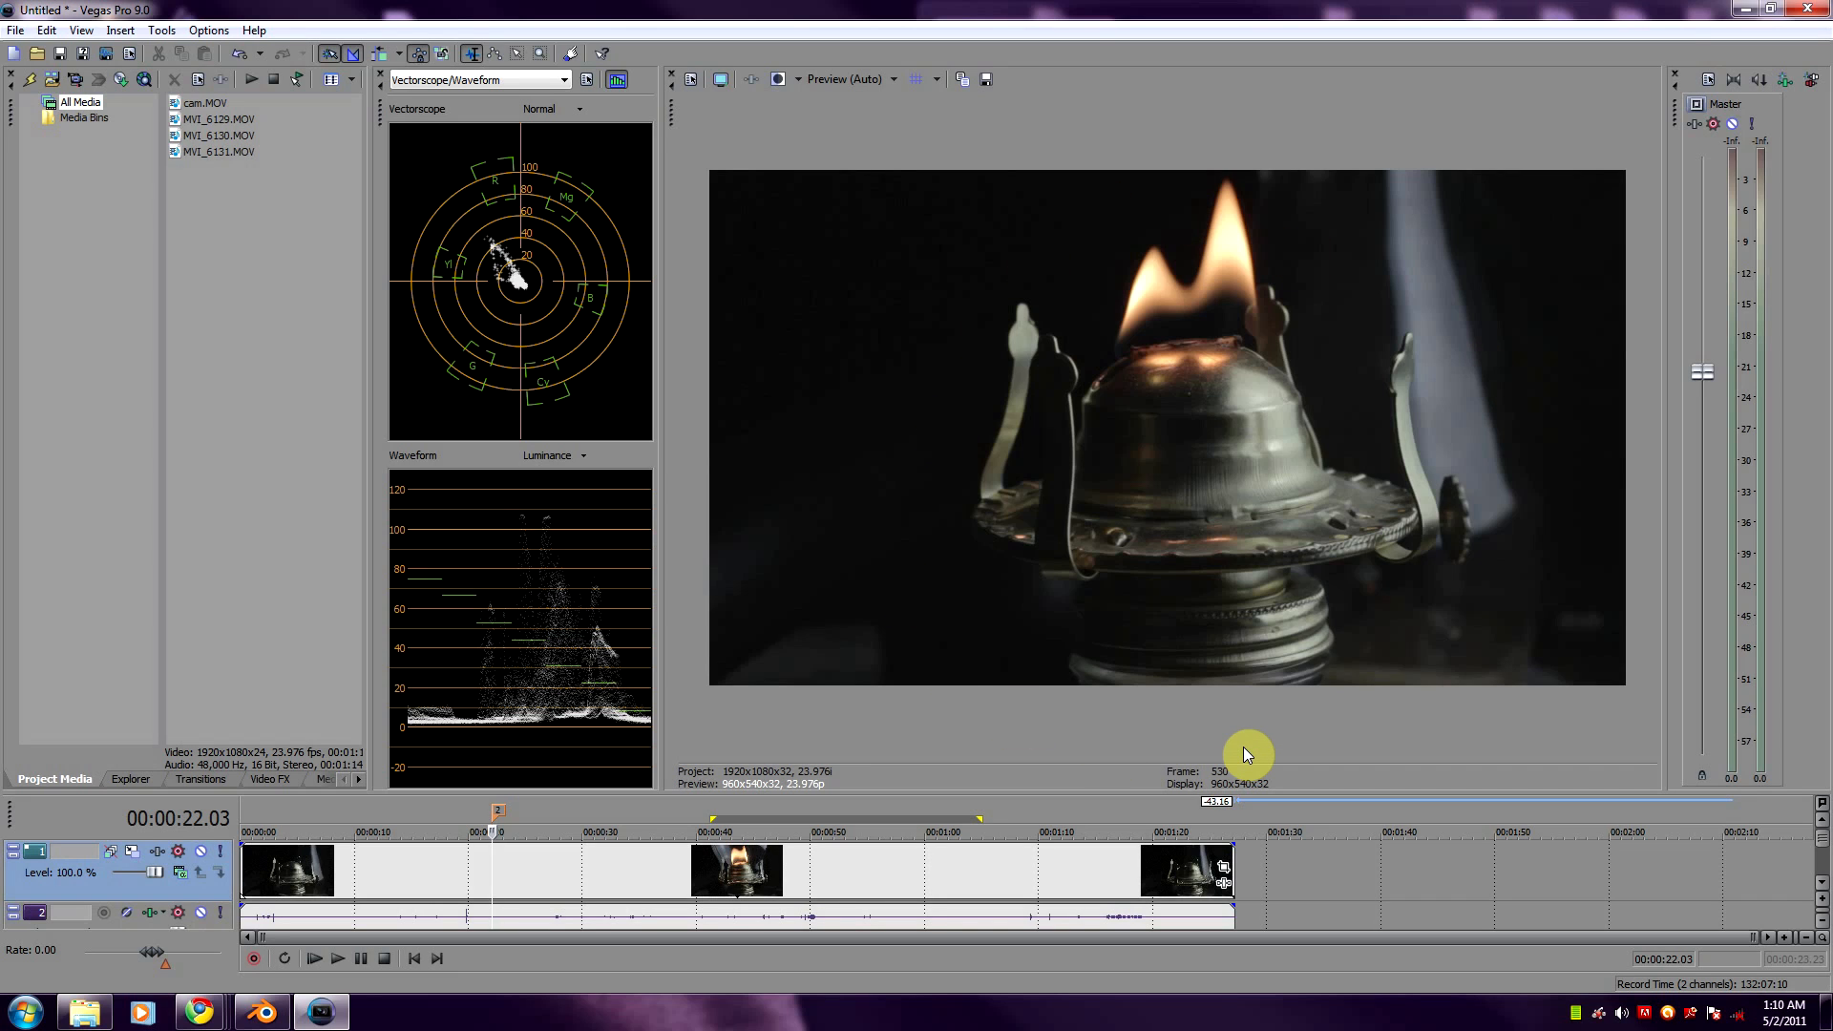
mouse_move(1216, 760)
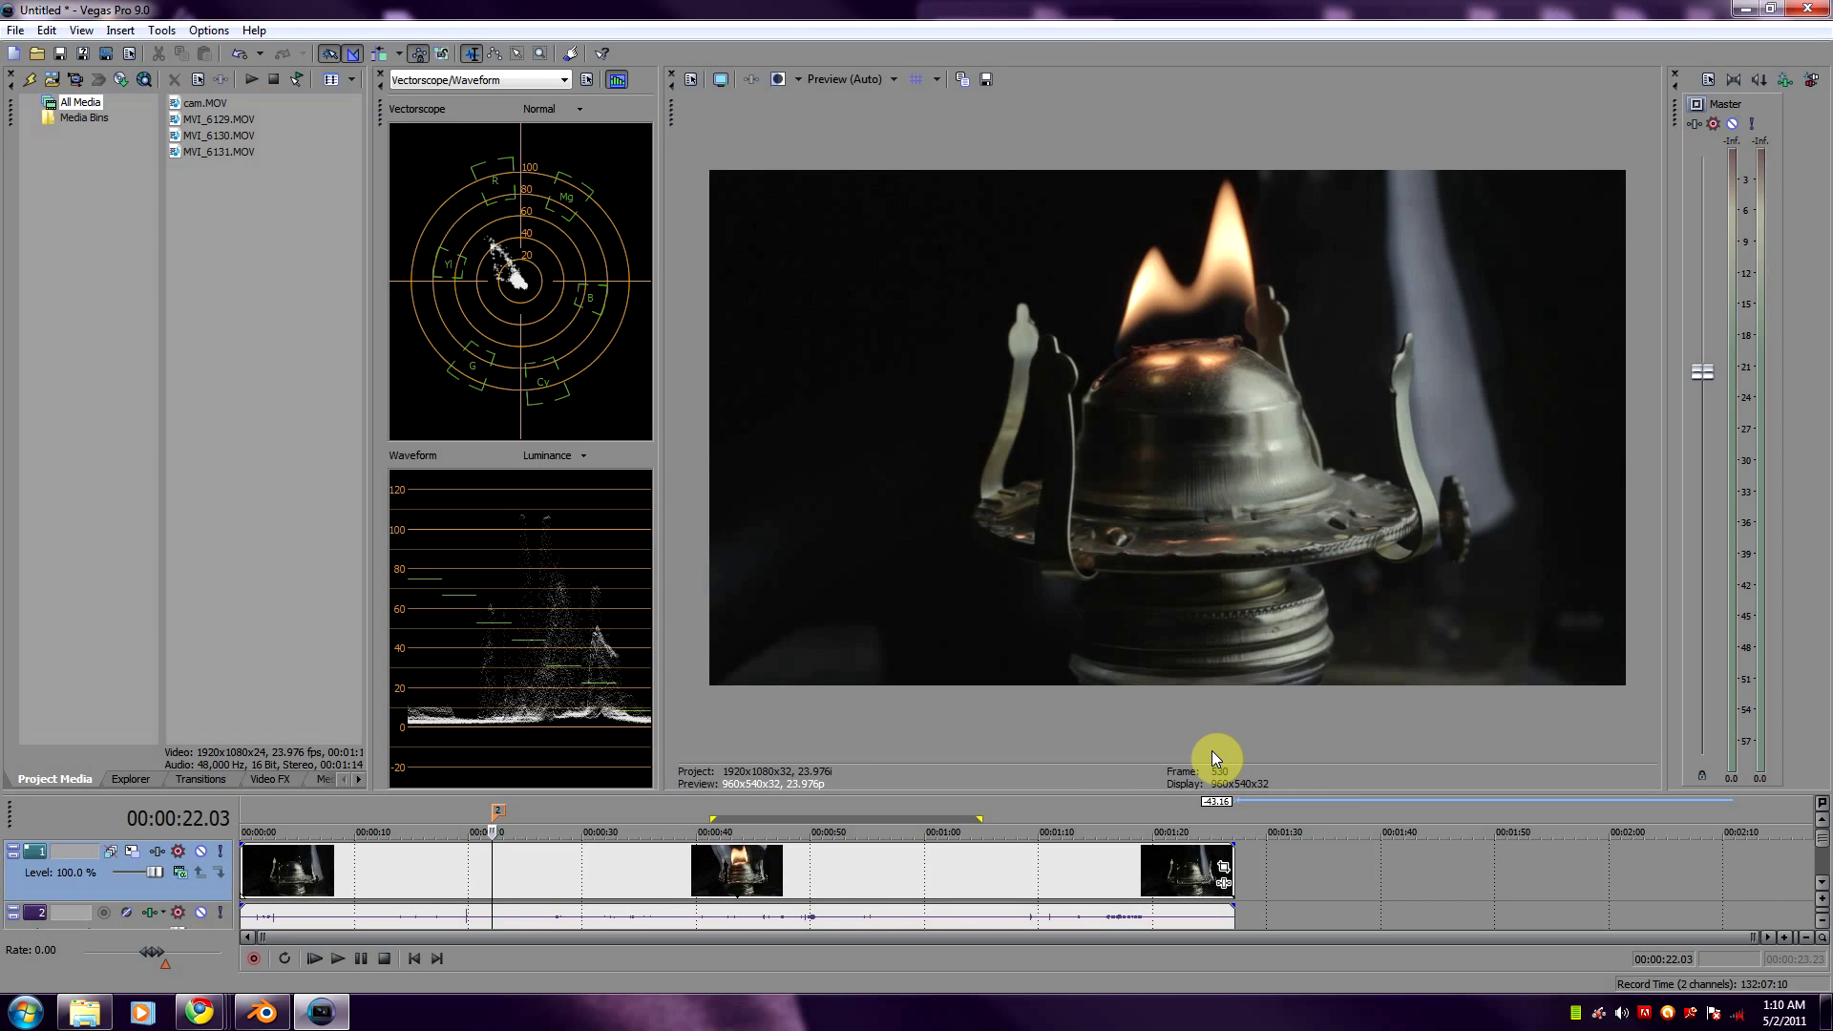
mouse_move(1219, 760)
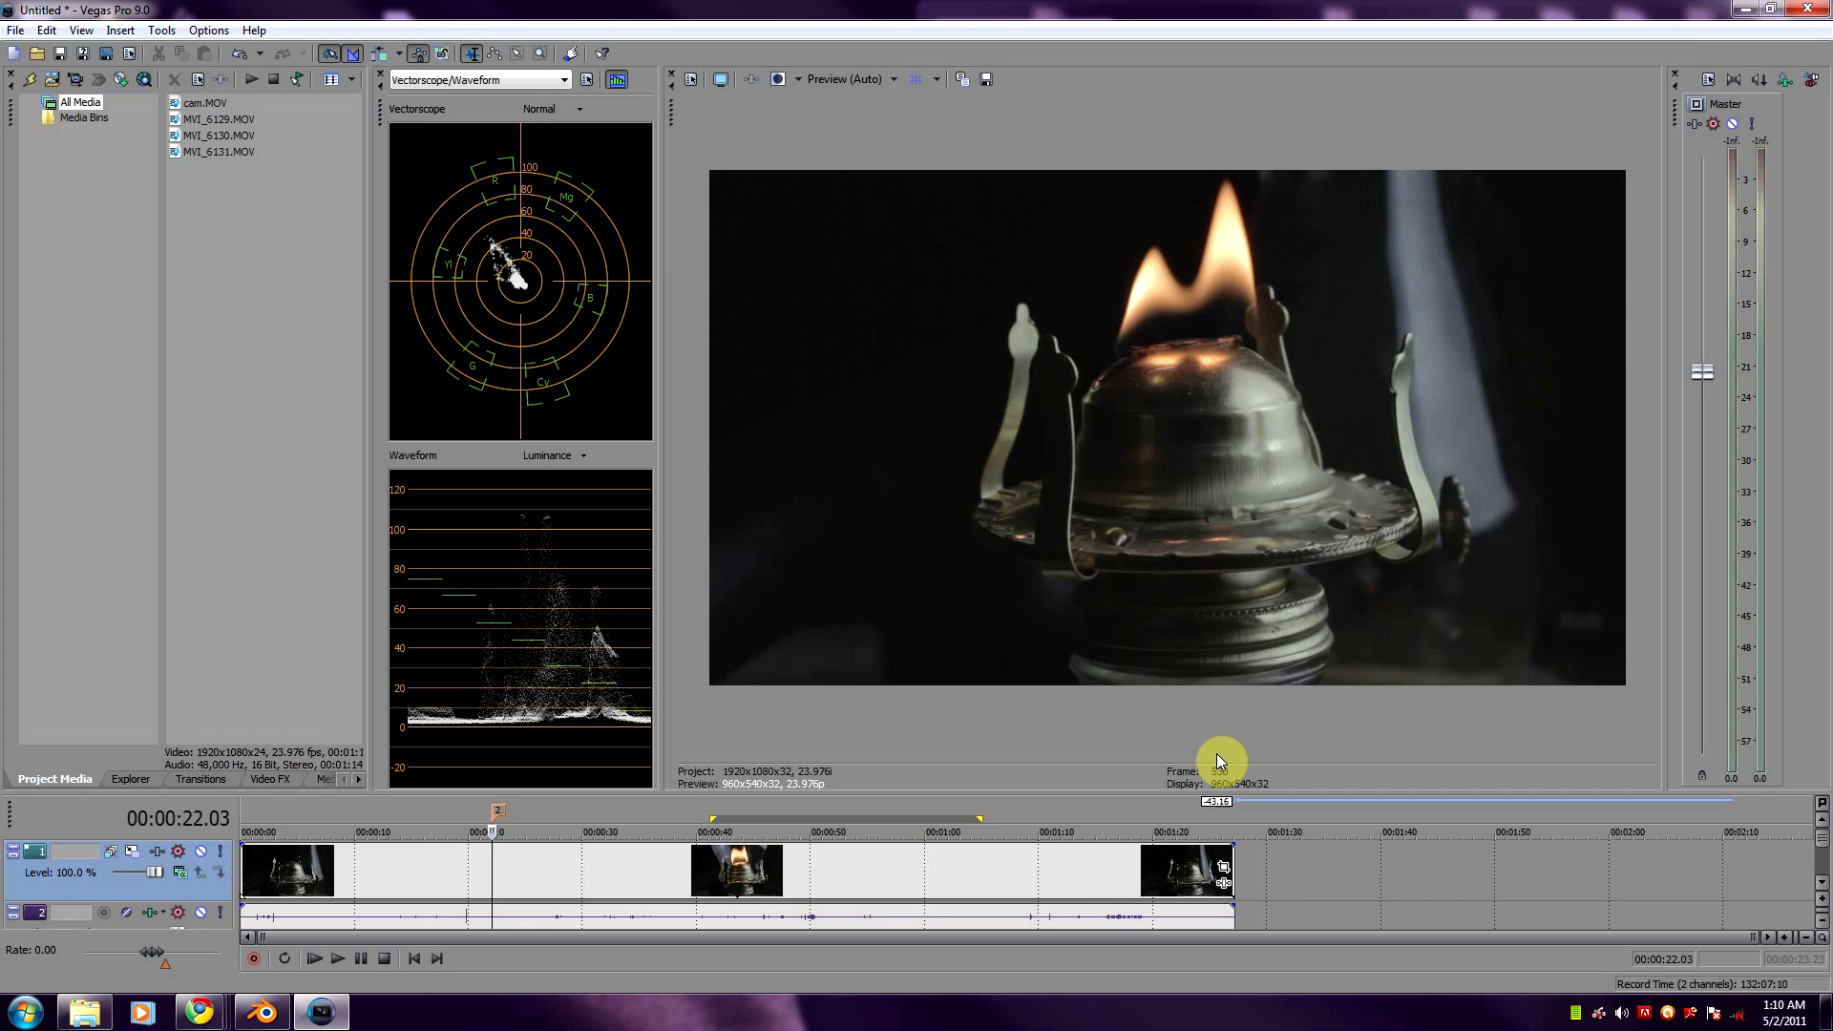
mouse_move(968, 652)
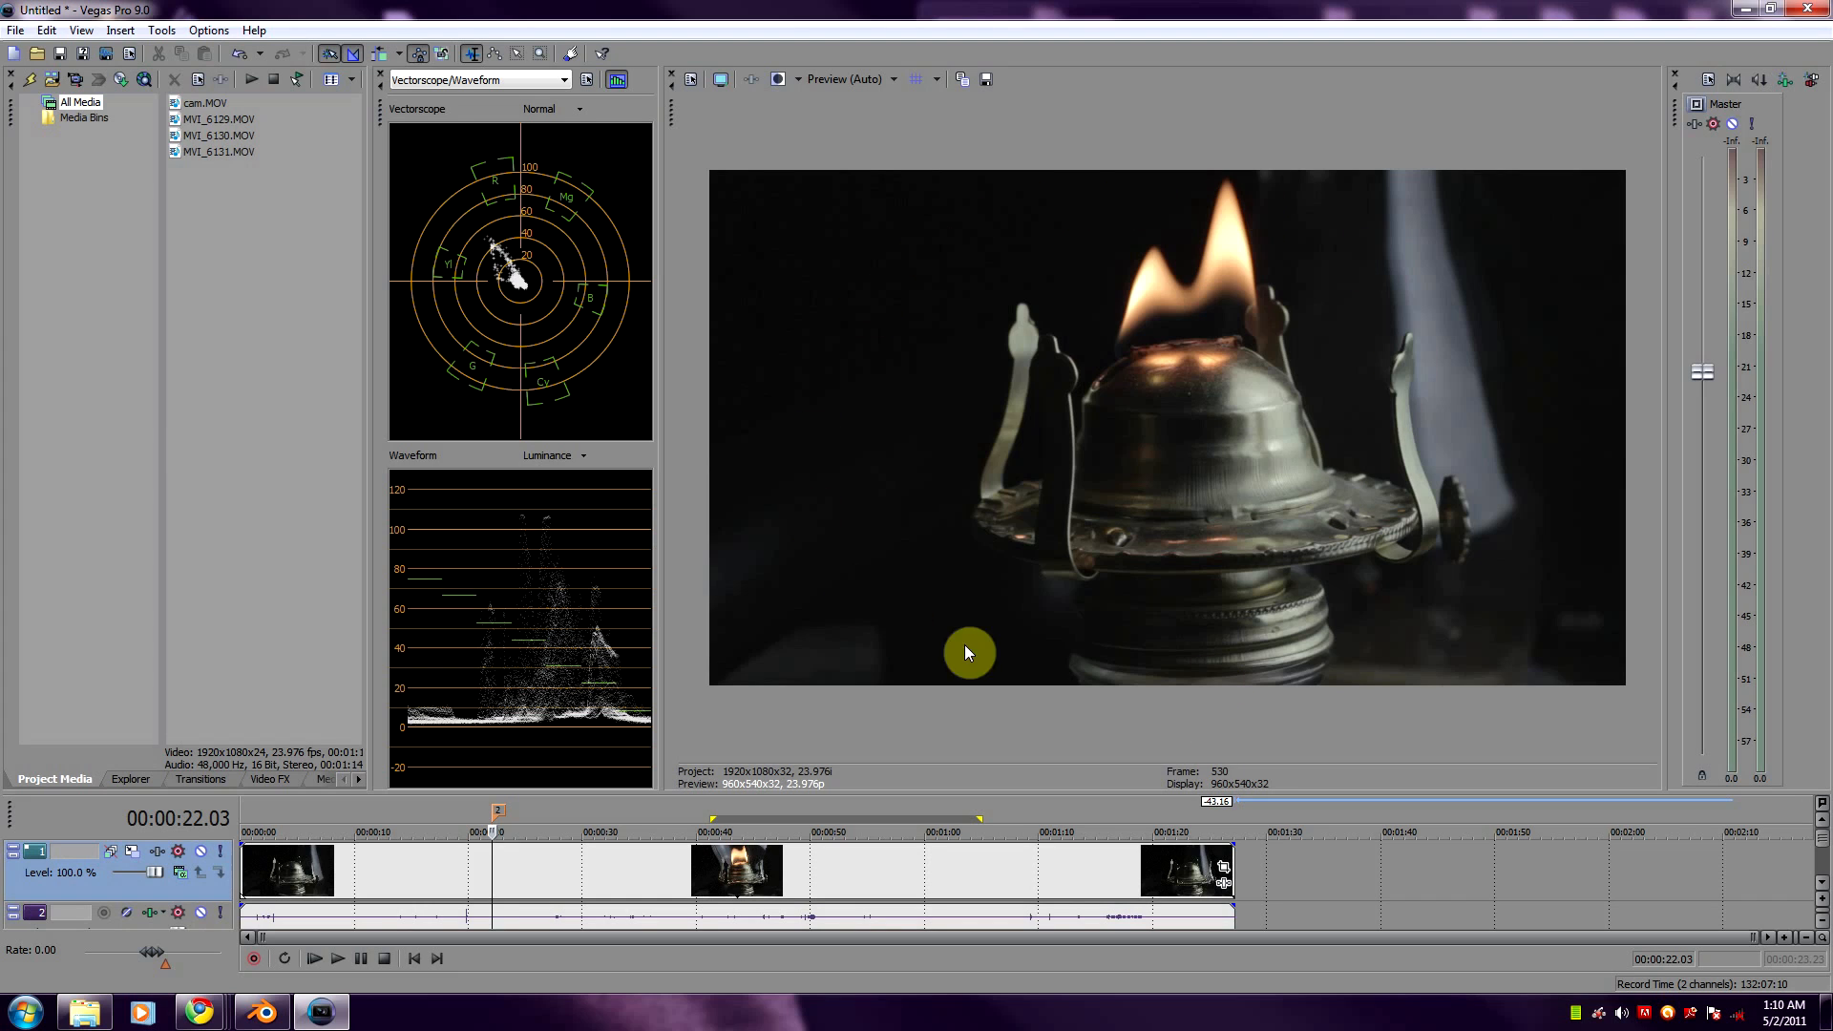
mouse_move(734, 376)
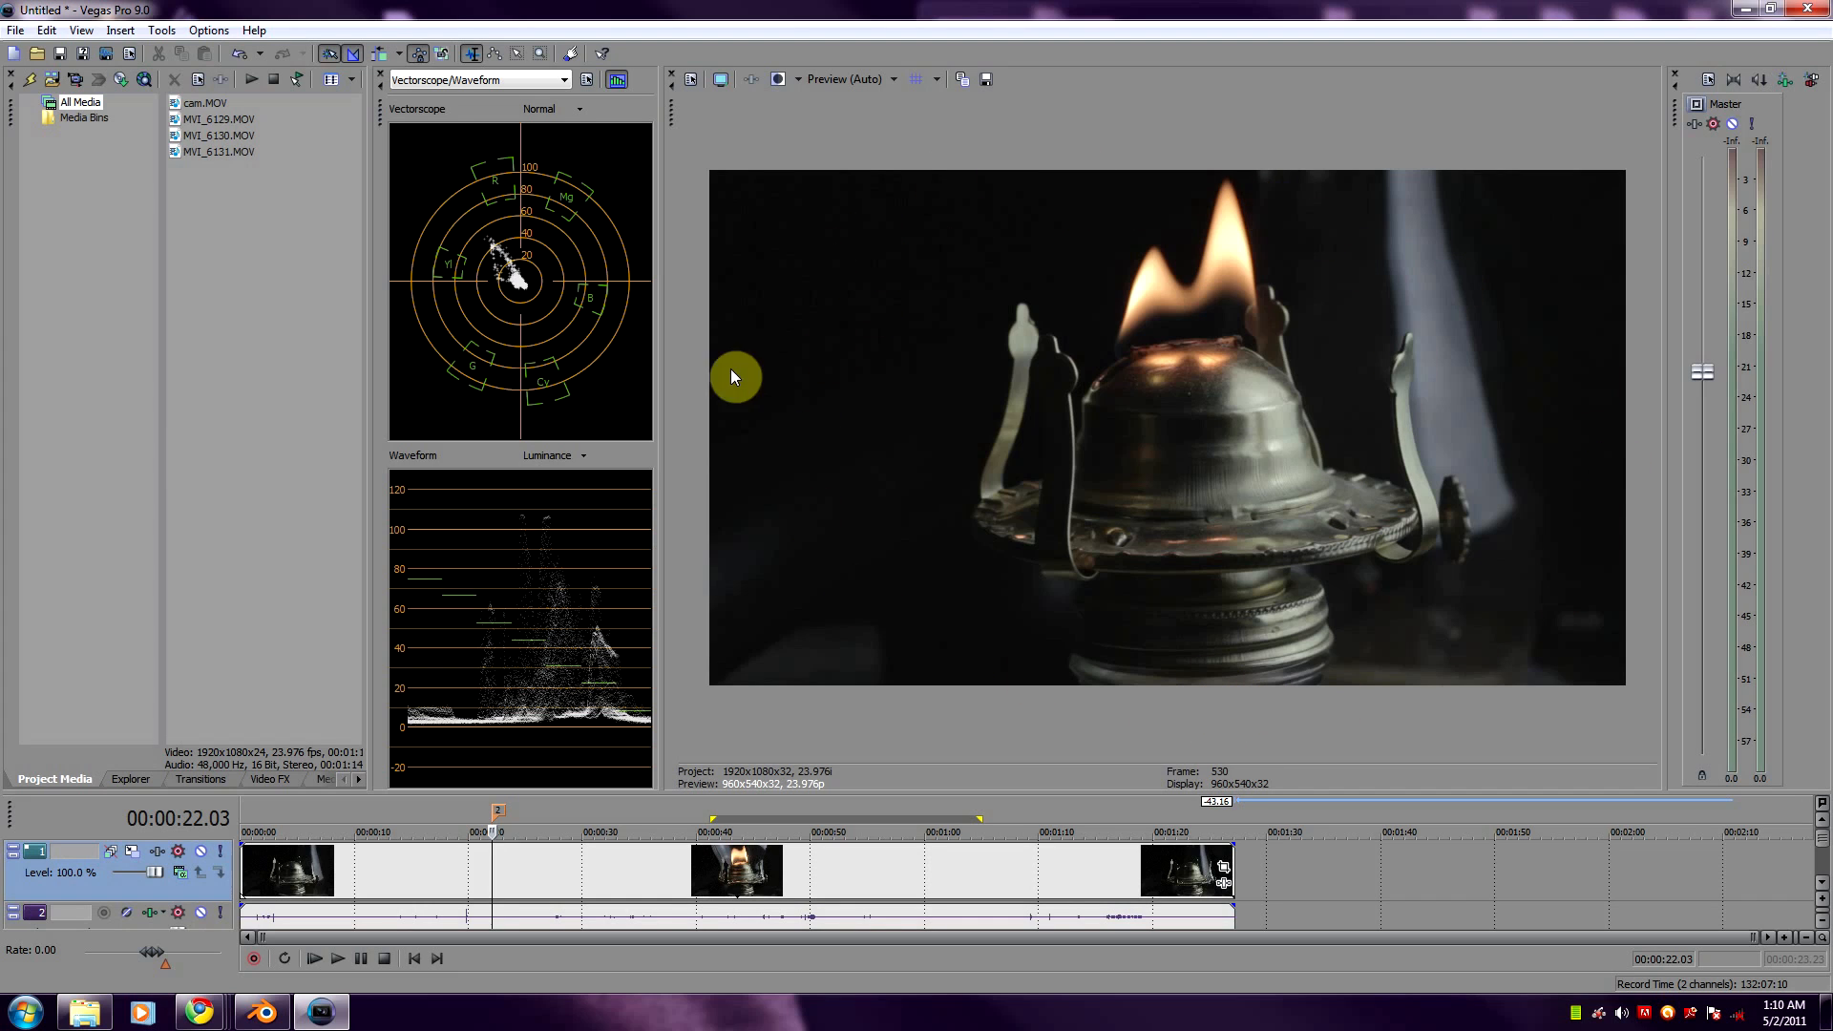
mouse_move(1114, 418)
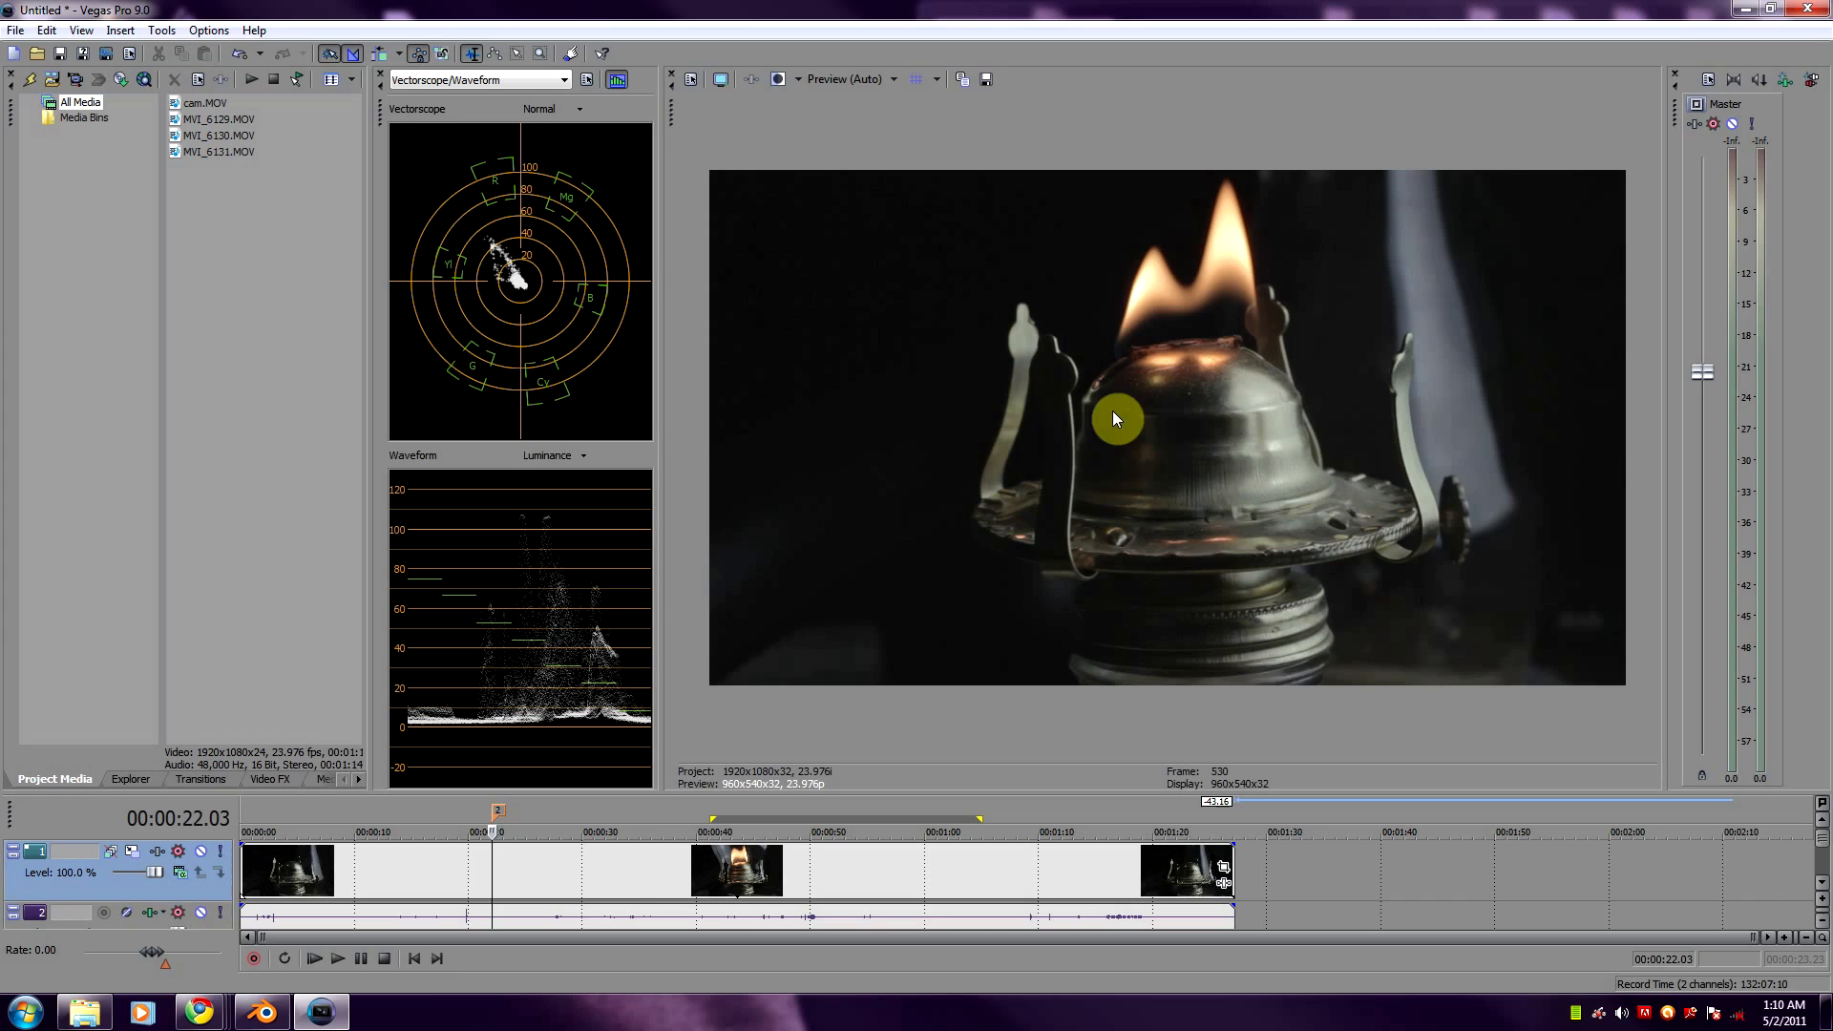
mouse_move(1462, 578)
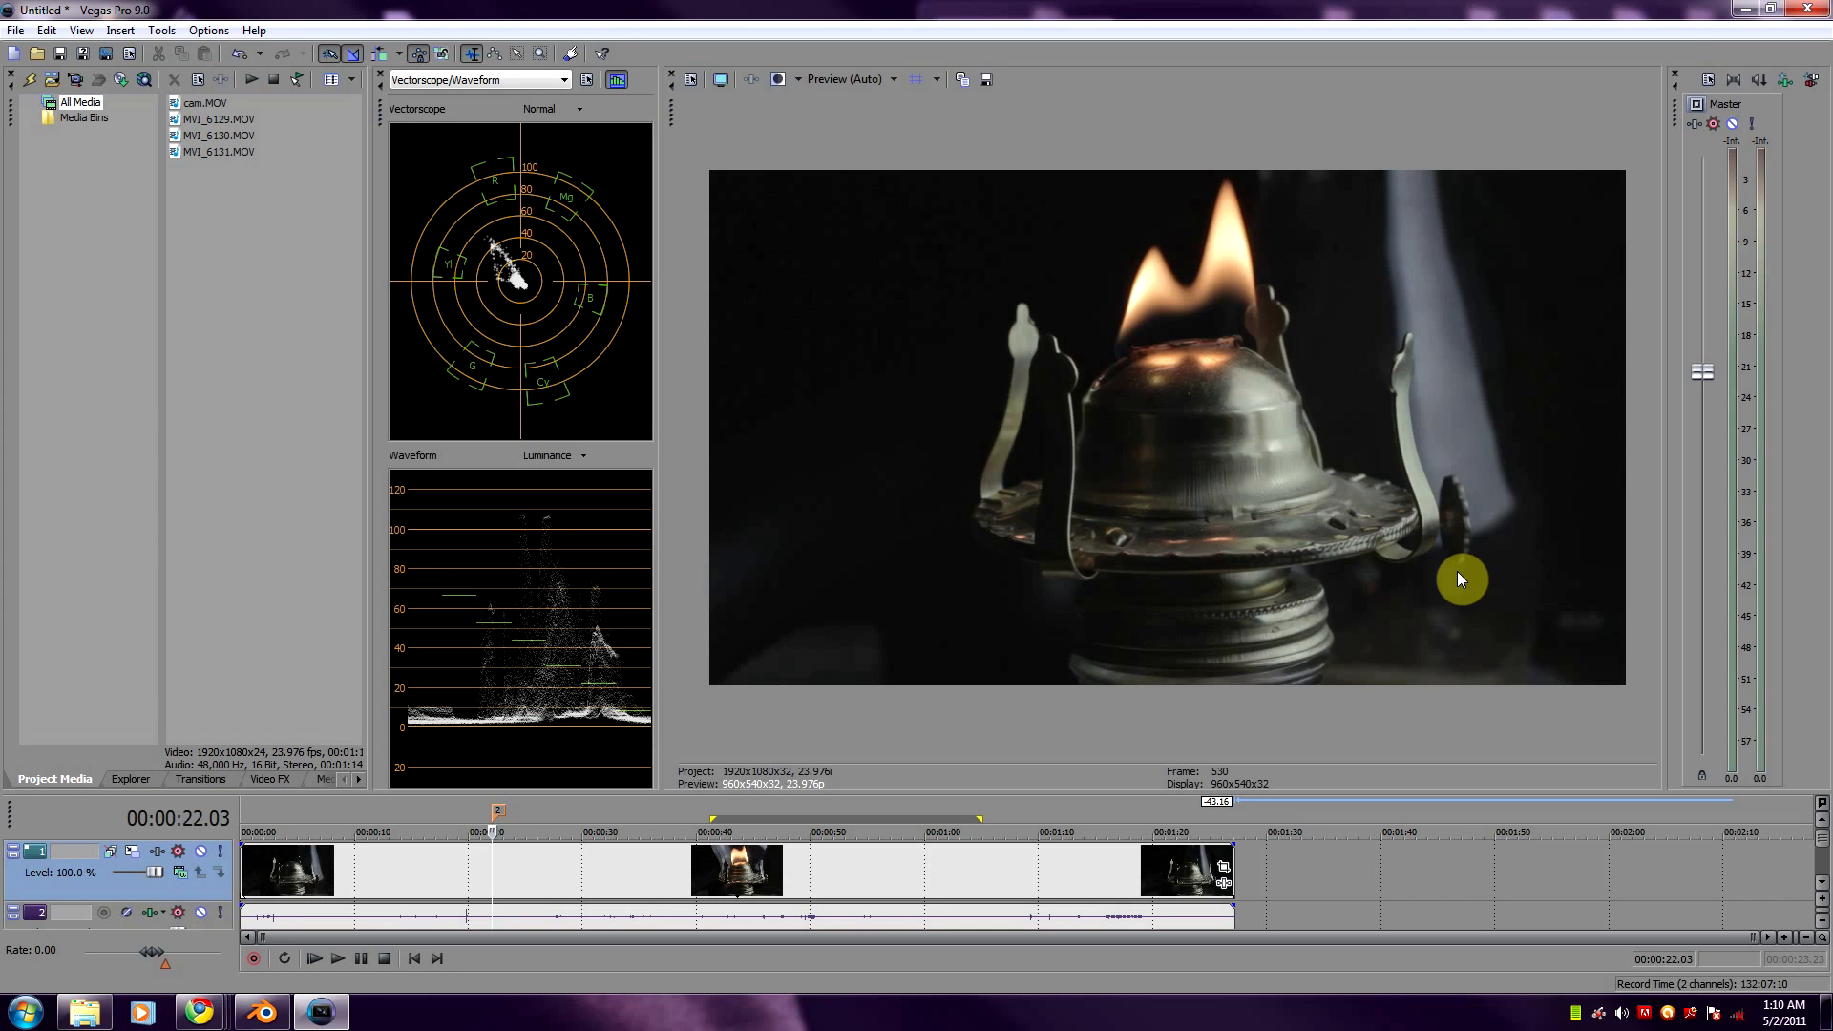
mouse_move(1462, 537)
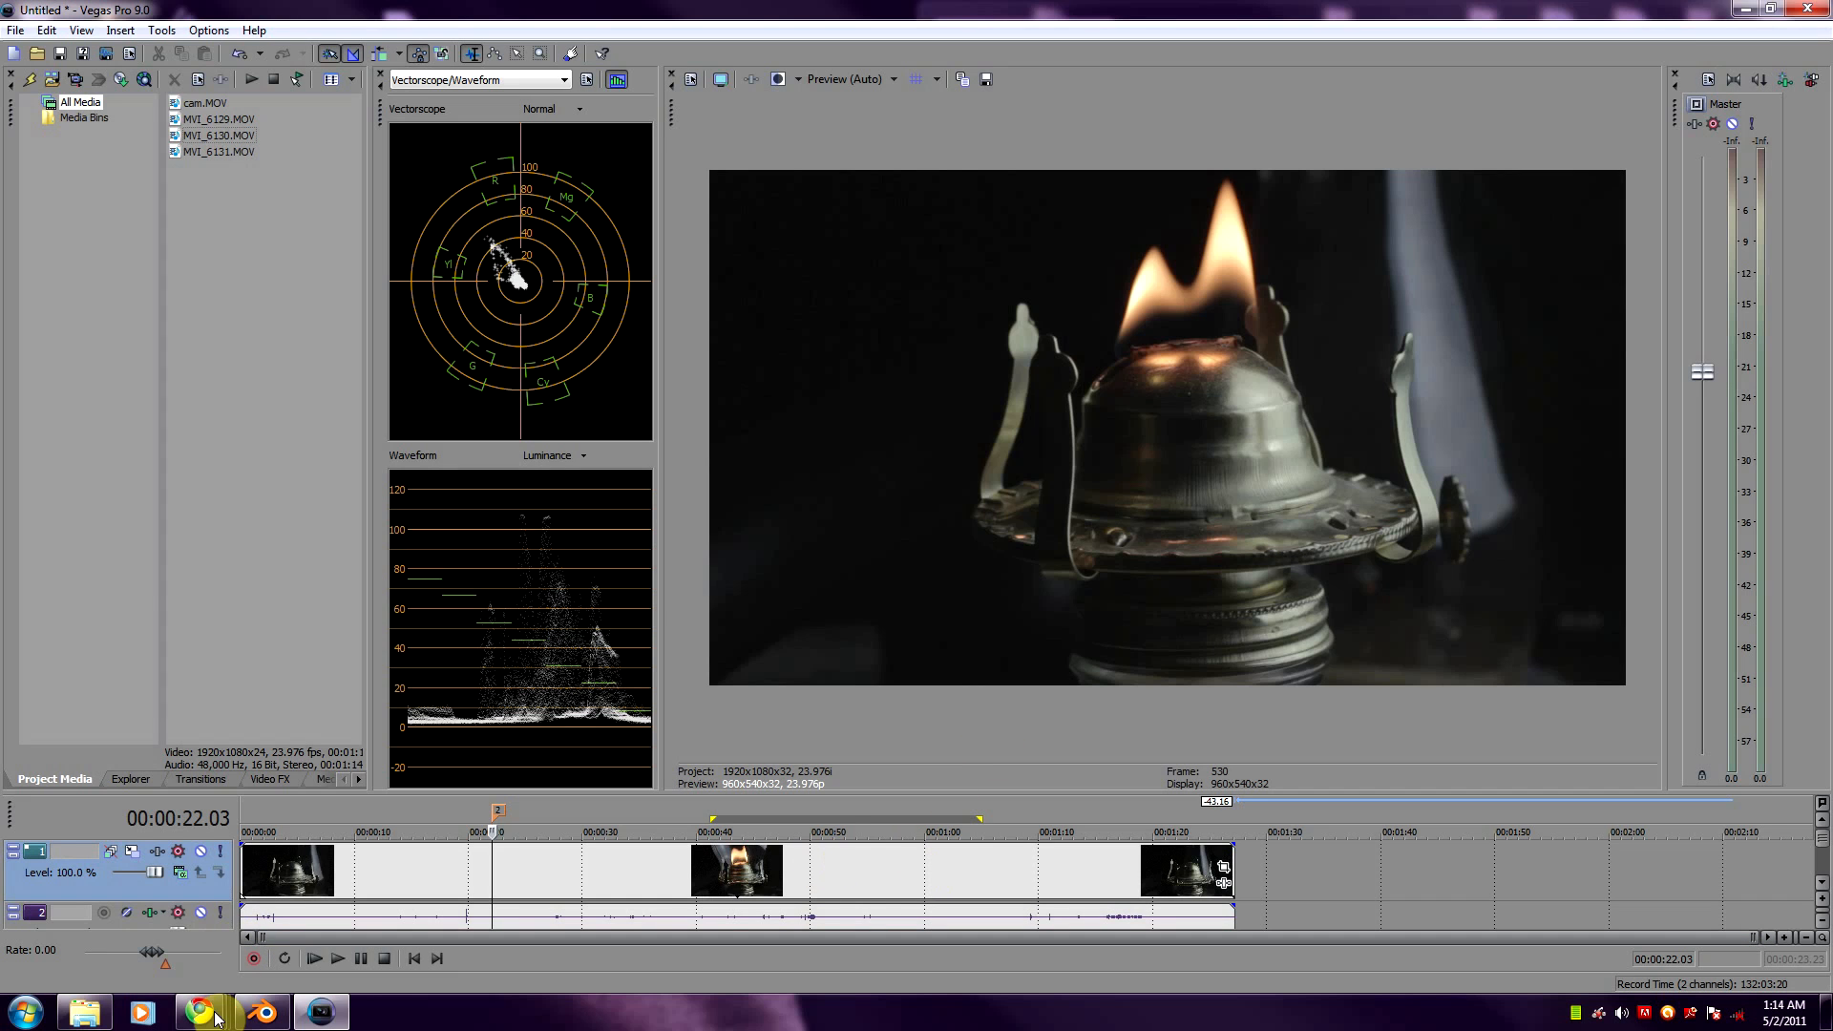
- Download the raw S-curve LUT zip from the Technicolor CineStyle Downloads page in Chrome
left_click(199, 1012)
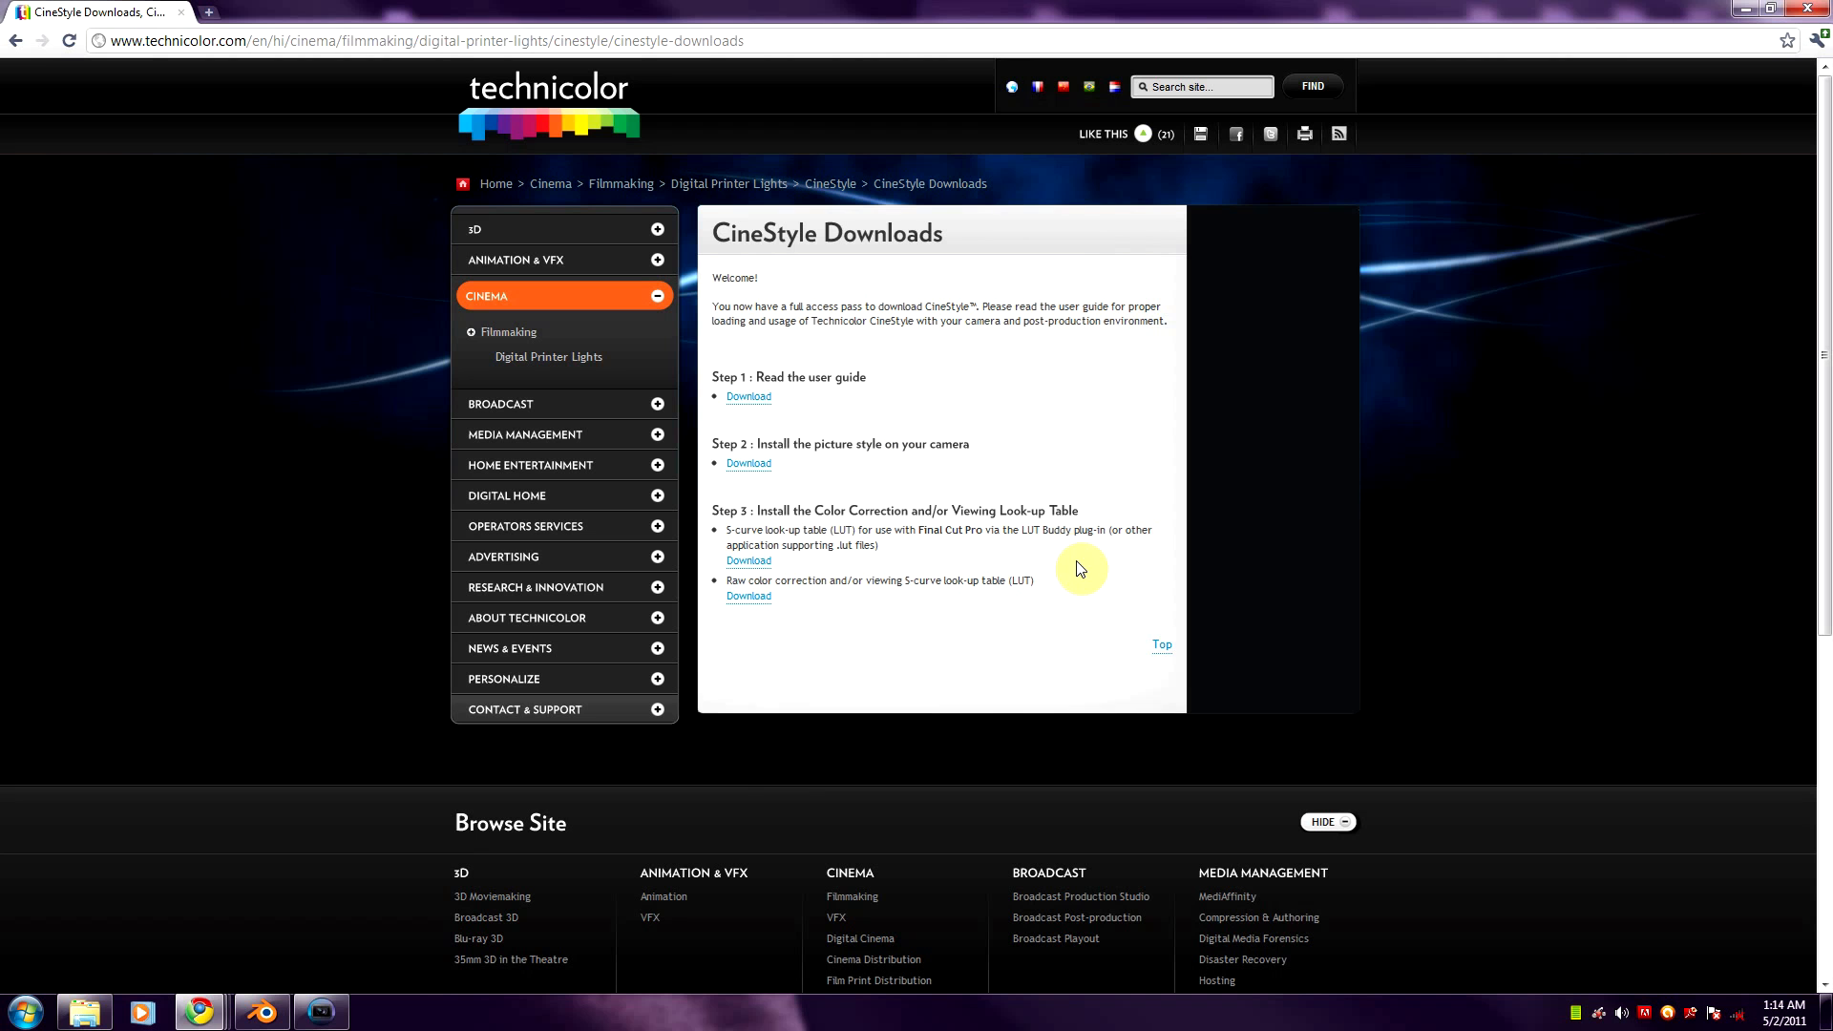
mouse_move(999, 381)
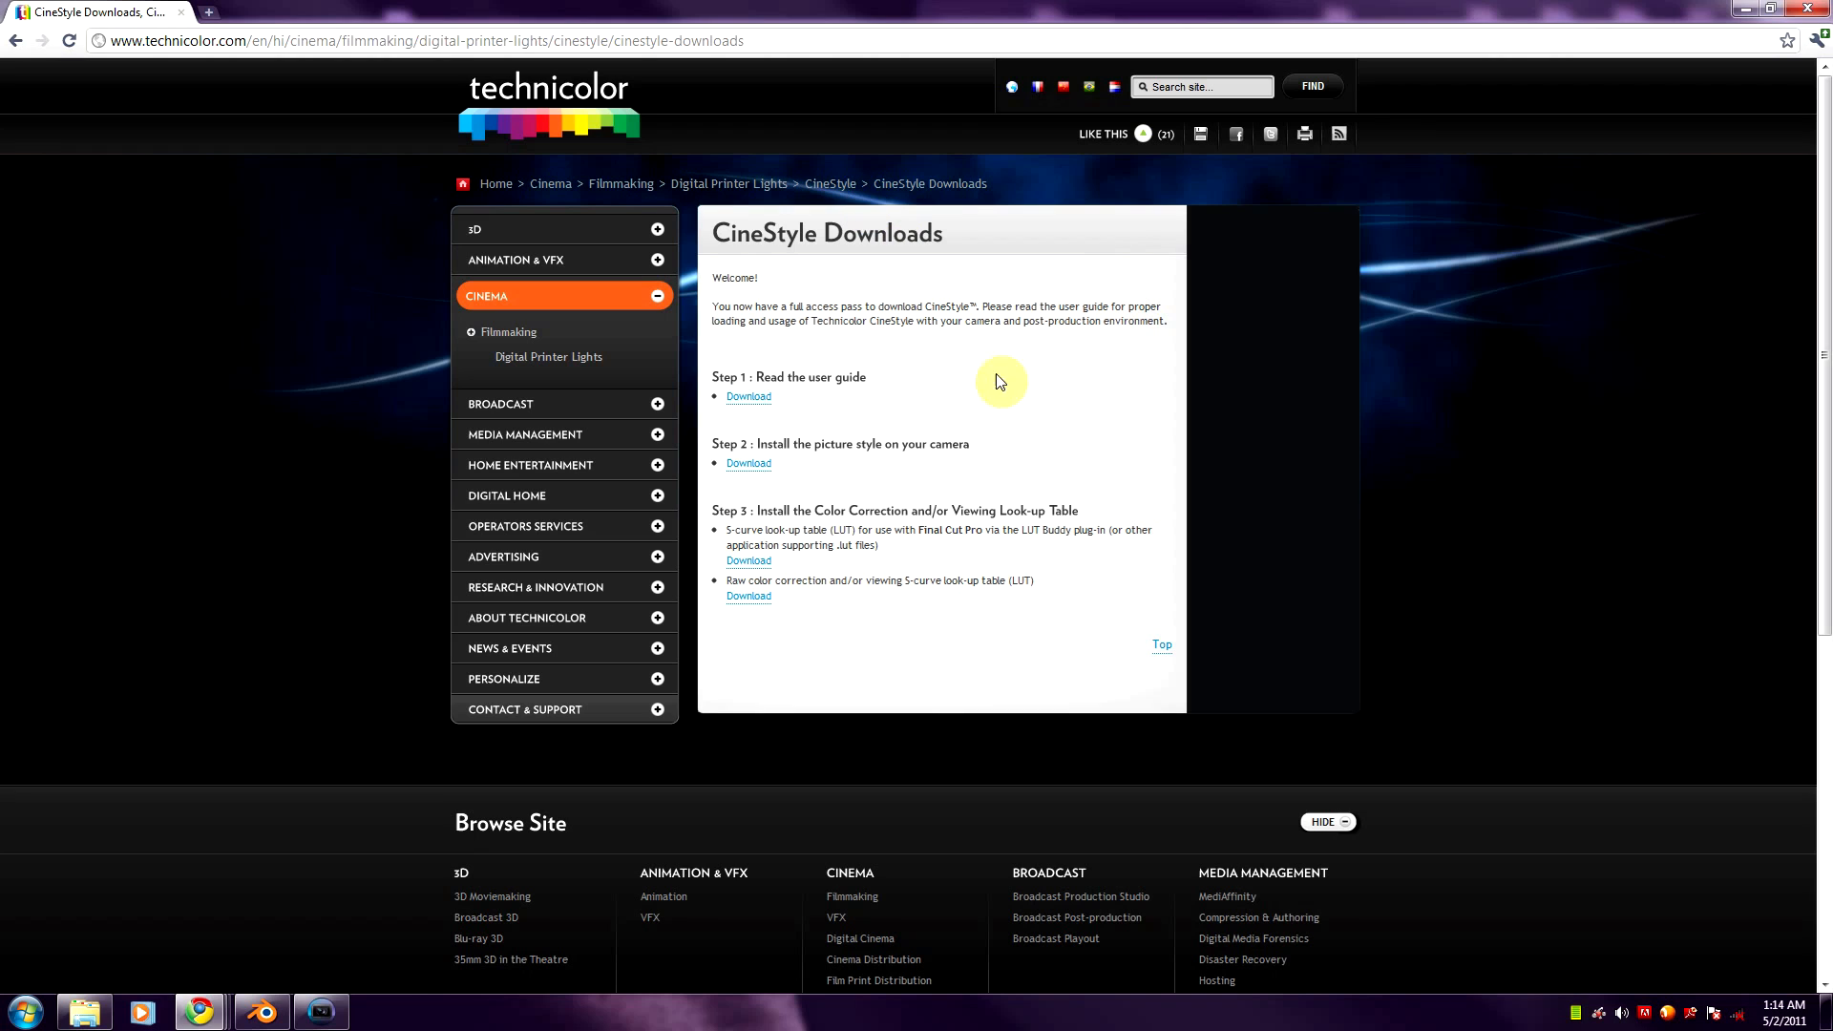
mouse_move(724, 202)
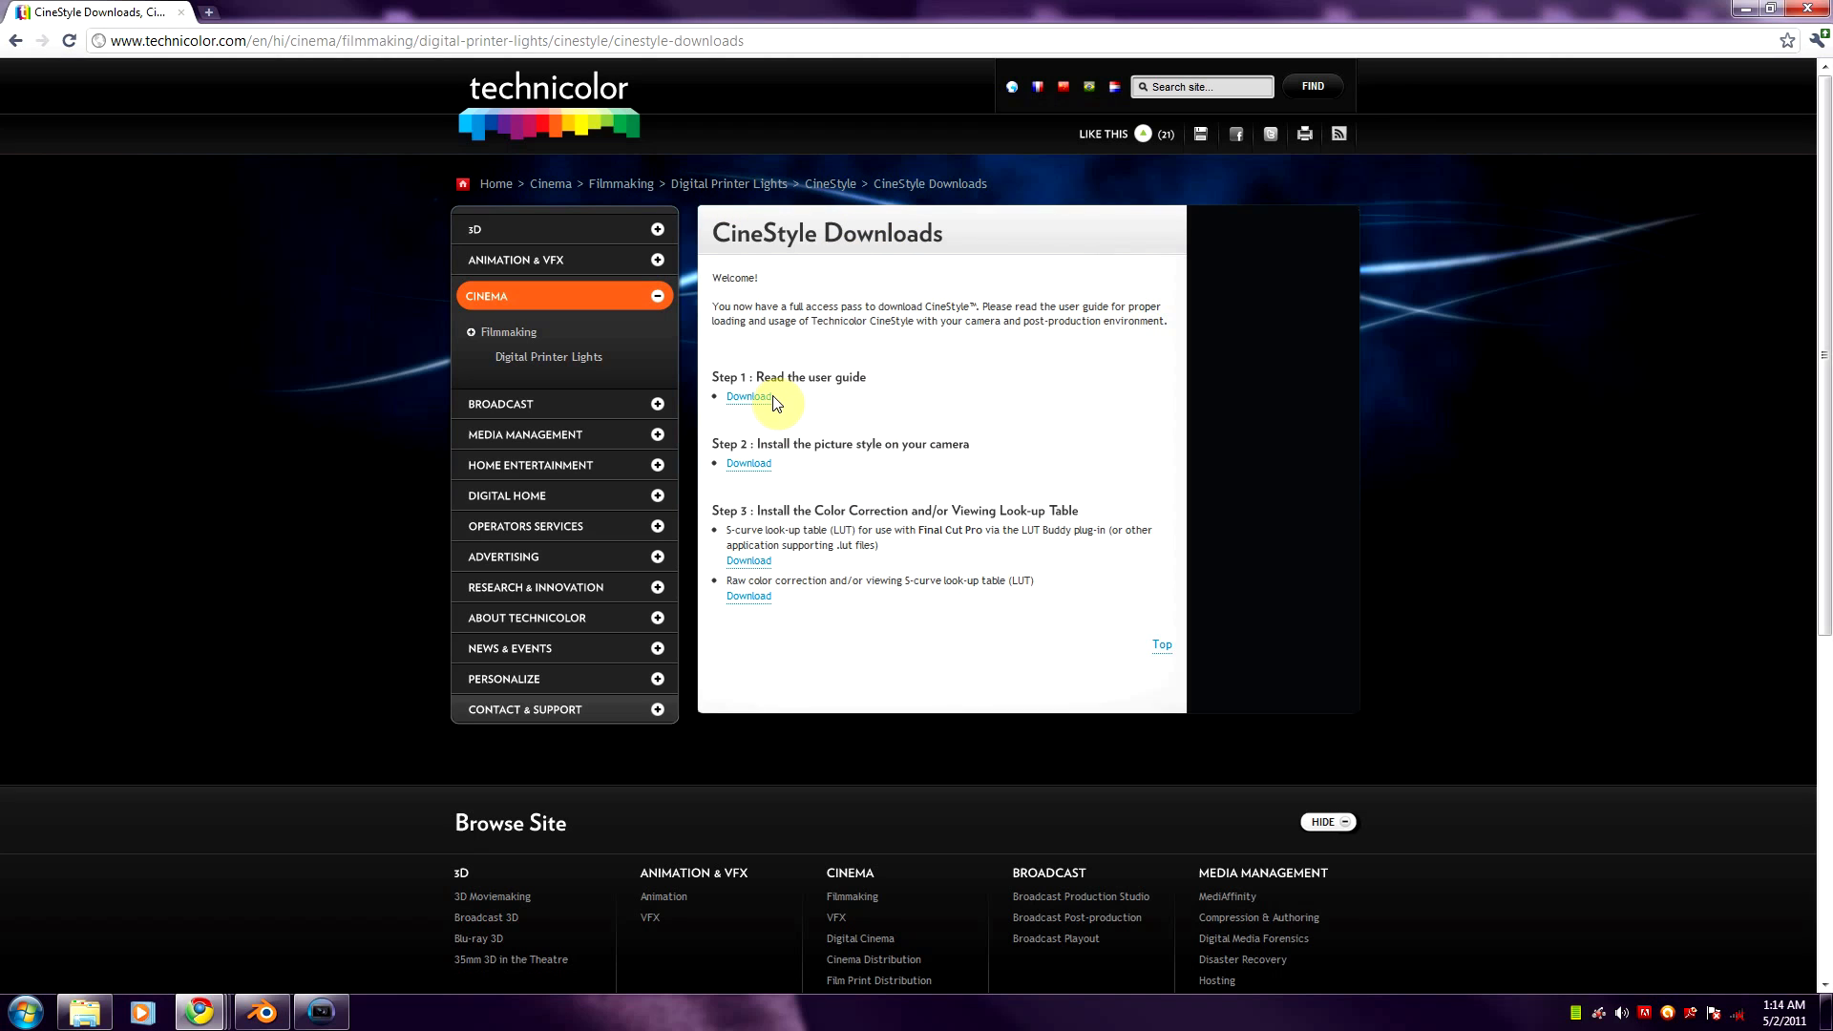
mouse_move(817, 619)
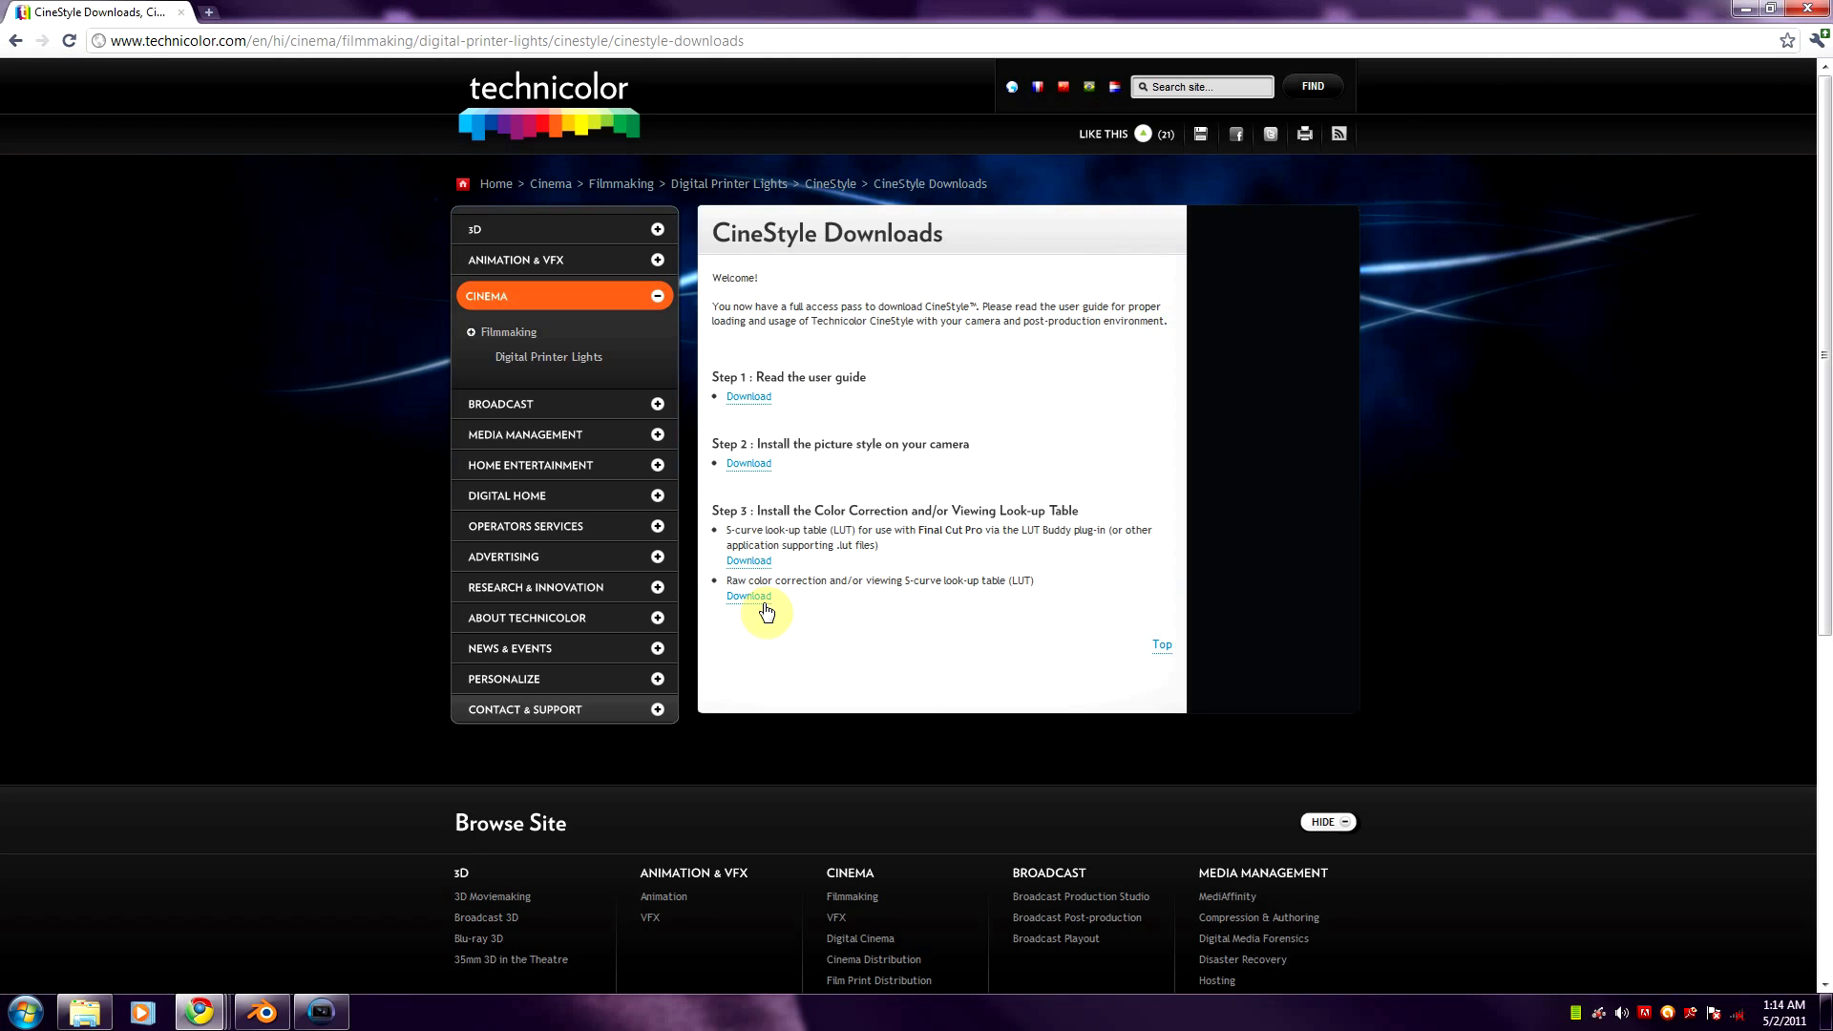
left_click(749, 595)
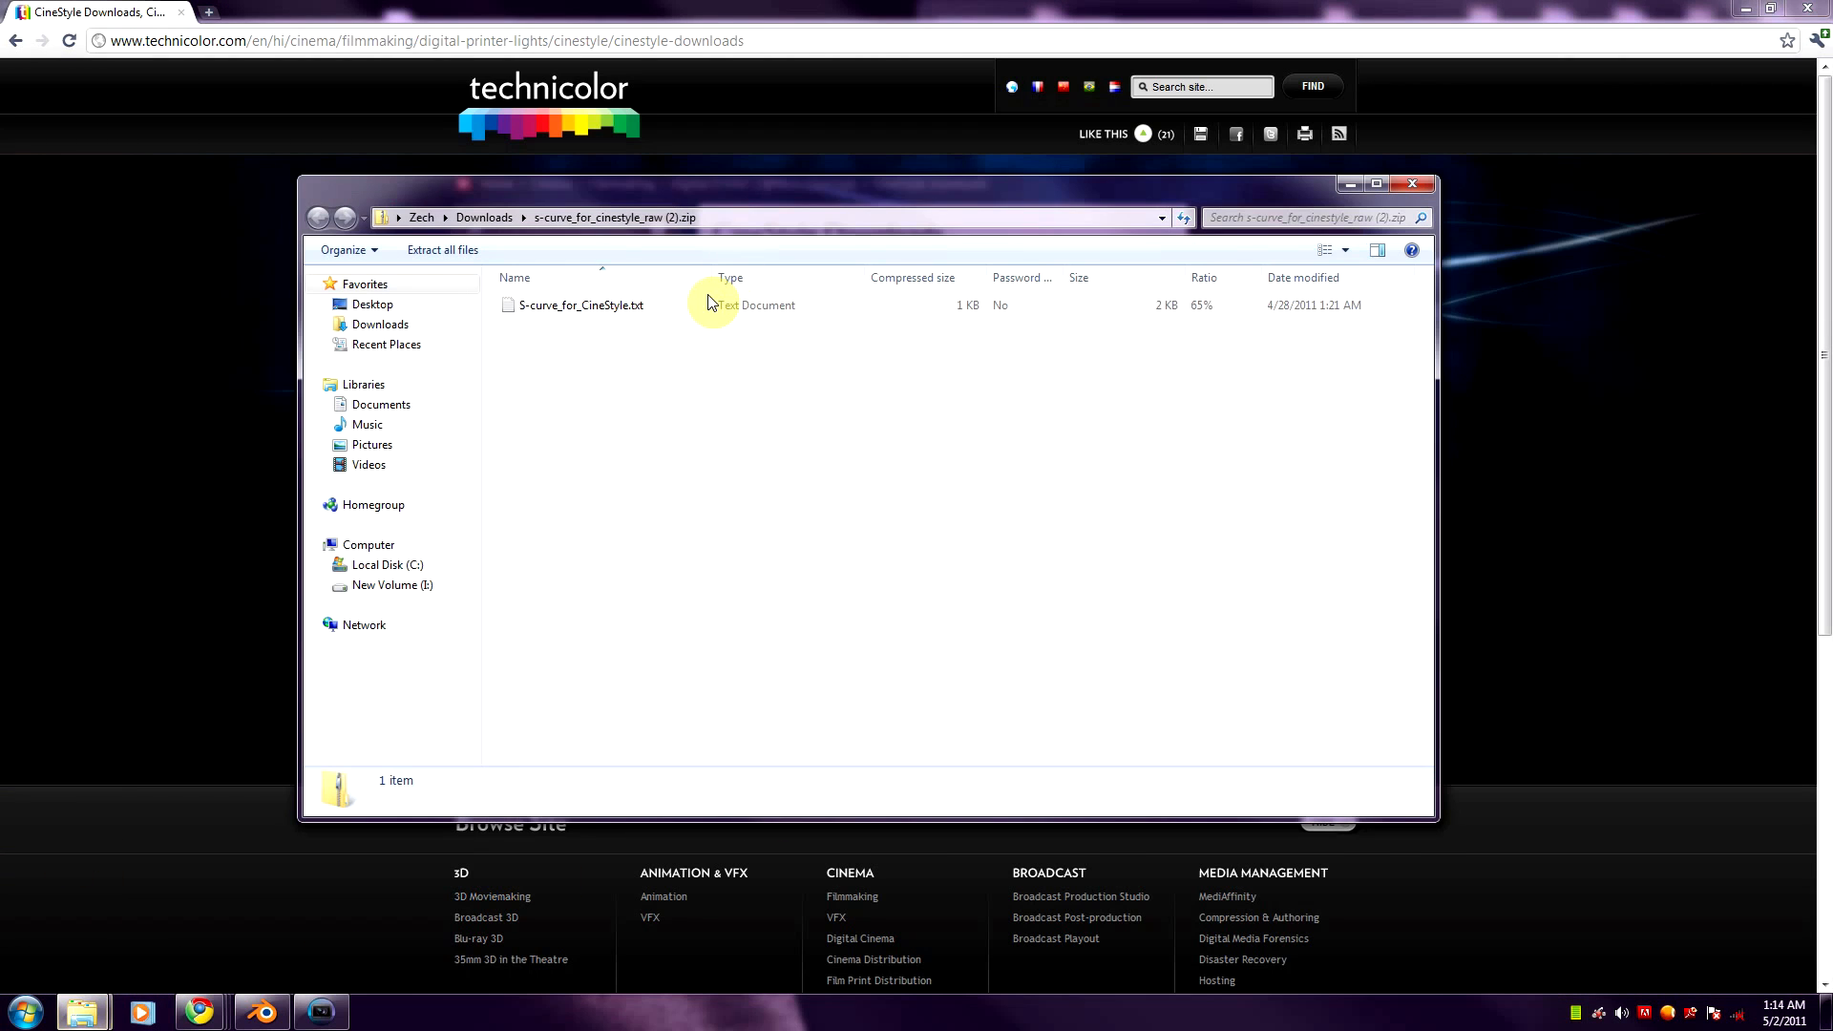
- View the S-curve_for_CineStyle.txt values in Notepad, then close it and minimize the zip folder
double_click(577, 306)
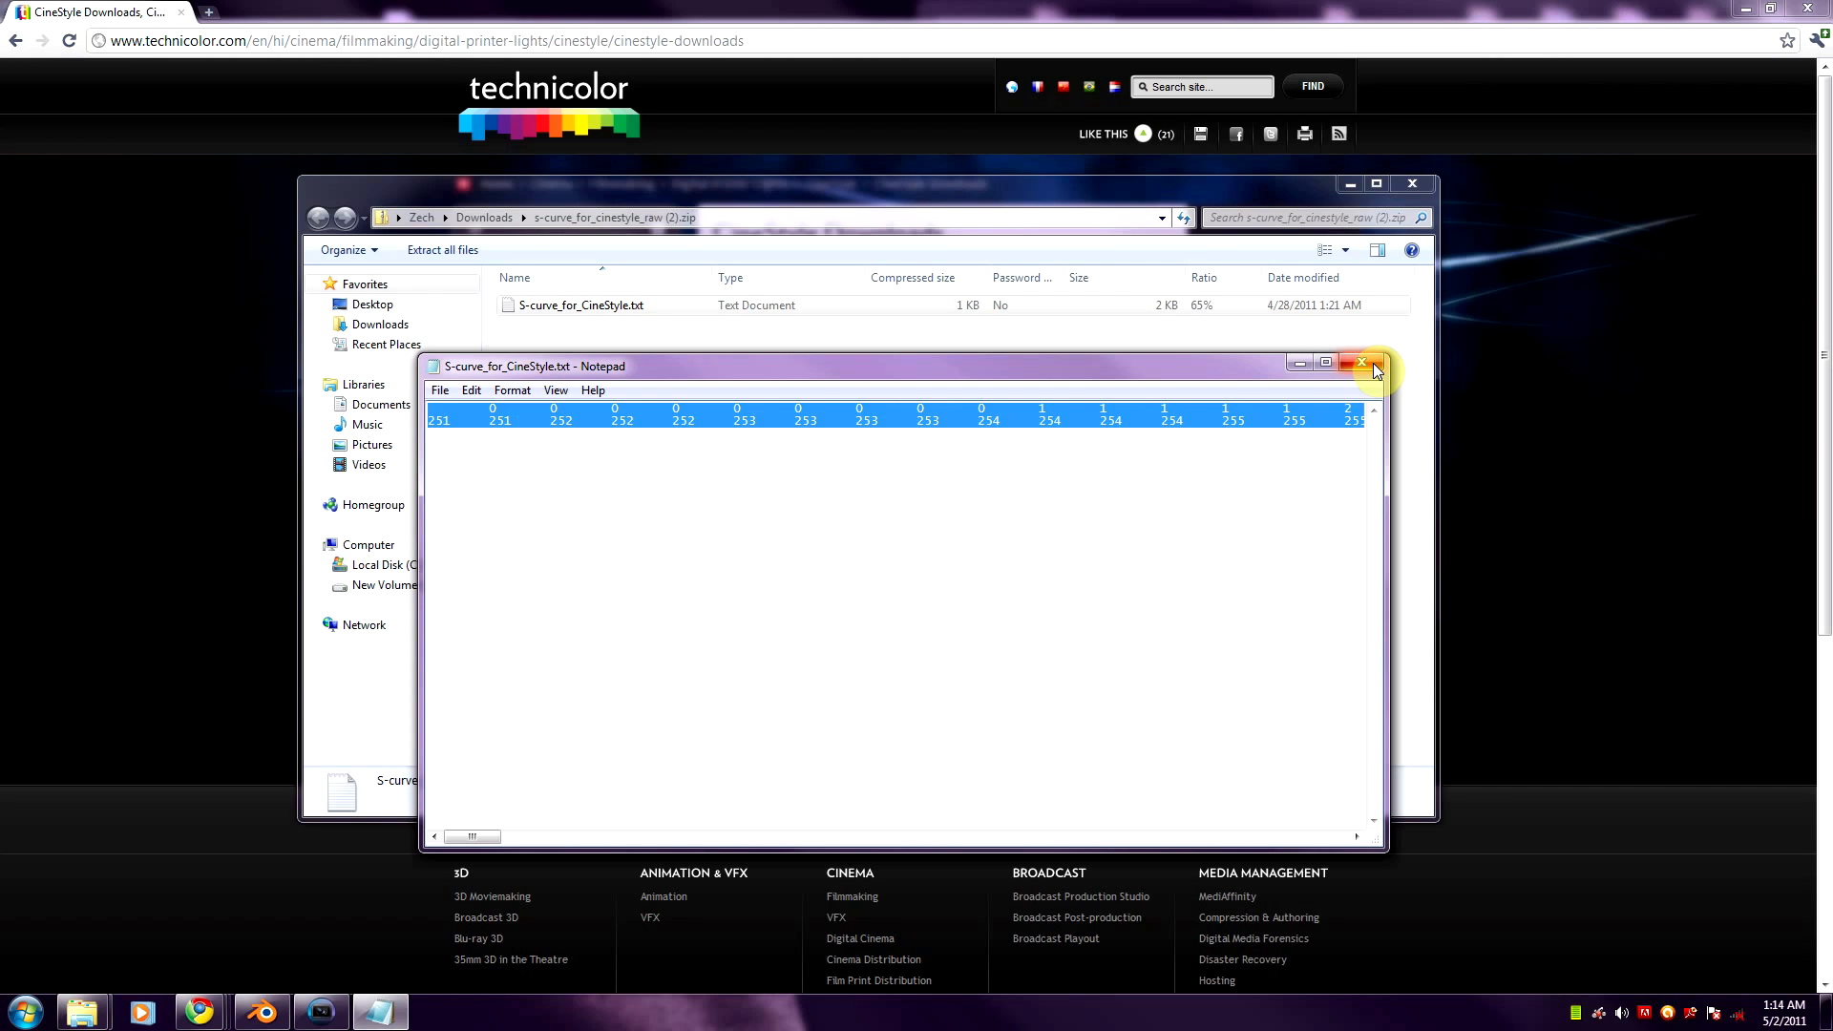
mouse_move(1362, 364)
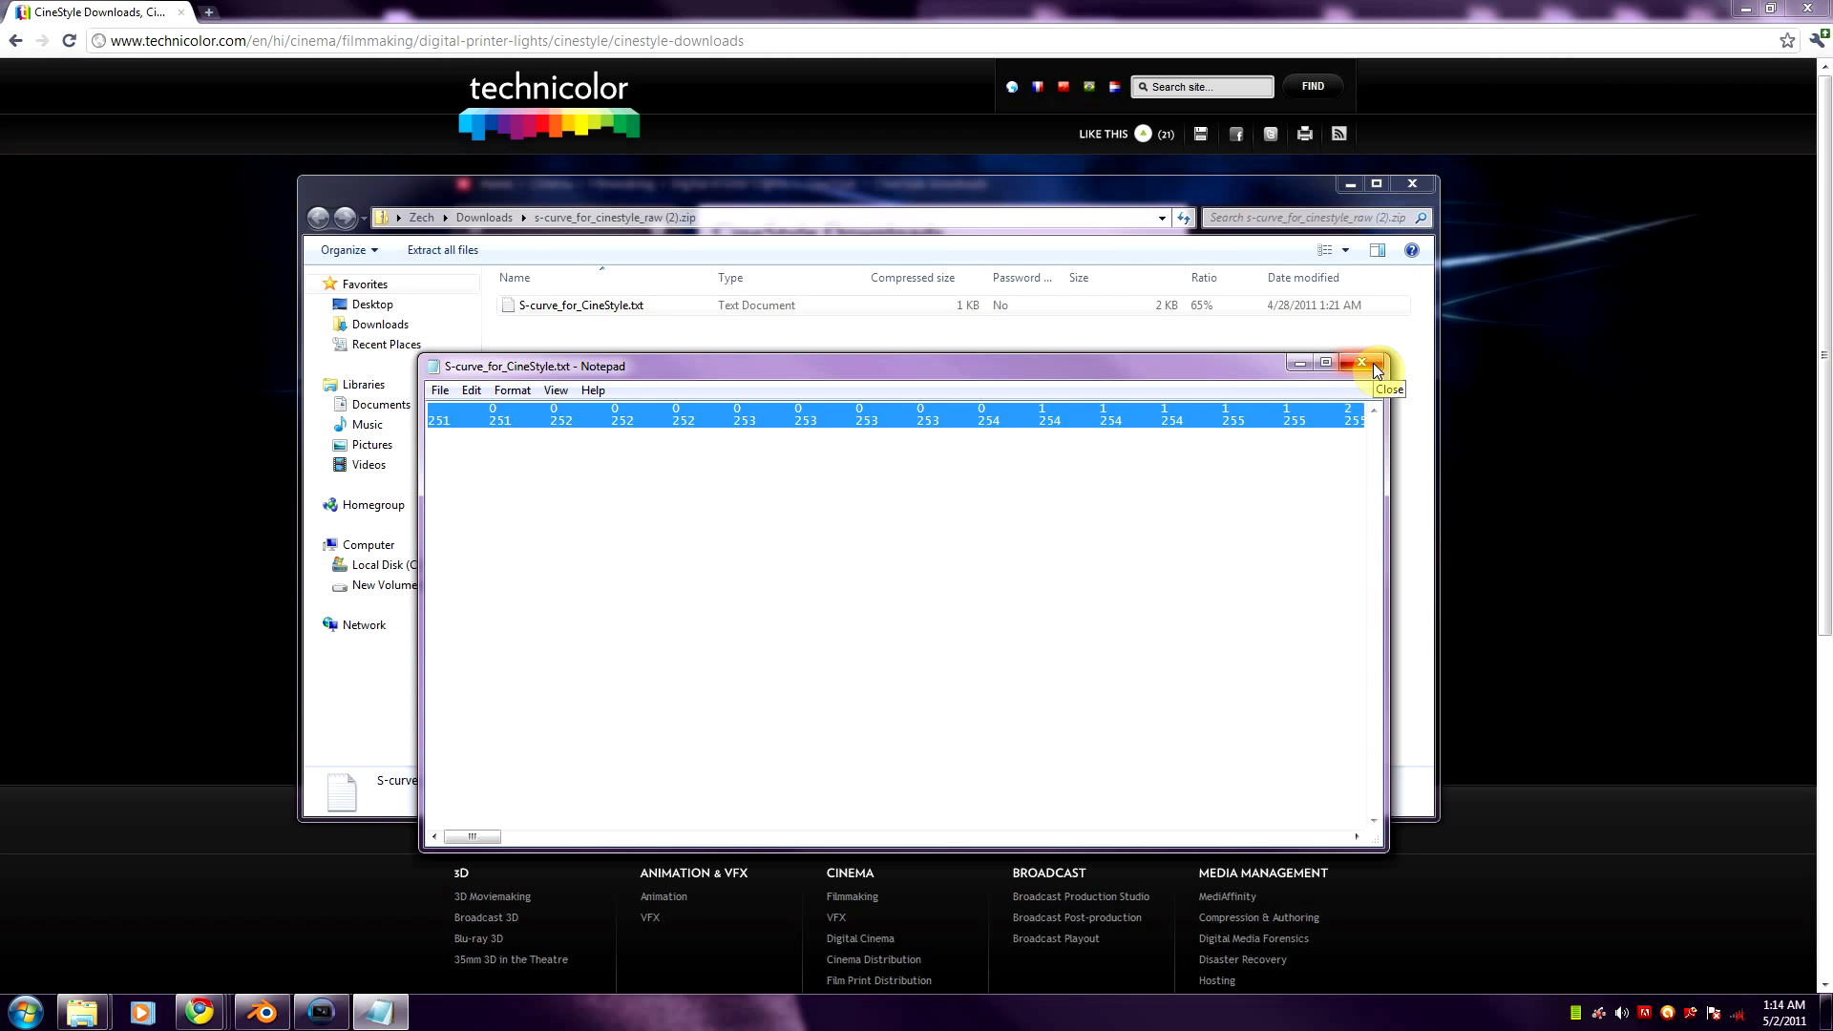
left_click(1363, 364)
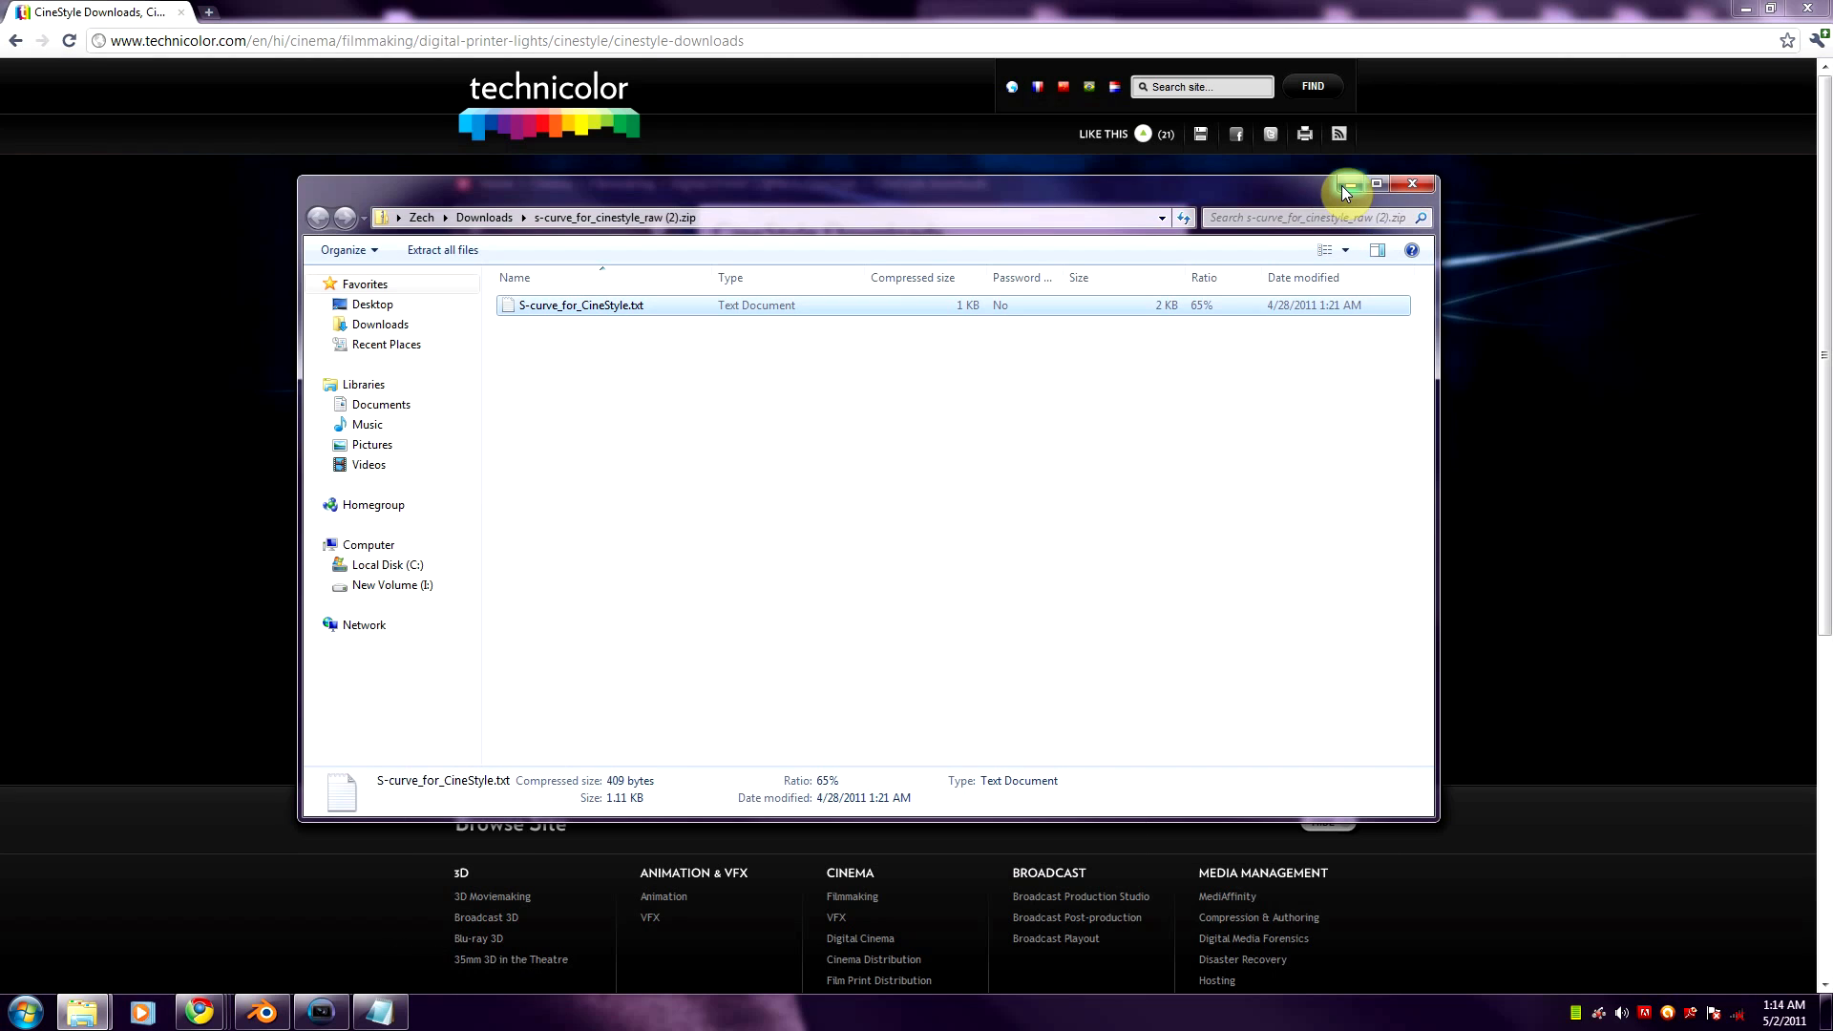
left_click(1411, 183)
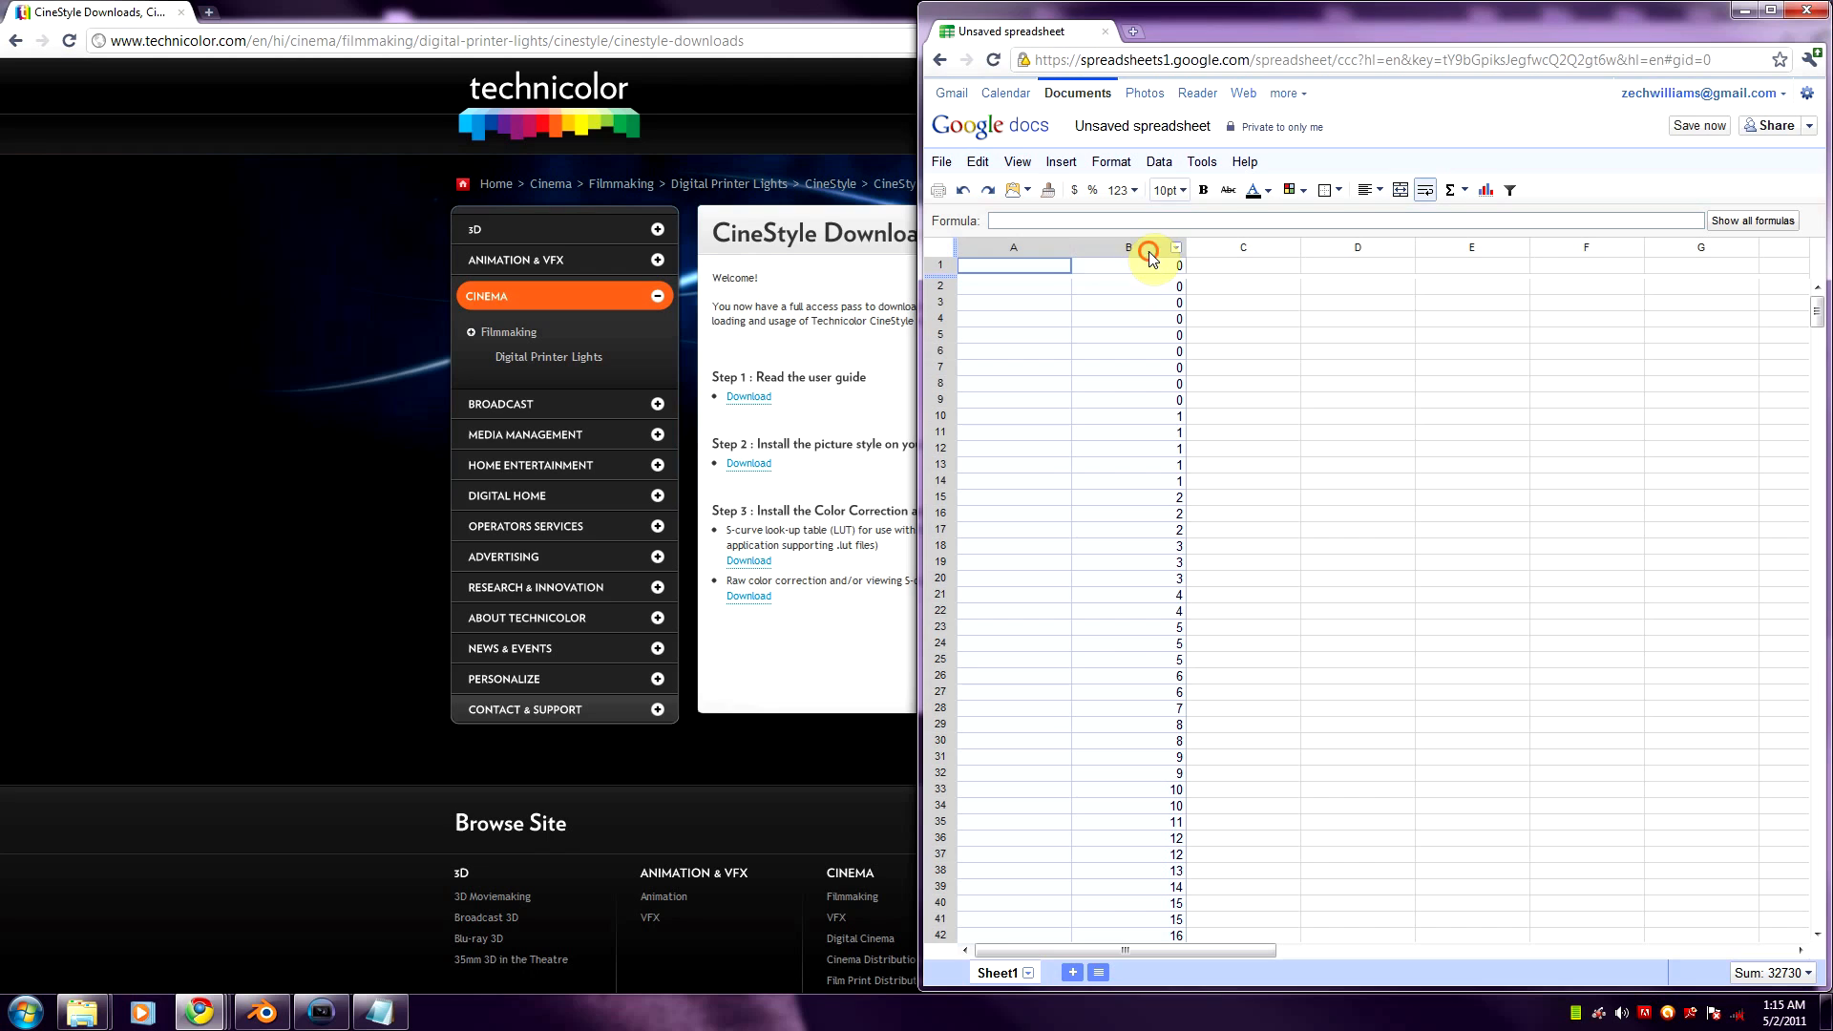
- Select column B's S-curve values and preview them as a Trend line chart
left_click(1484, 189)
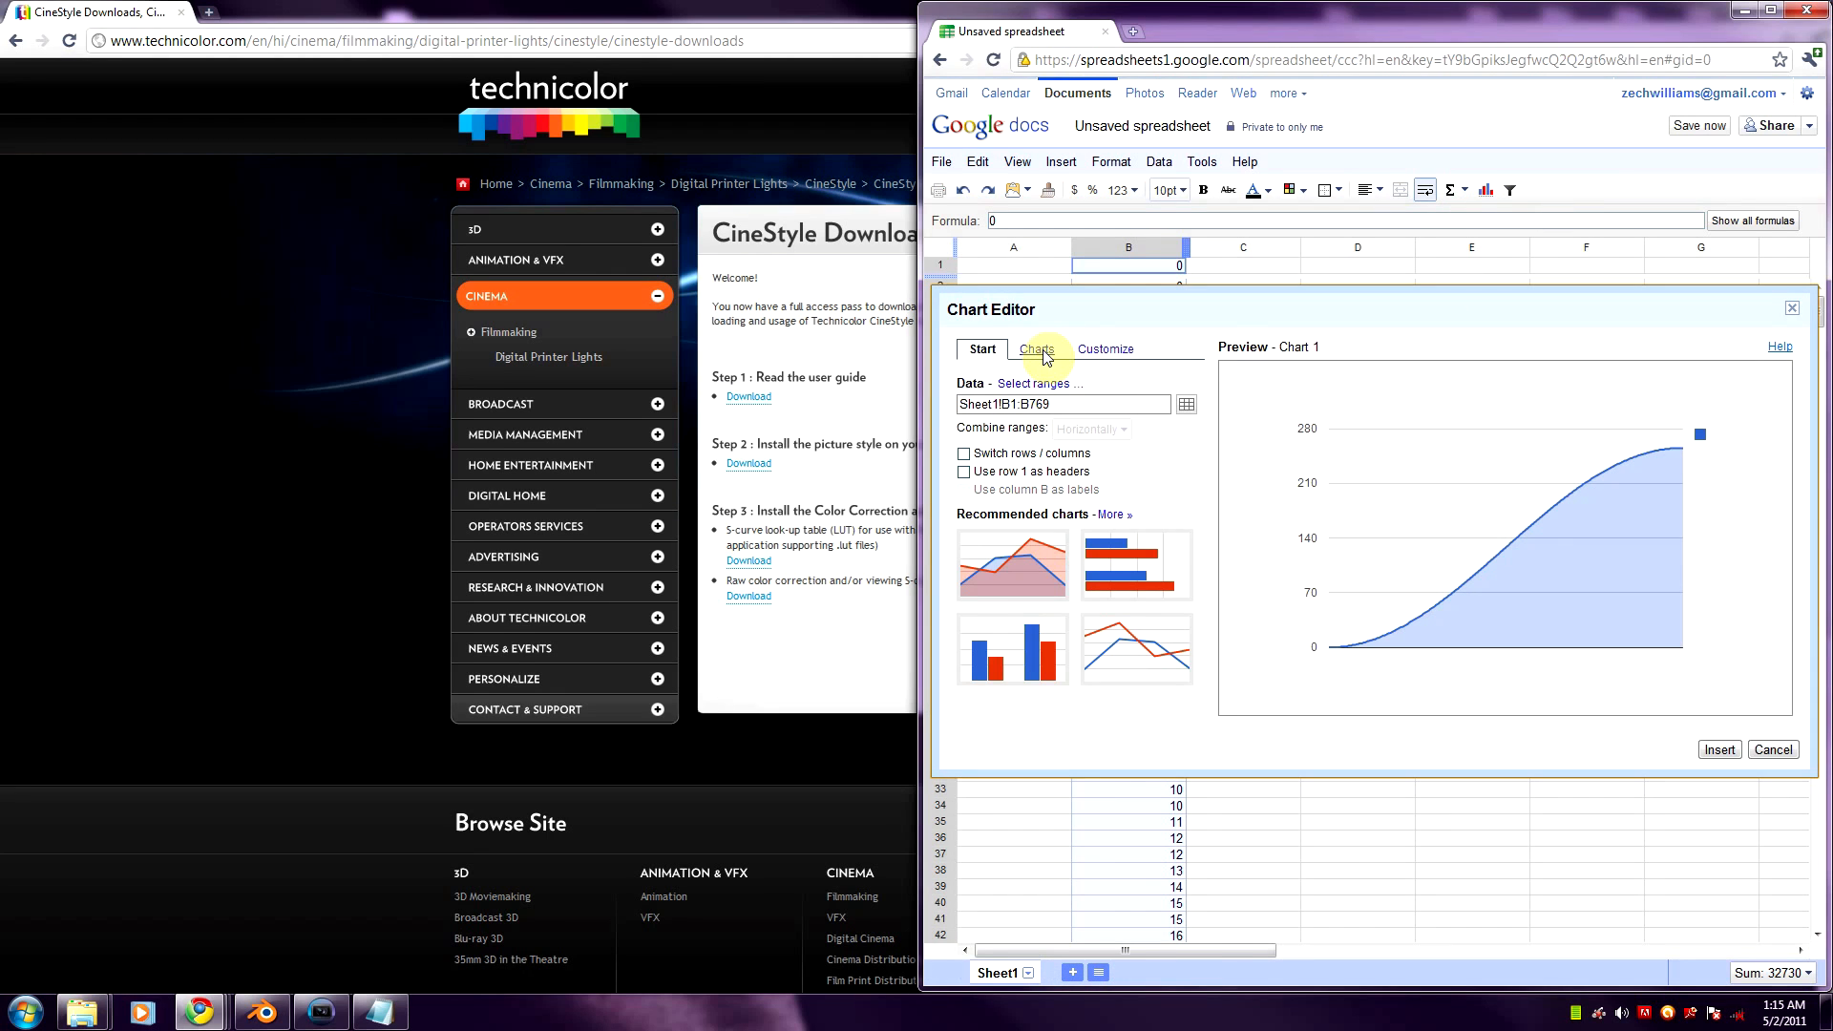
left_click(1033, 348)
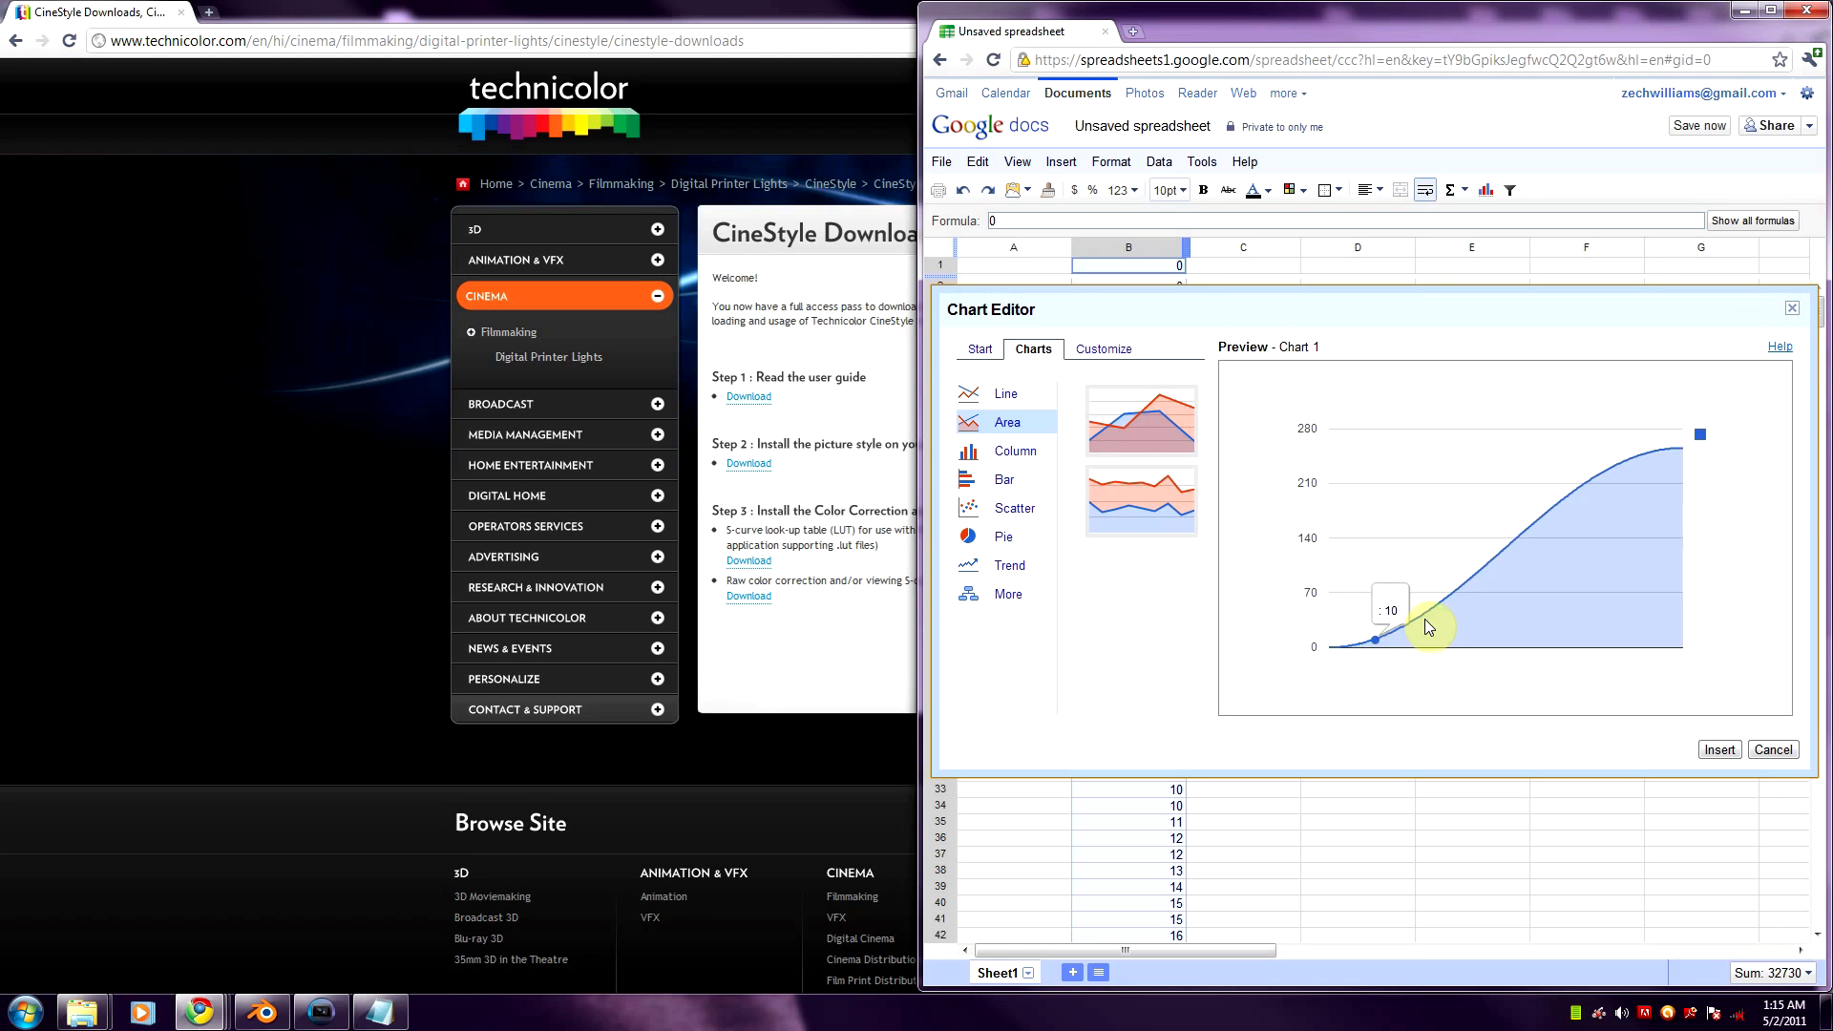
mouse_move(1009, 564)
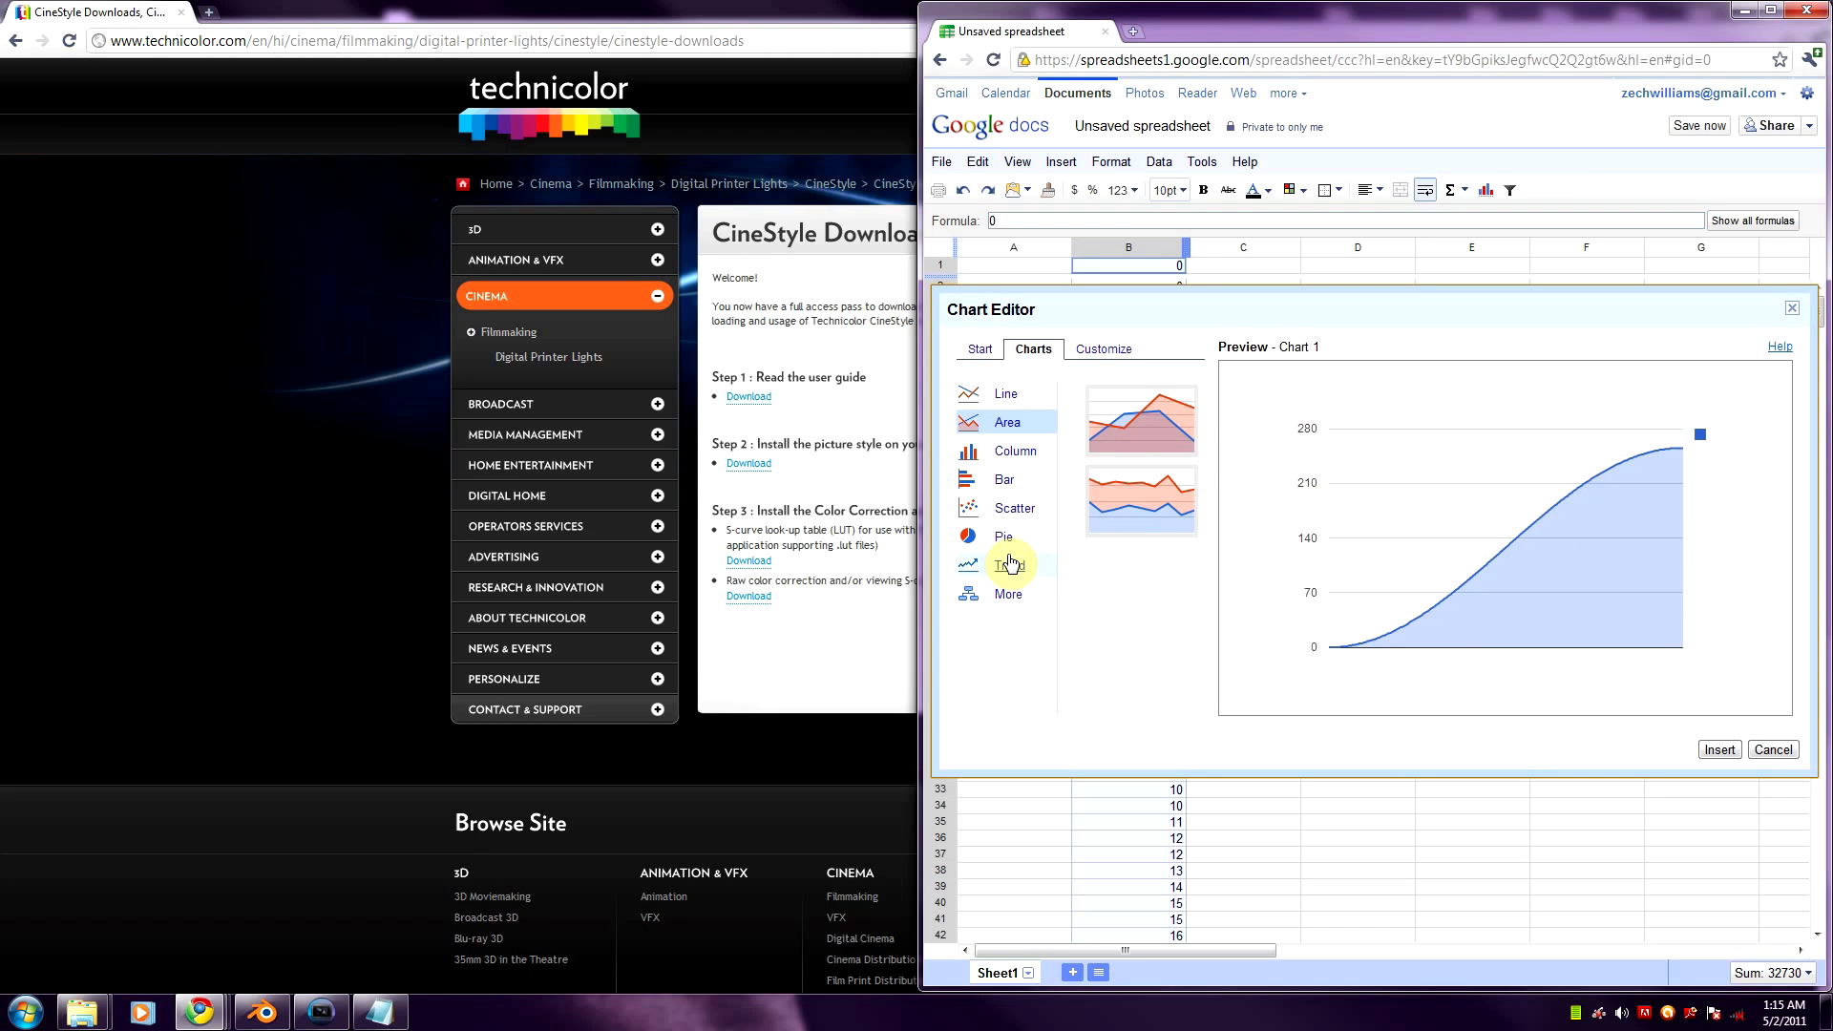
left_click(1008, 564)
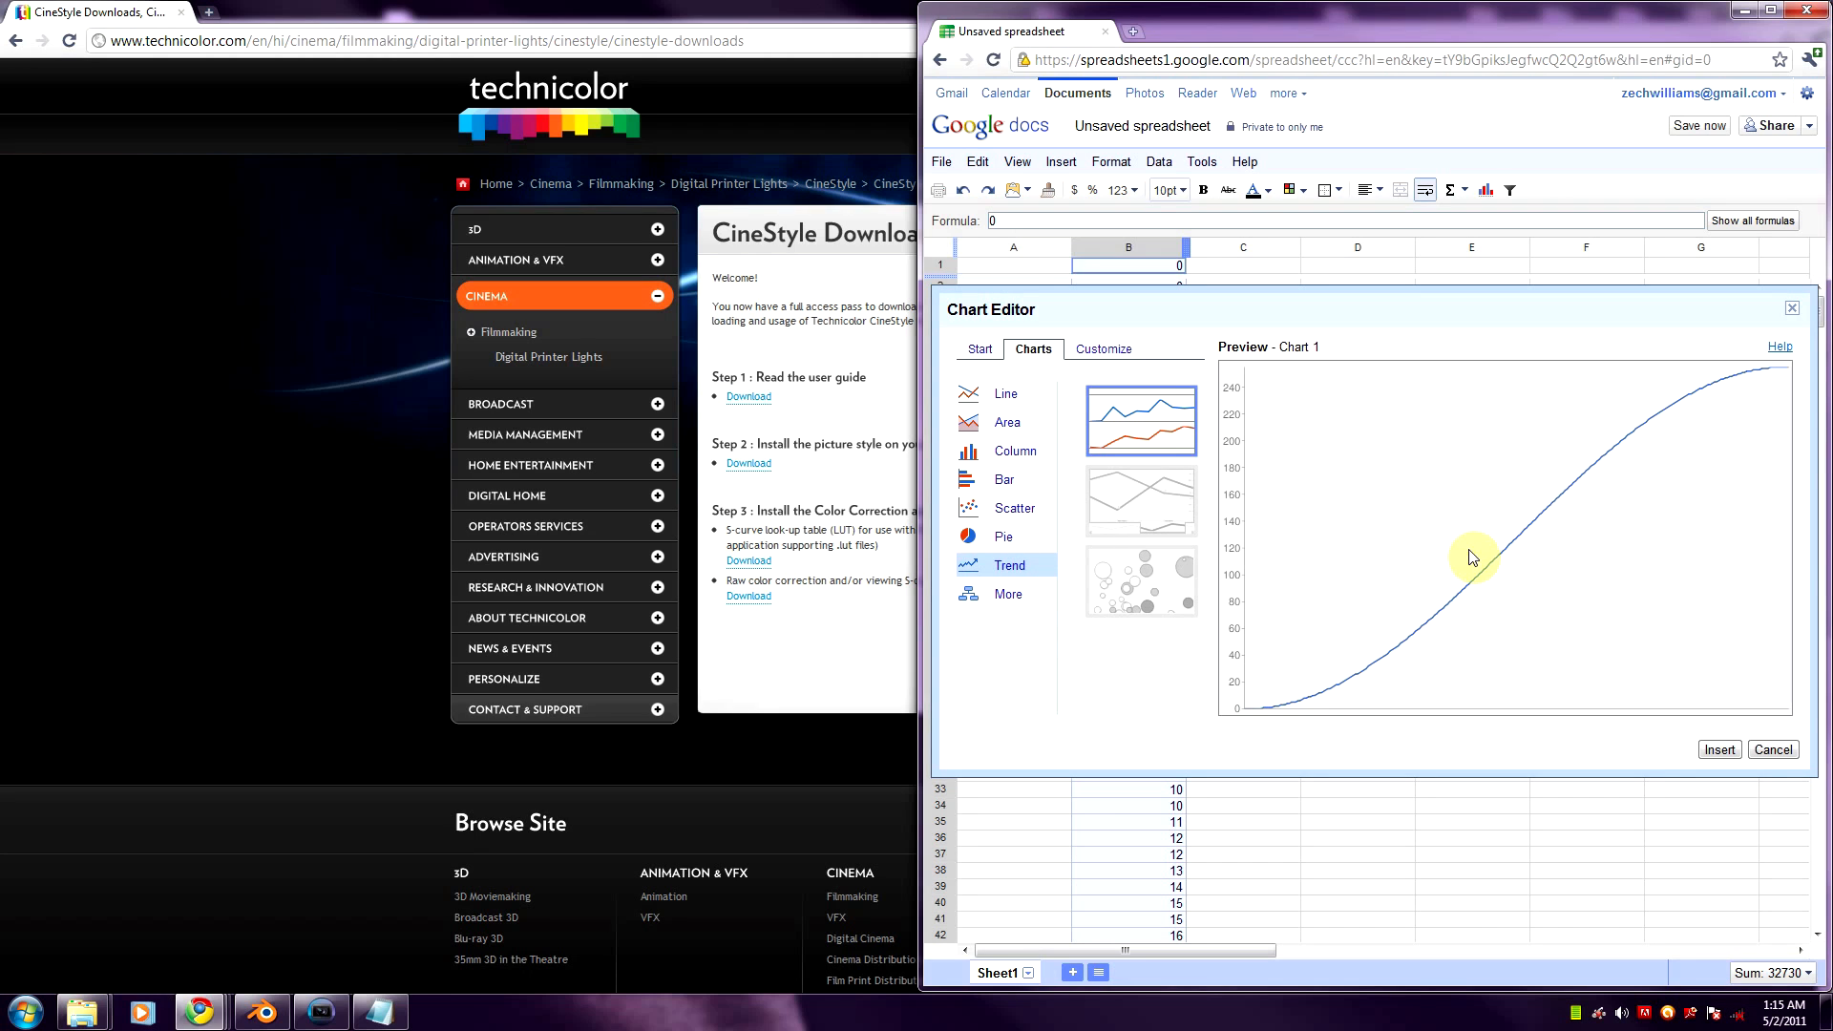
mouse_move(1468, 598)
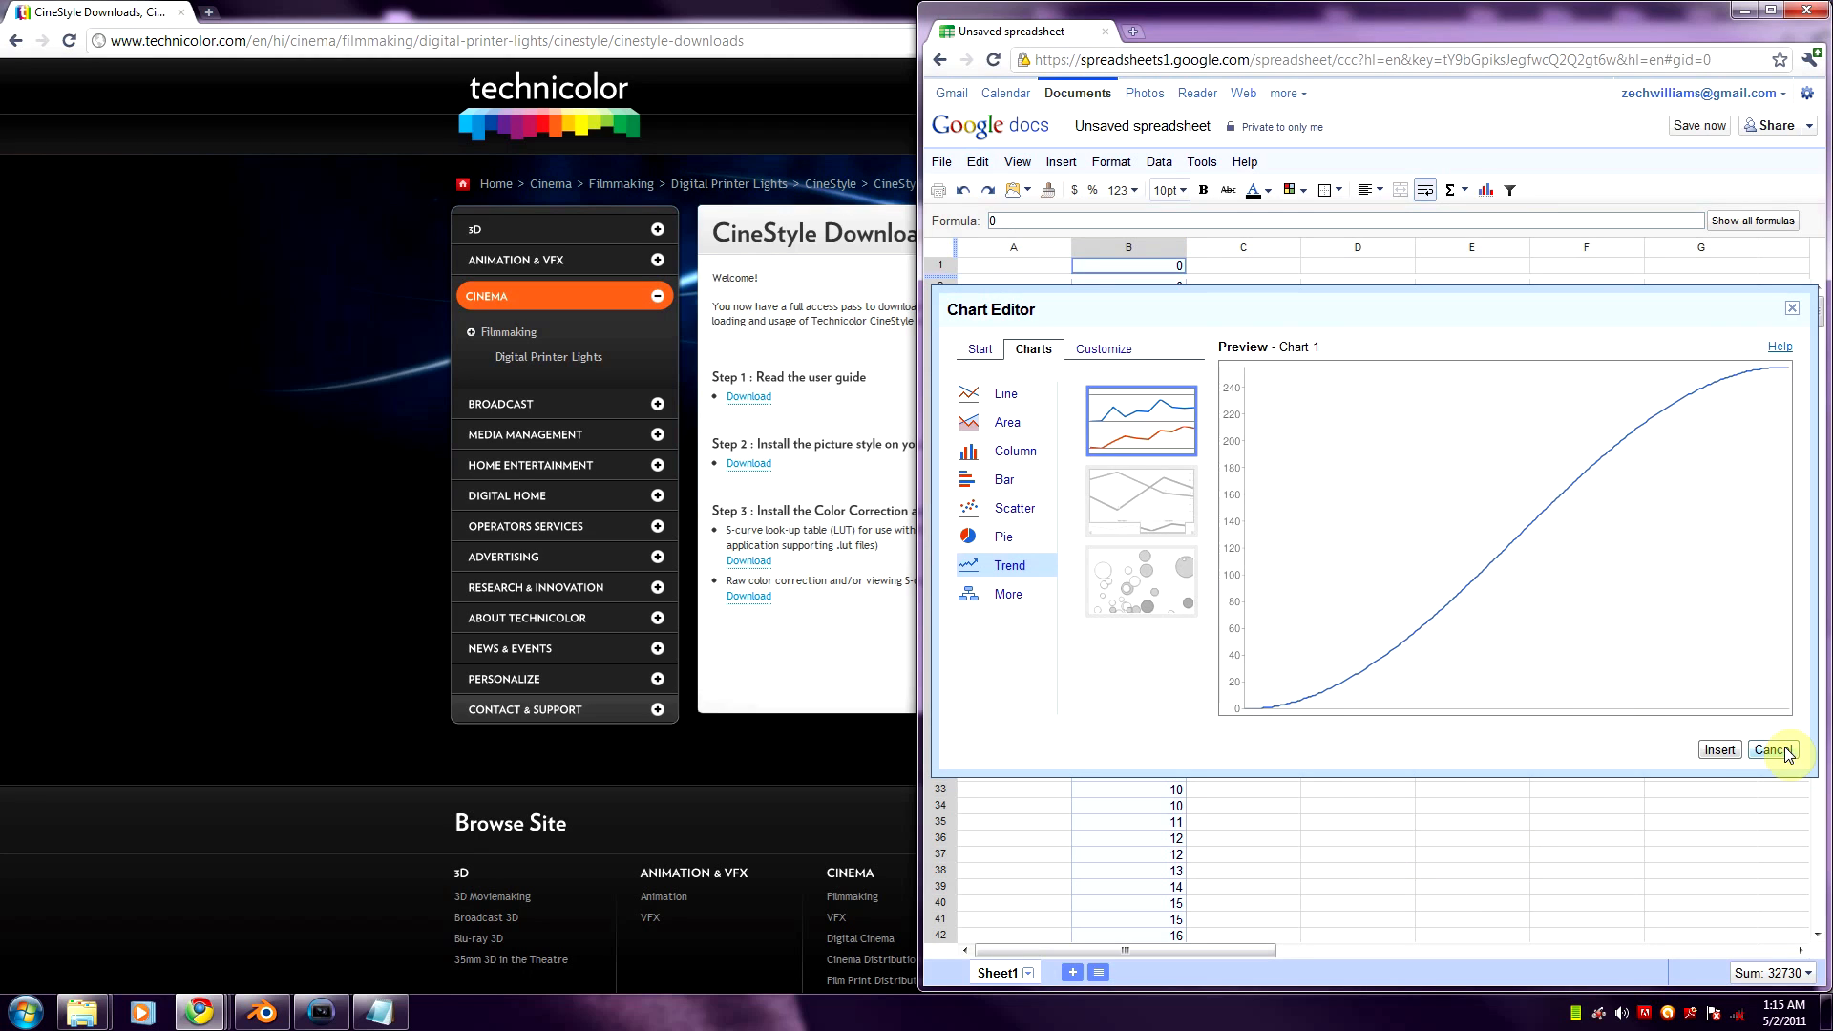
- Insert the trend line chart onto the sheet and select it for resizing
left_click(1718, 749)
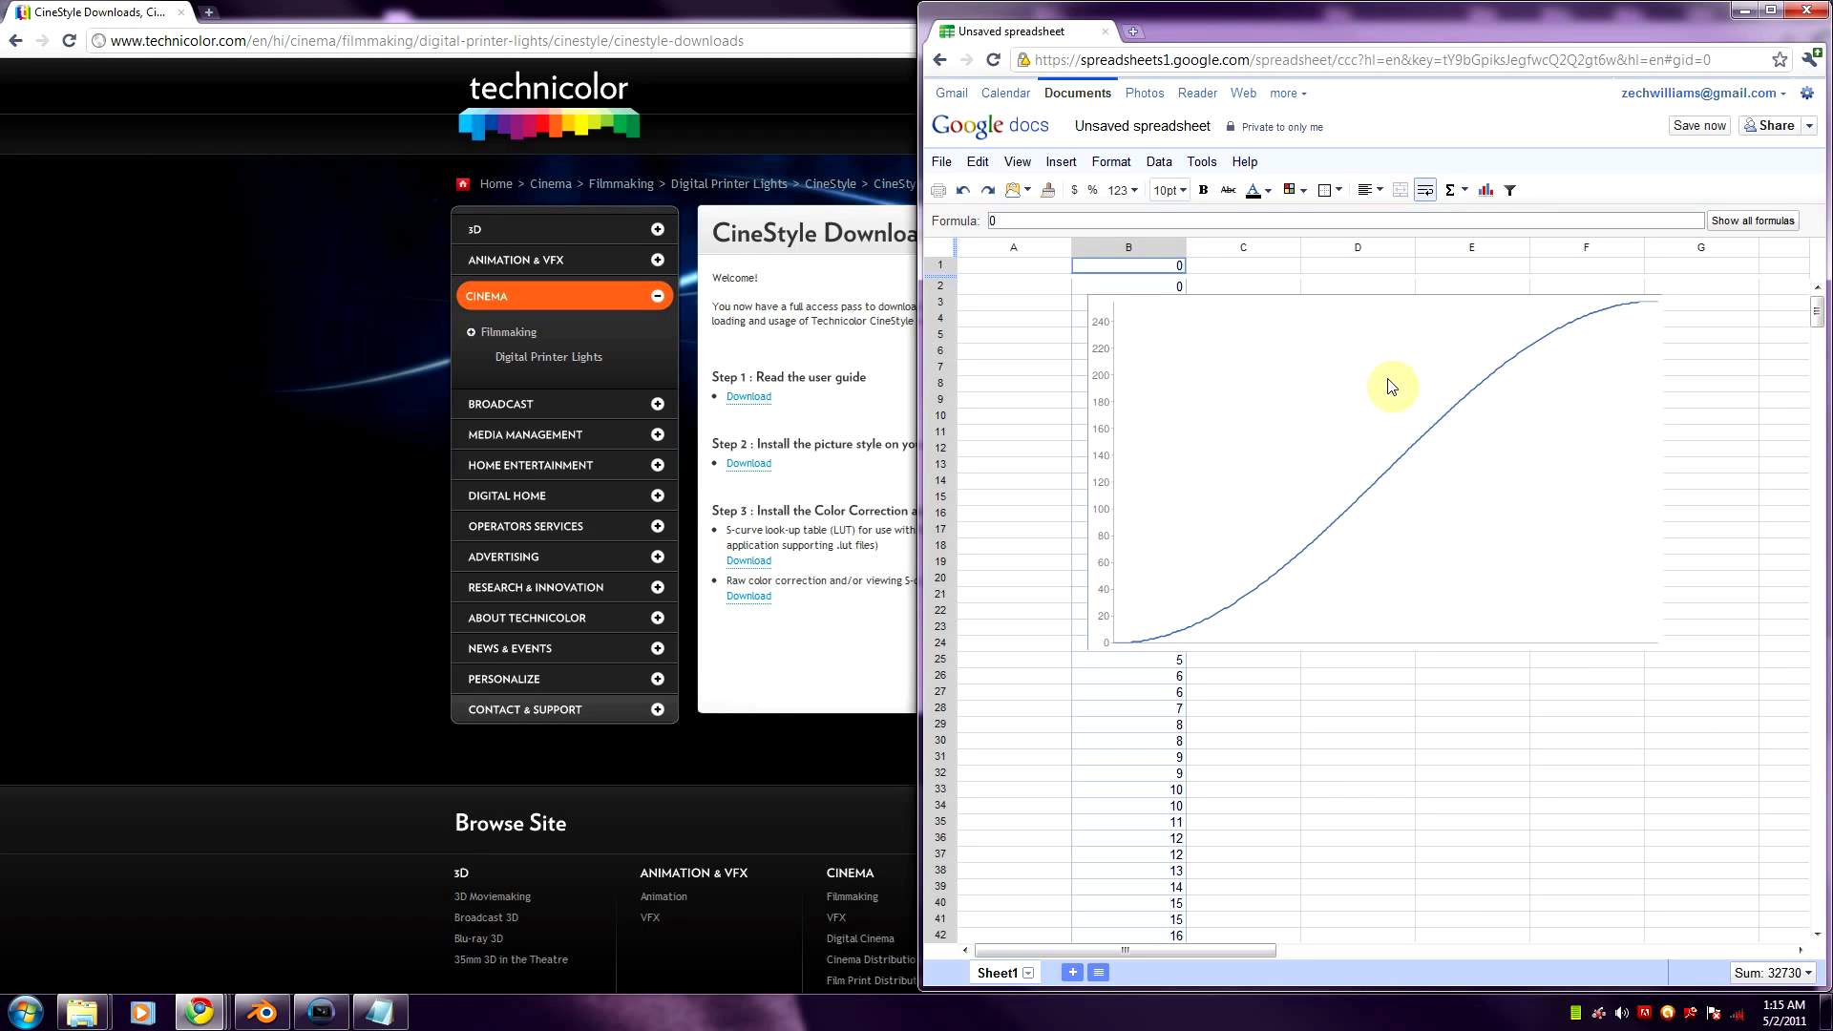
left_click(1390, 387)
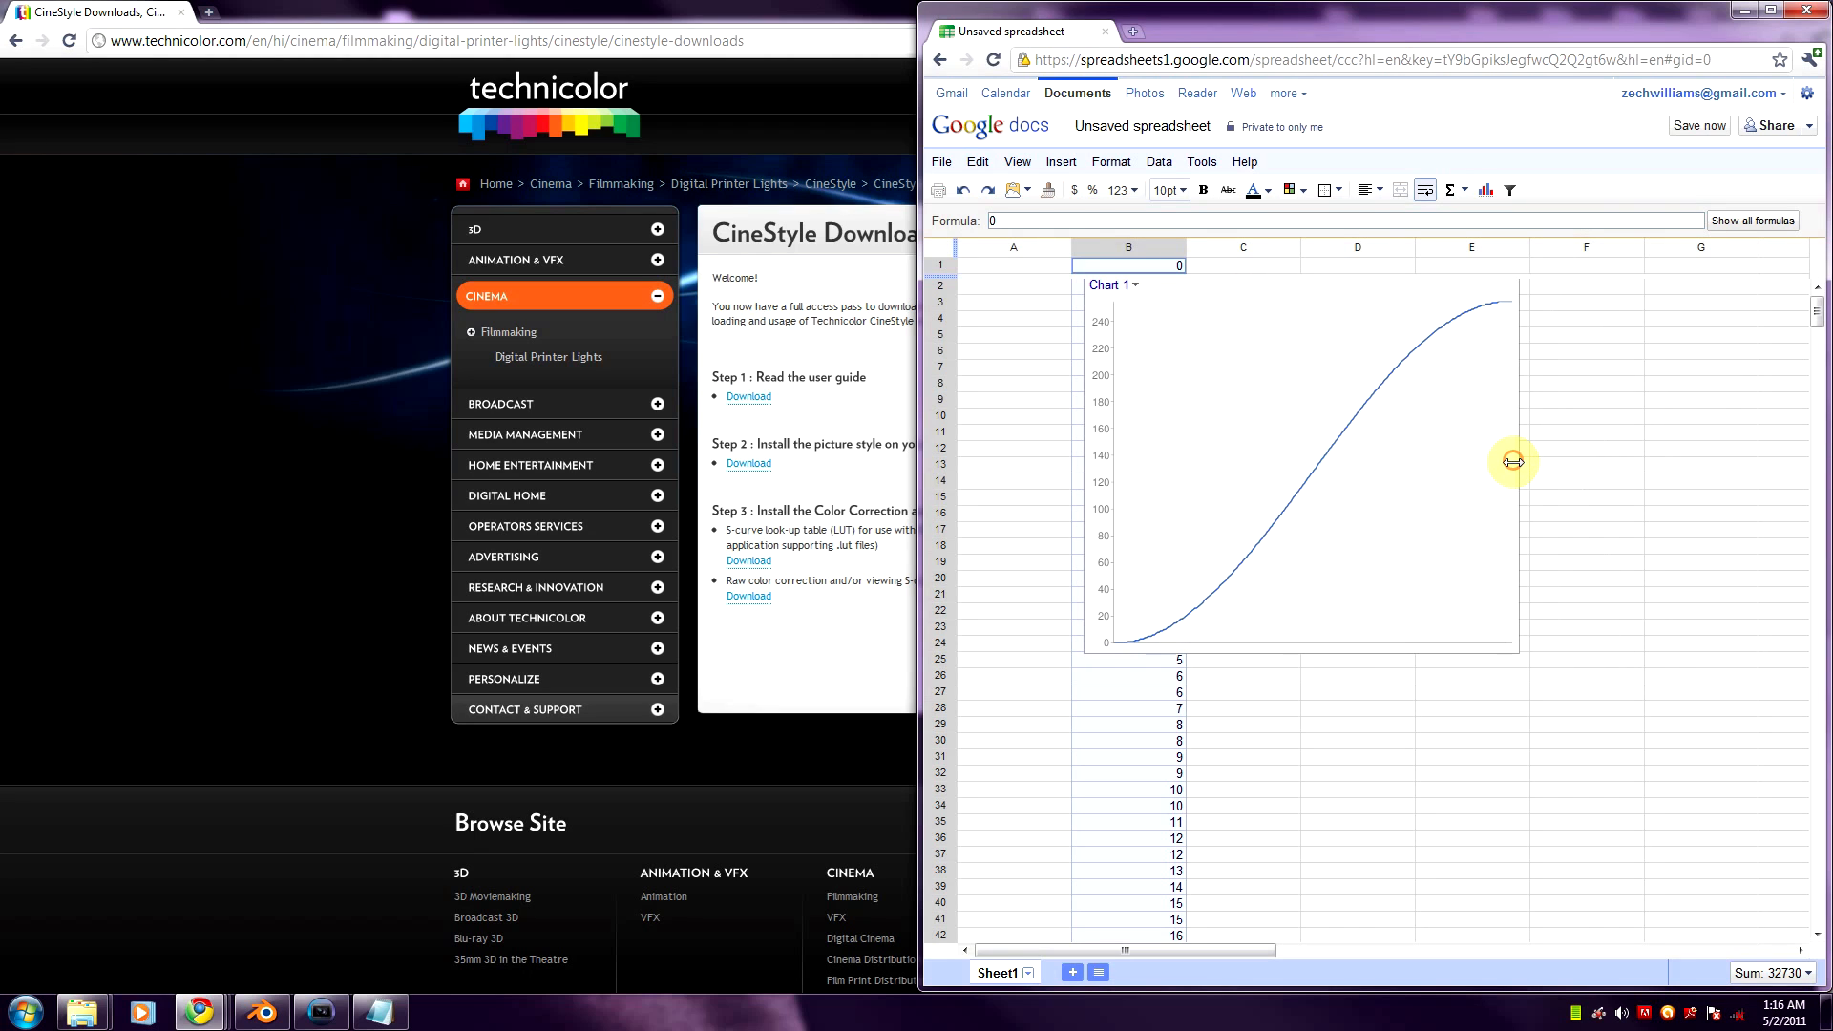
mouse_move(401, 911)
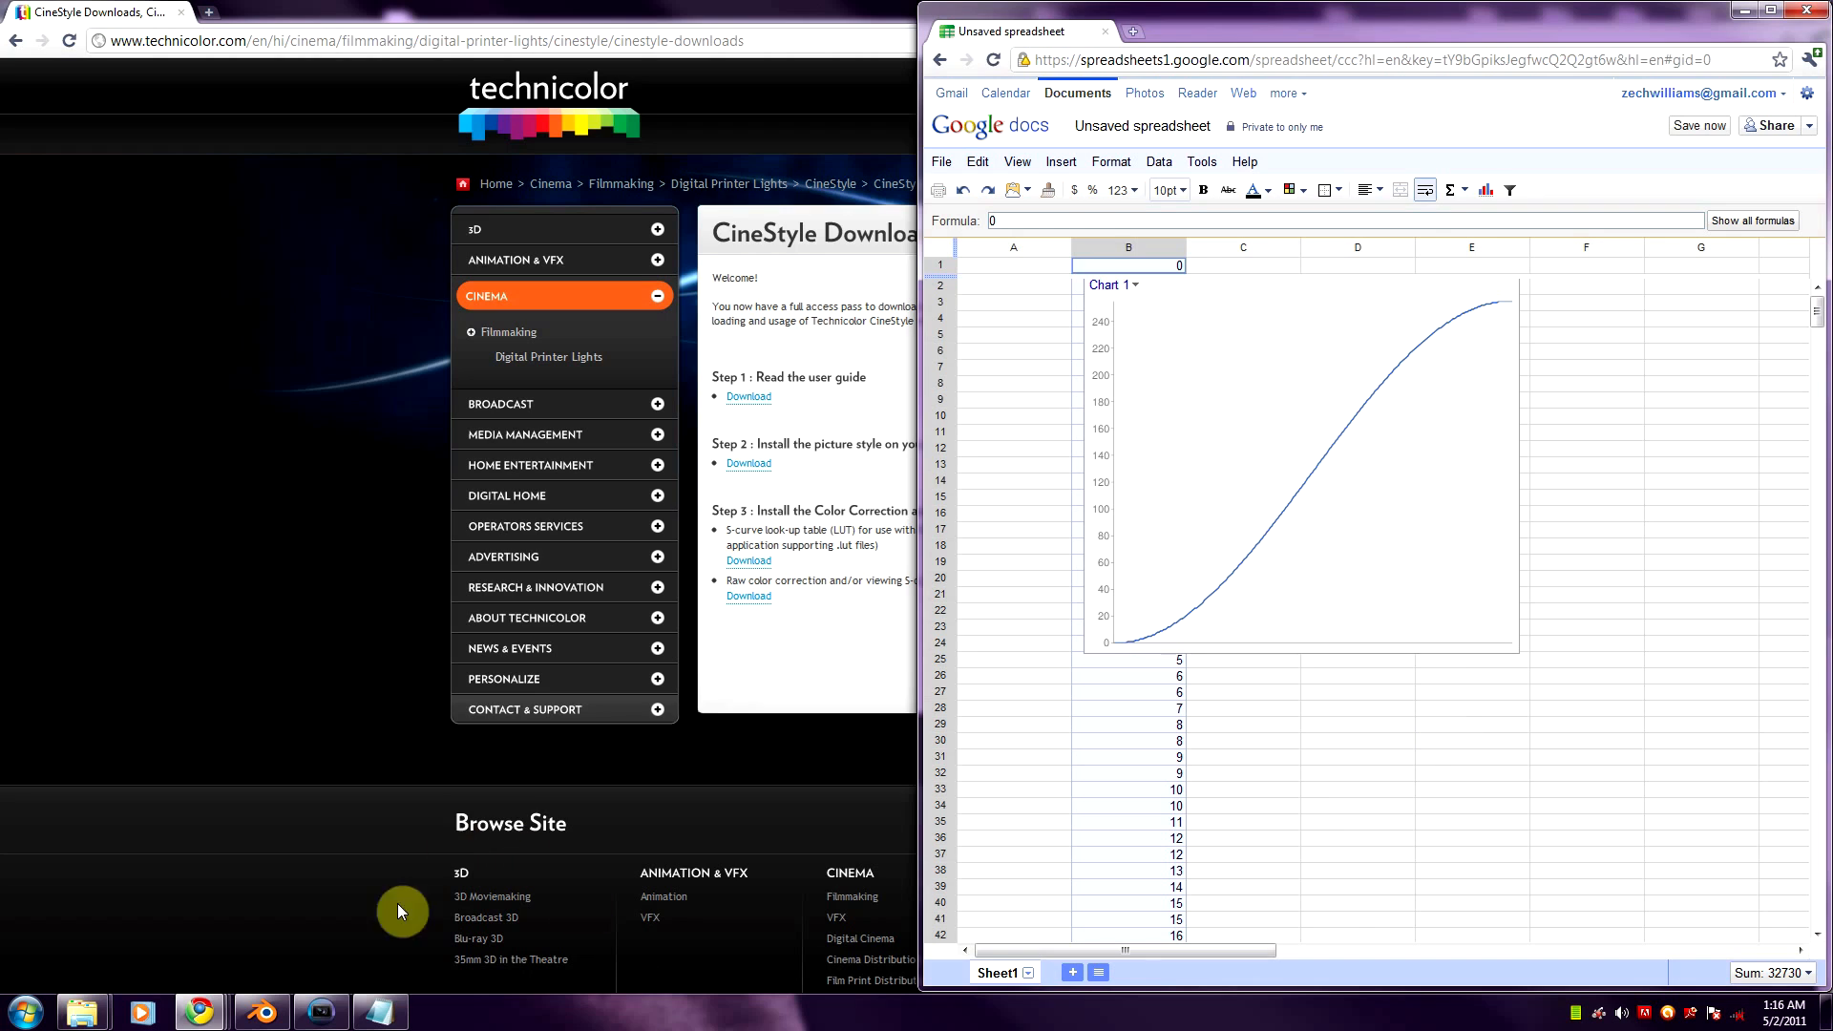
- Switch to Vegas Pro's Video Output FX Plug-In Chooser listing the Sony effects
left_click(321, 1011)
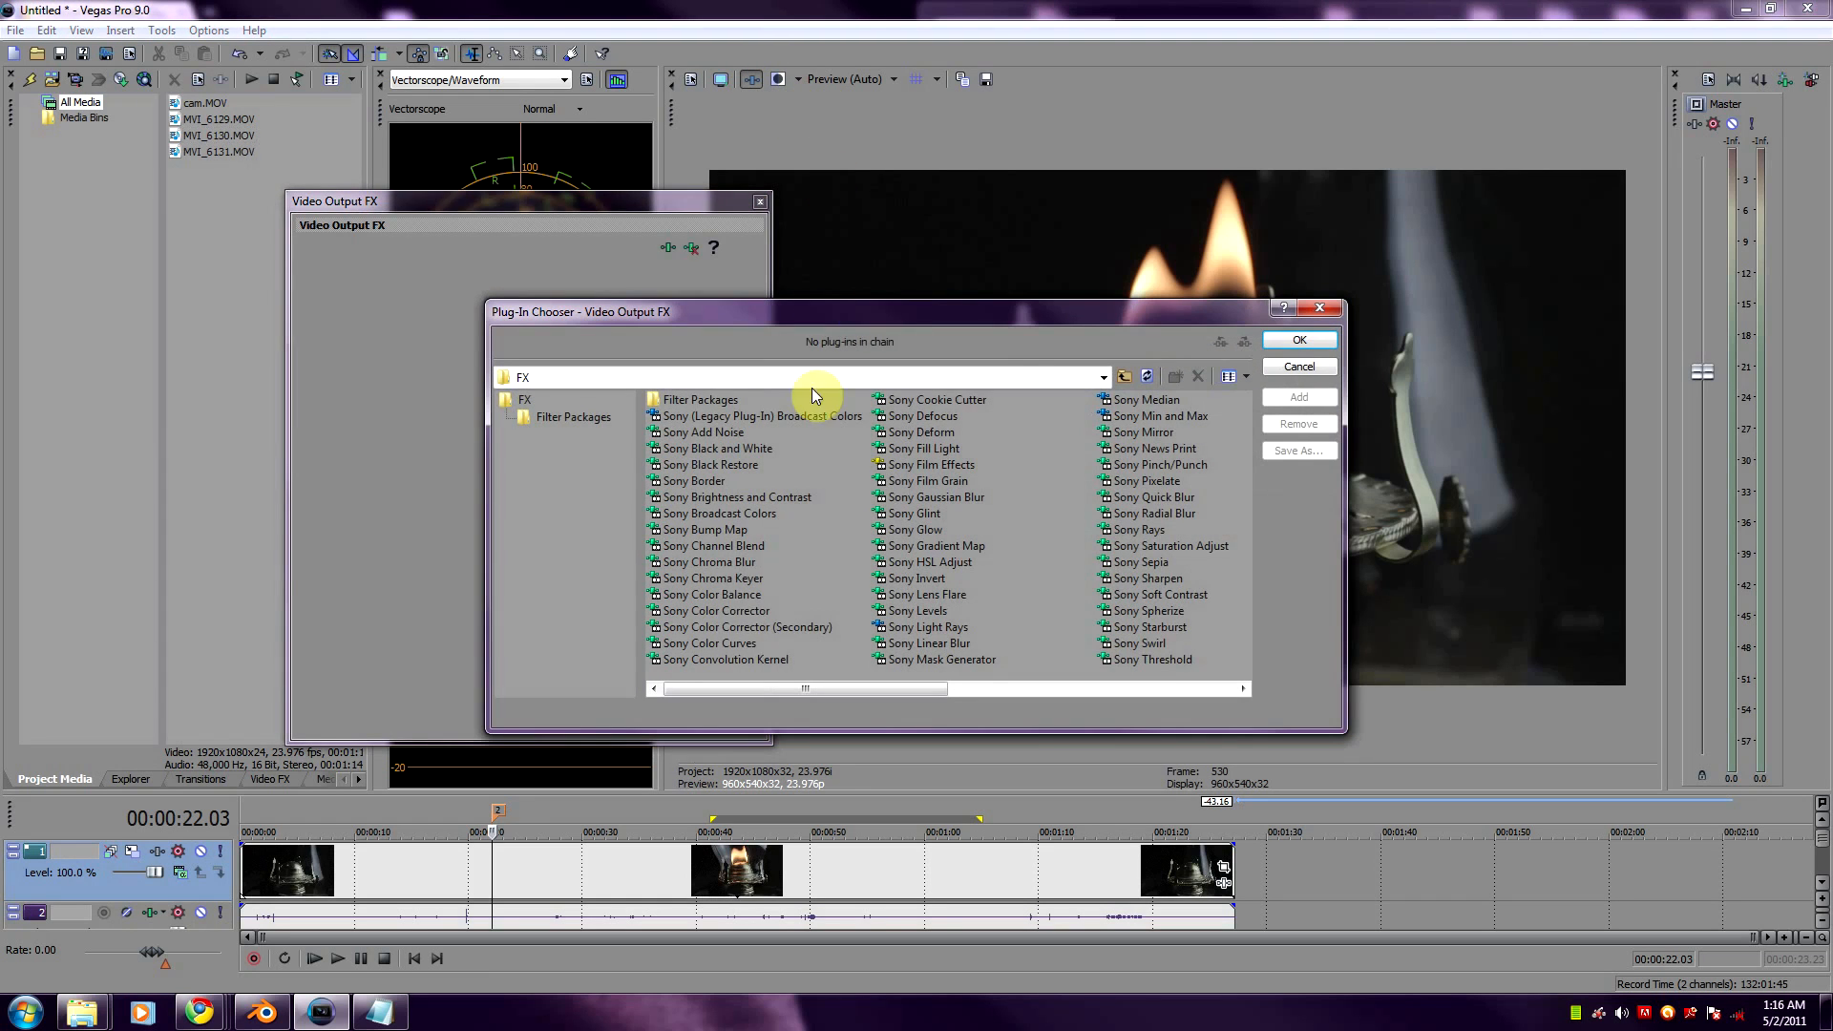
- Add Sony Color Curves to the Video Output FX chain
left_click(710, 642)
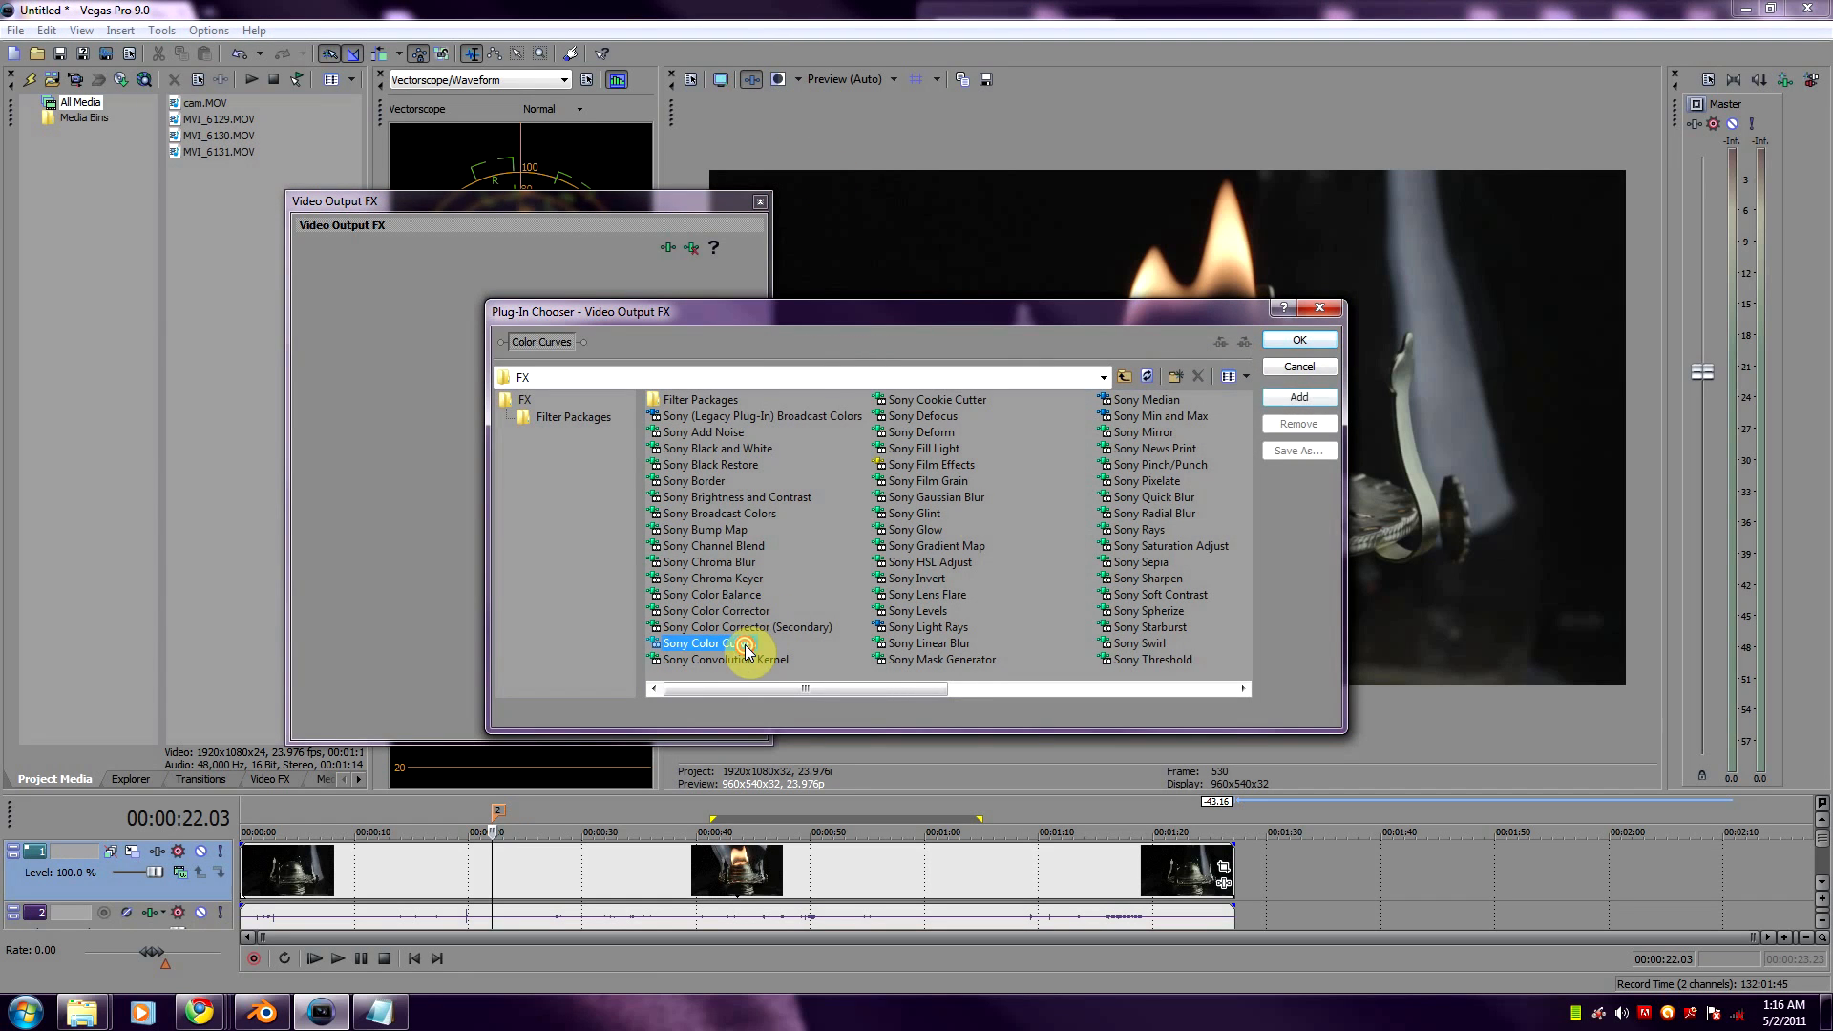
left_click(1297, 339)
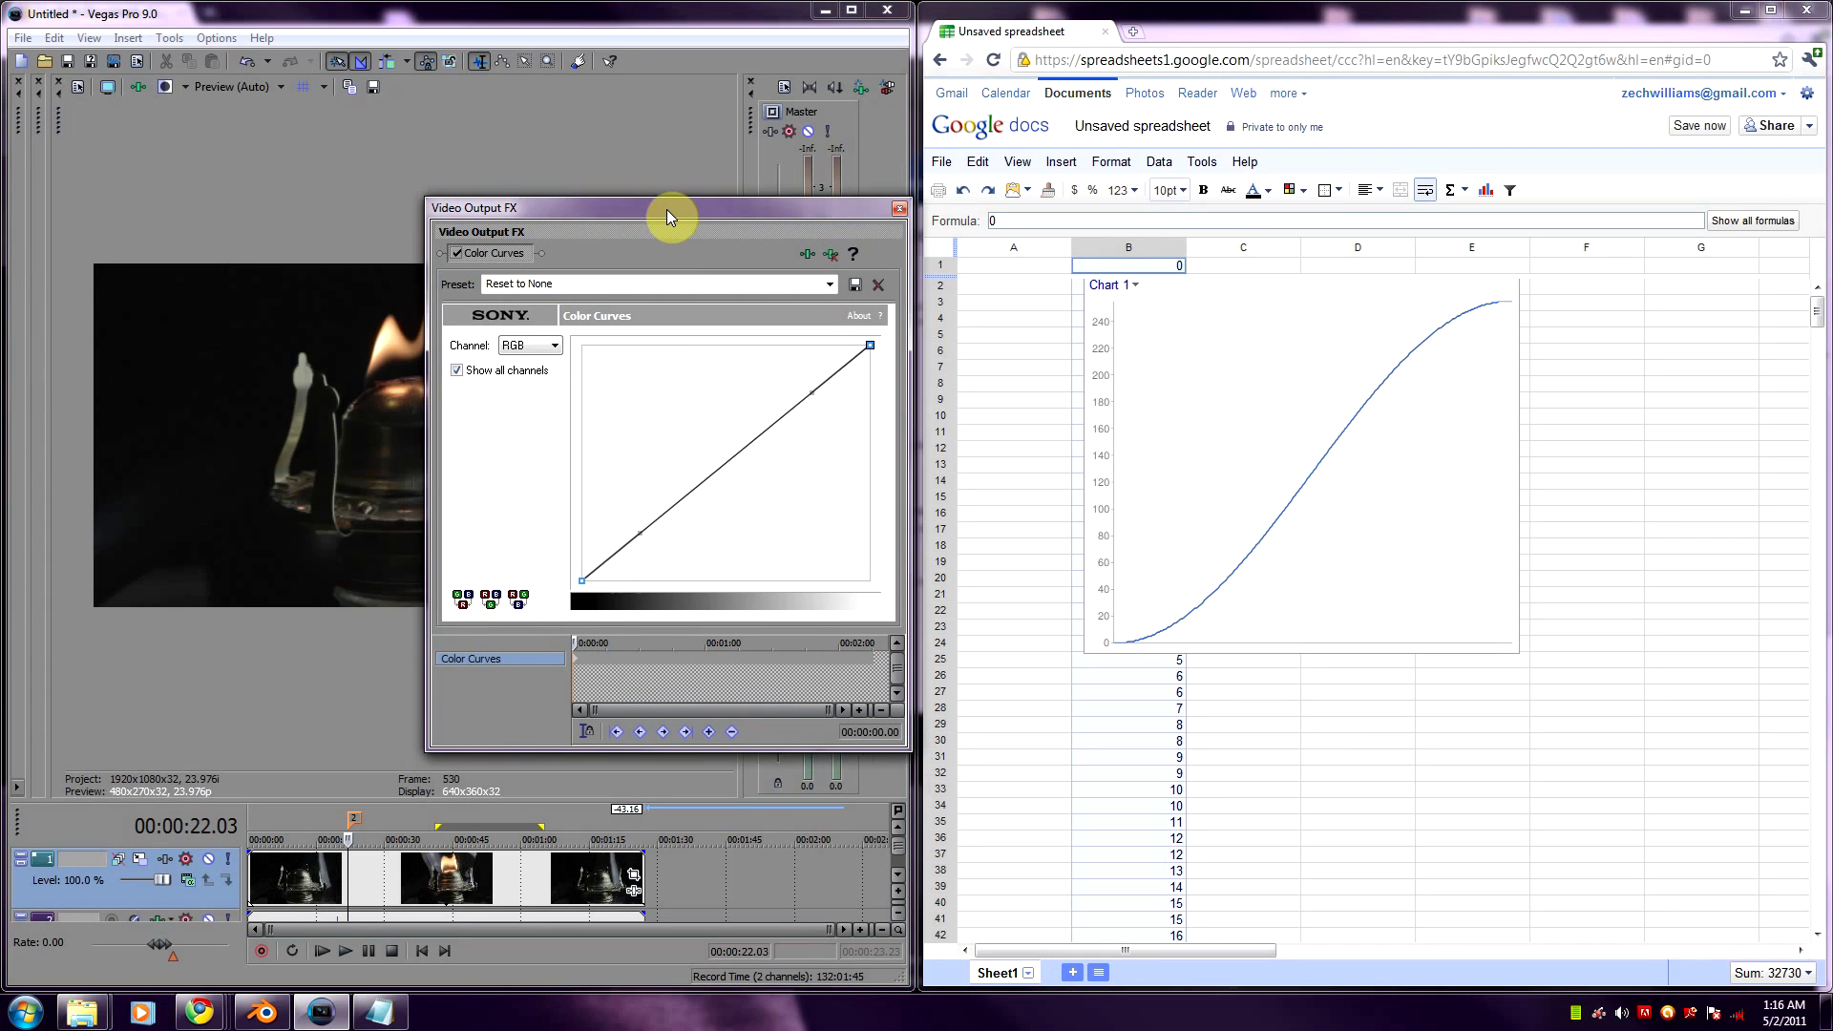
mouse_move(1283, 554)
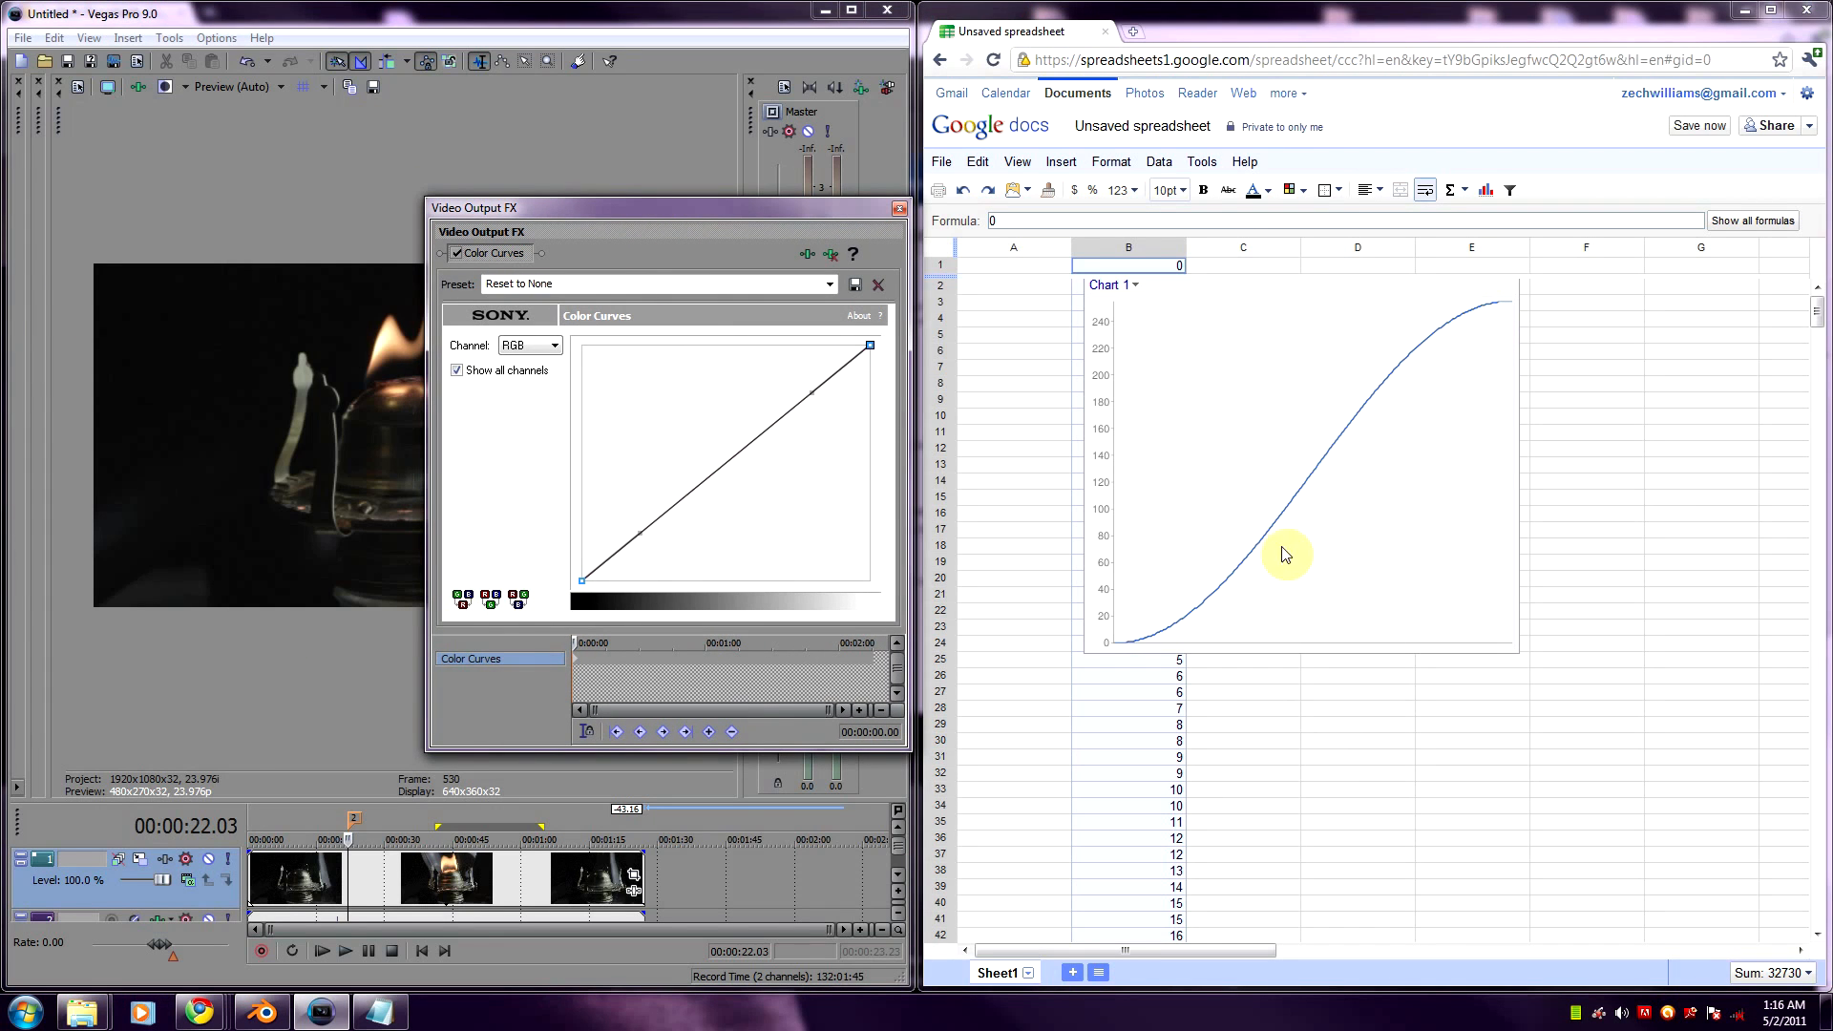
mouse_move(623, 261)
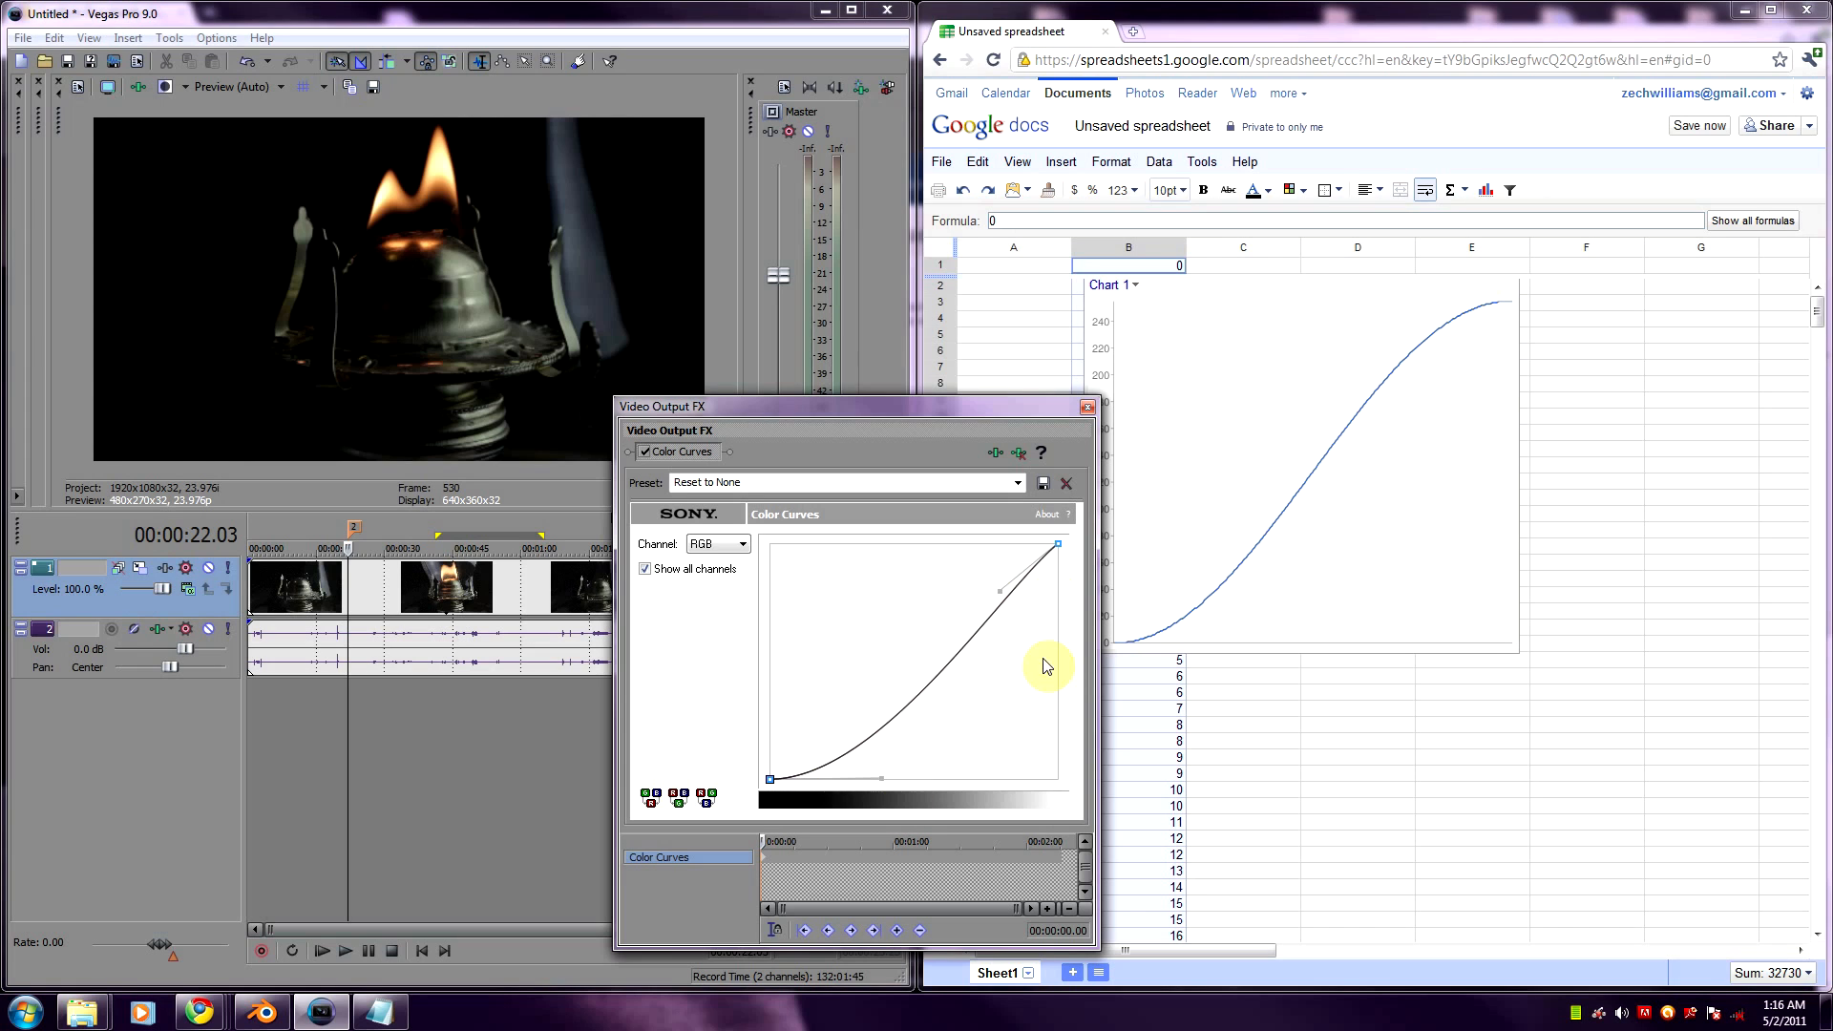
mouse_move(1212, 558)
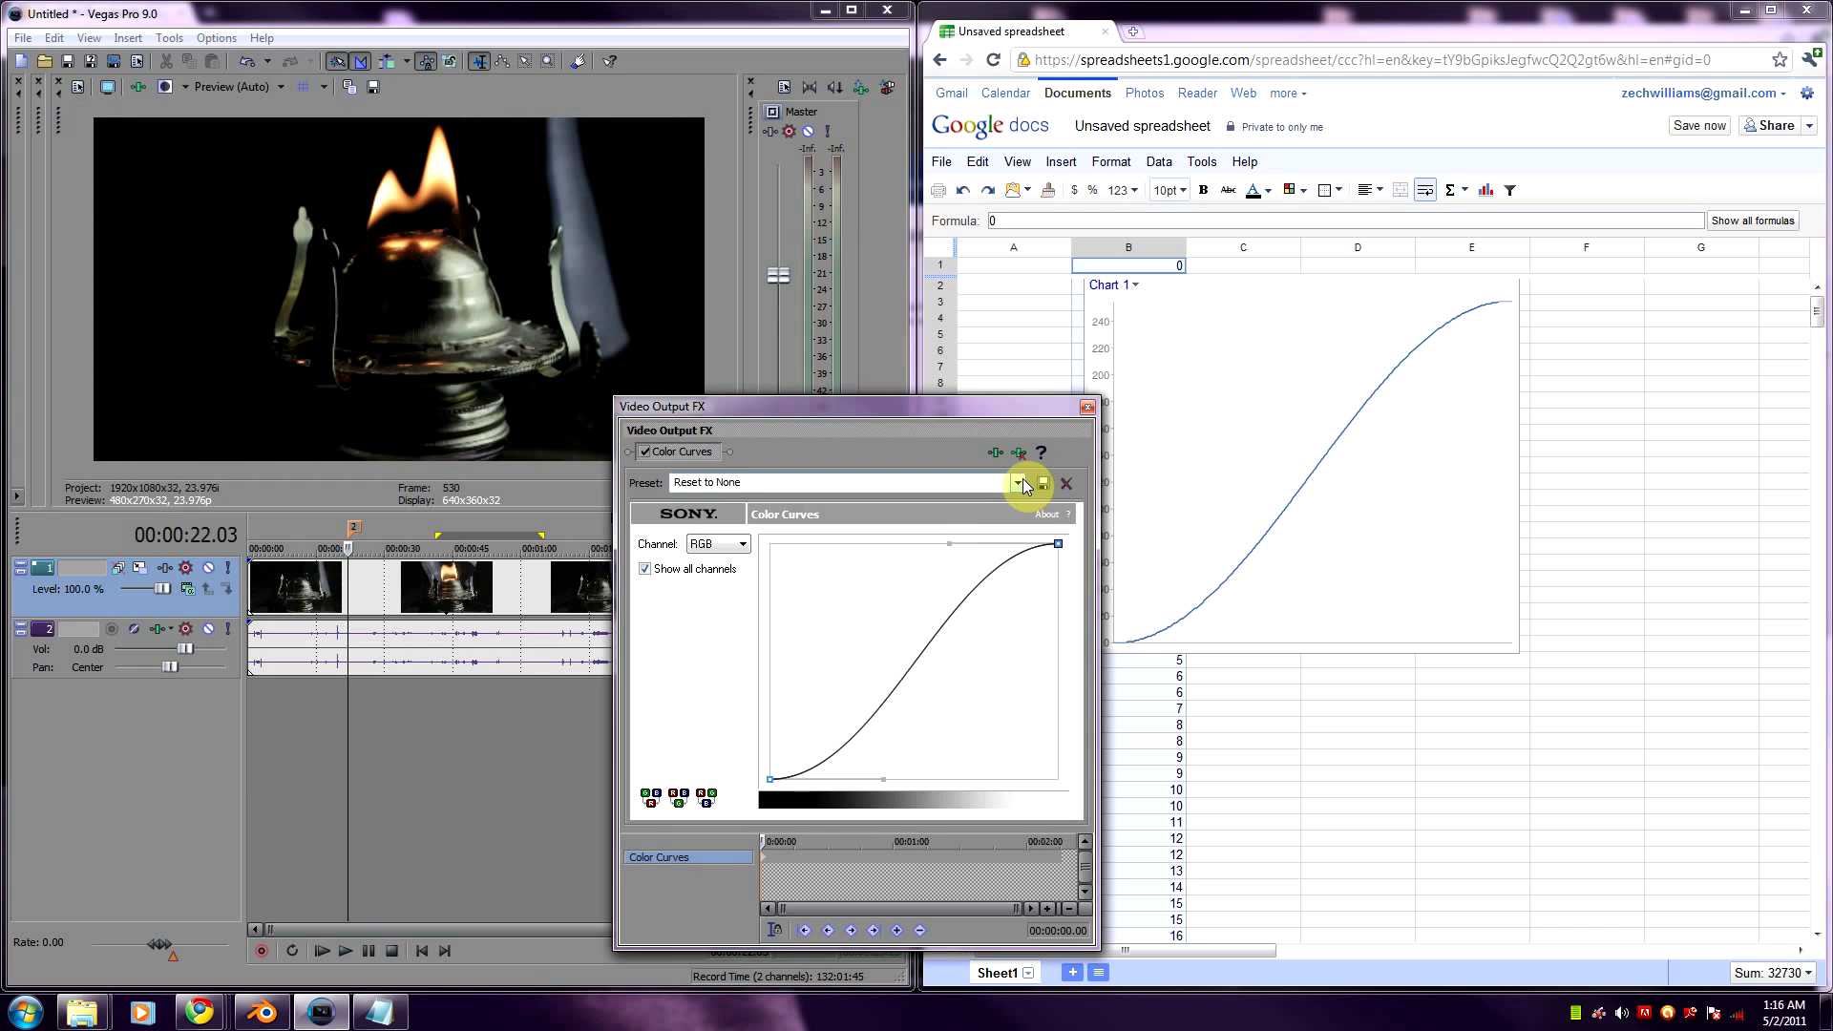
- Apply the 'LUT curve' preset to the Color Curves RGB line
left_click(1015, 483)
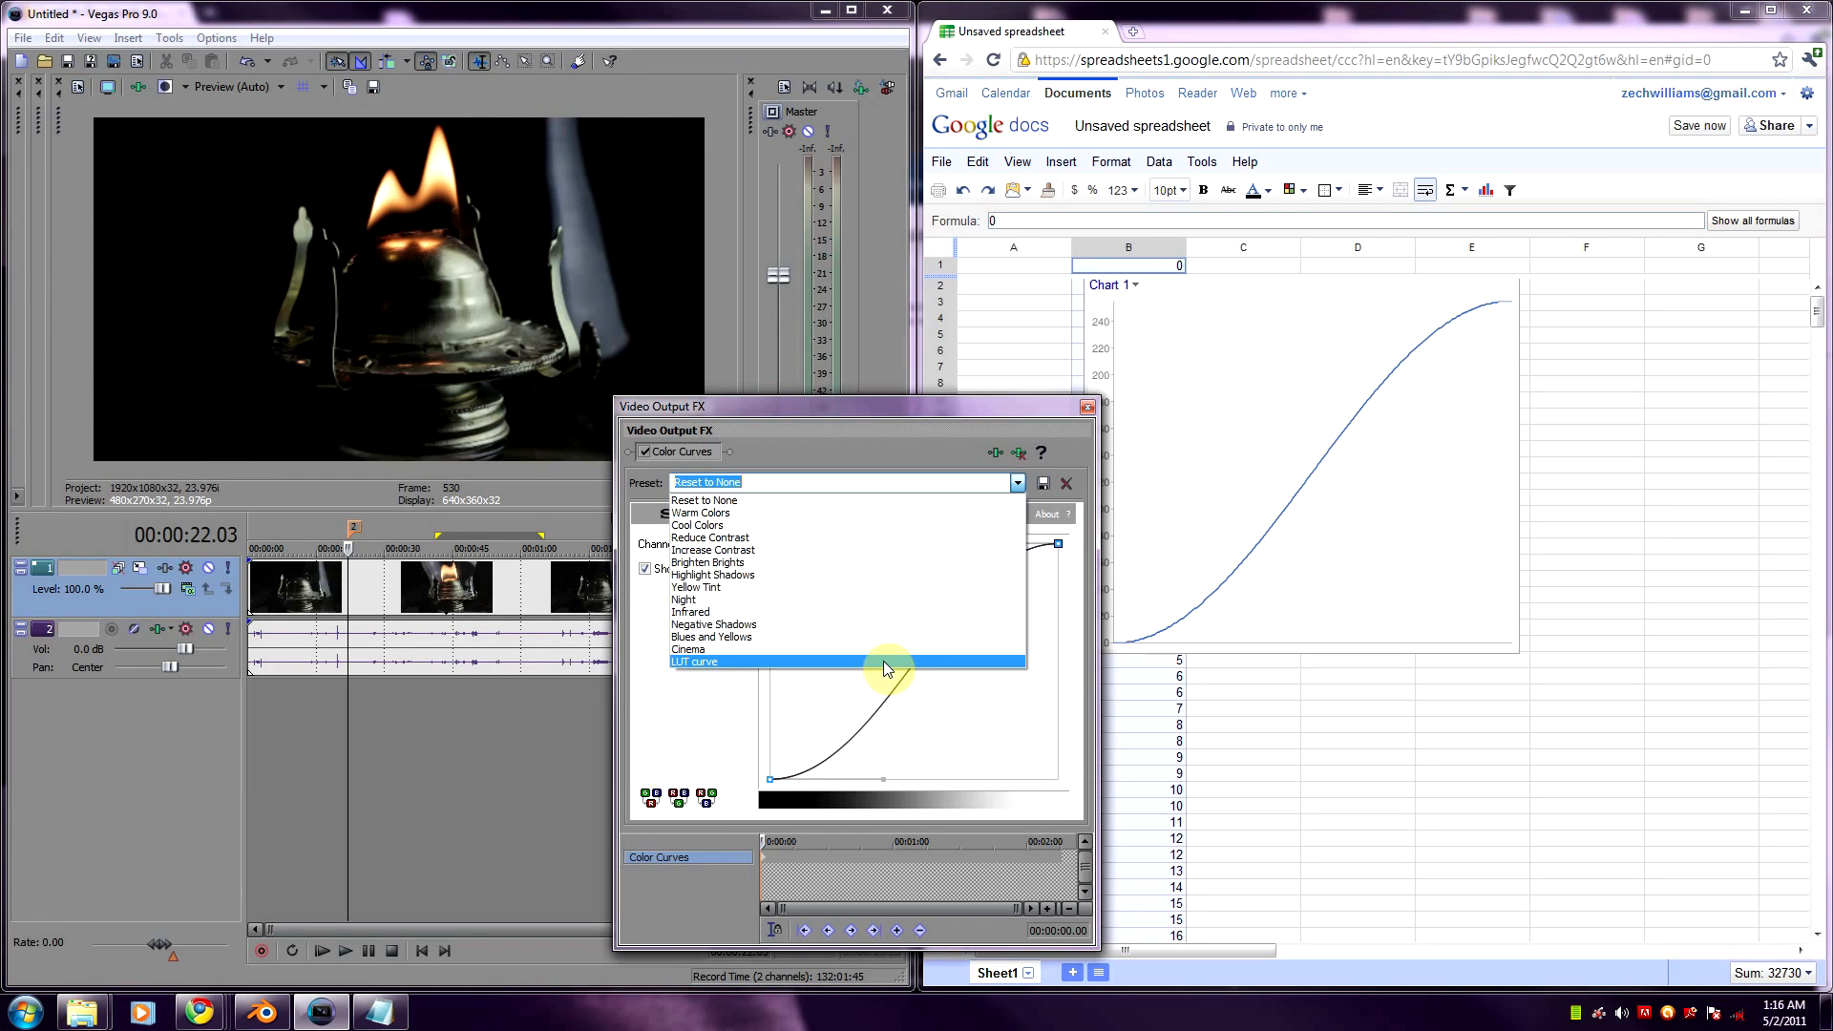
left_click(692, 661)
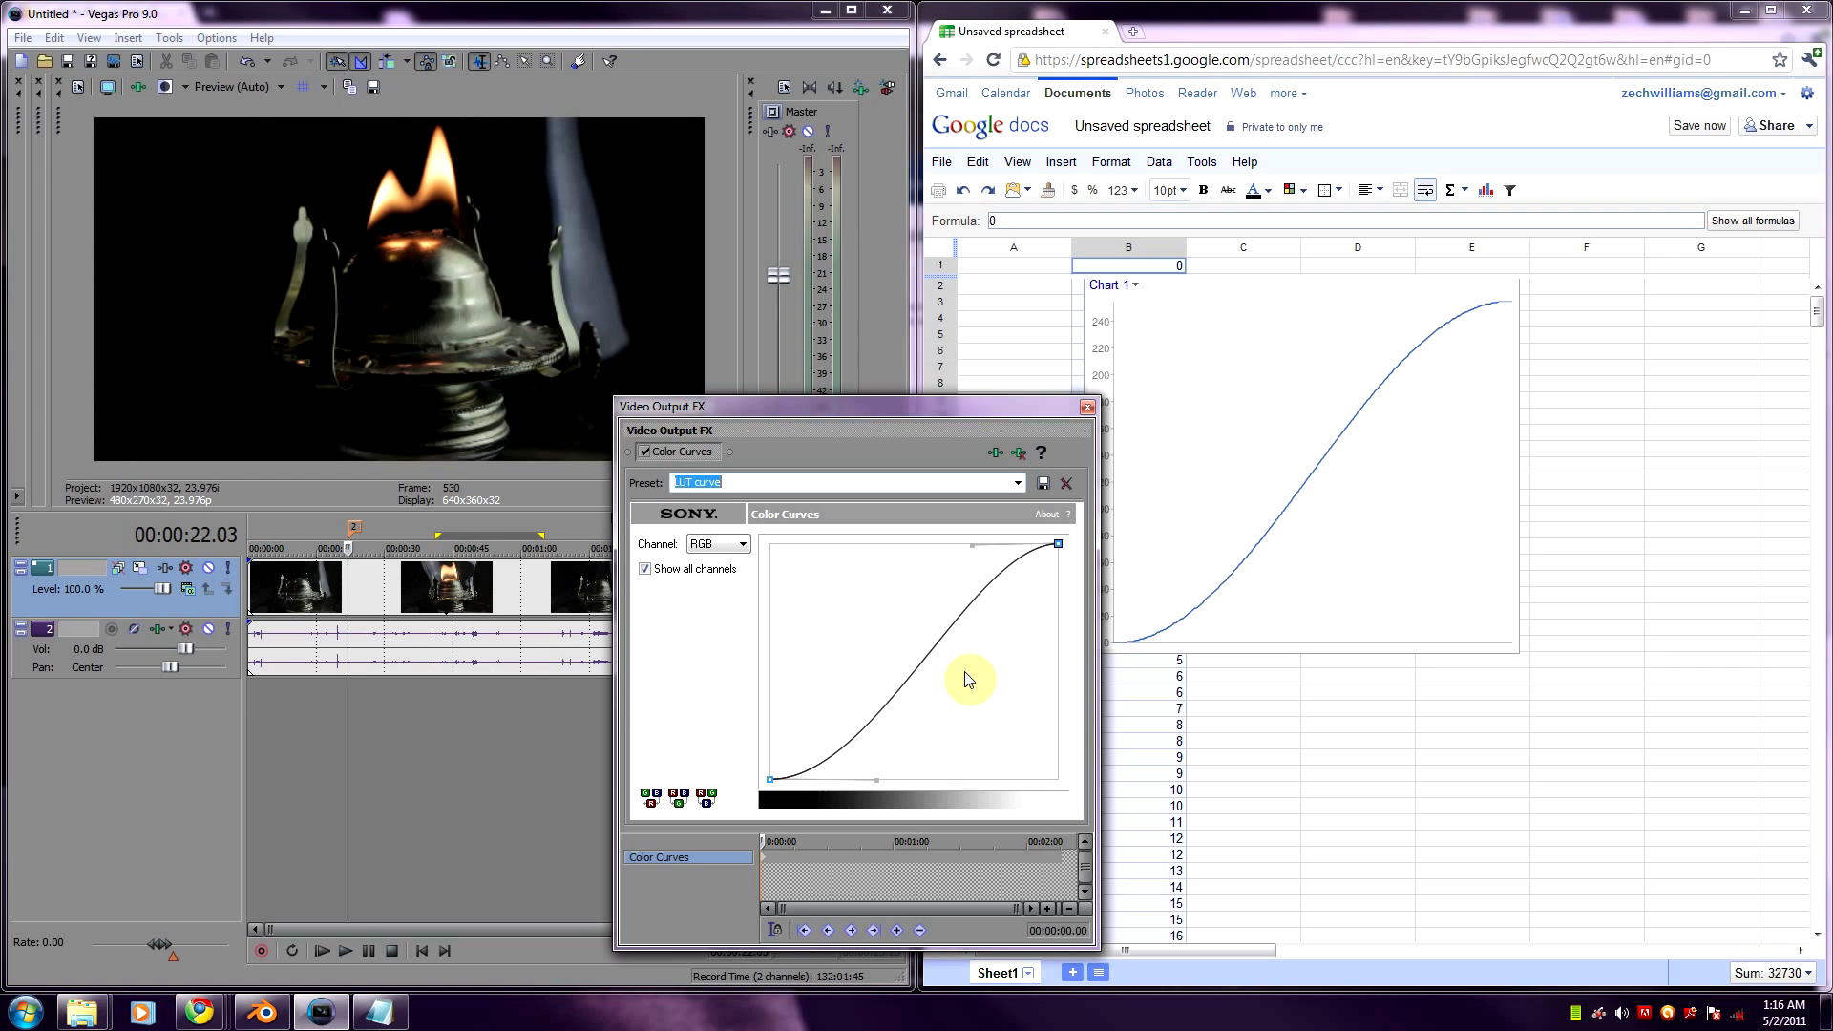
mouse_move(1025, 696)
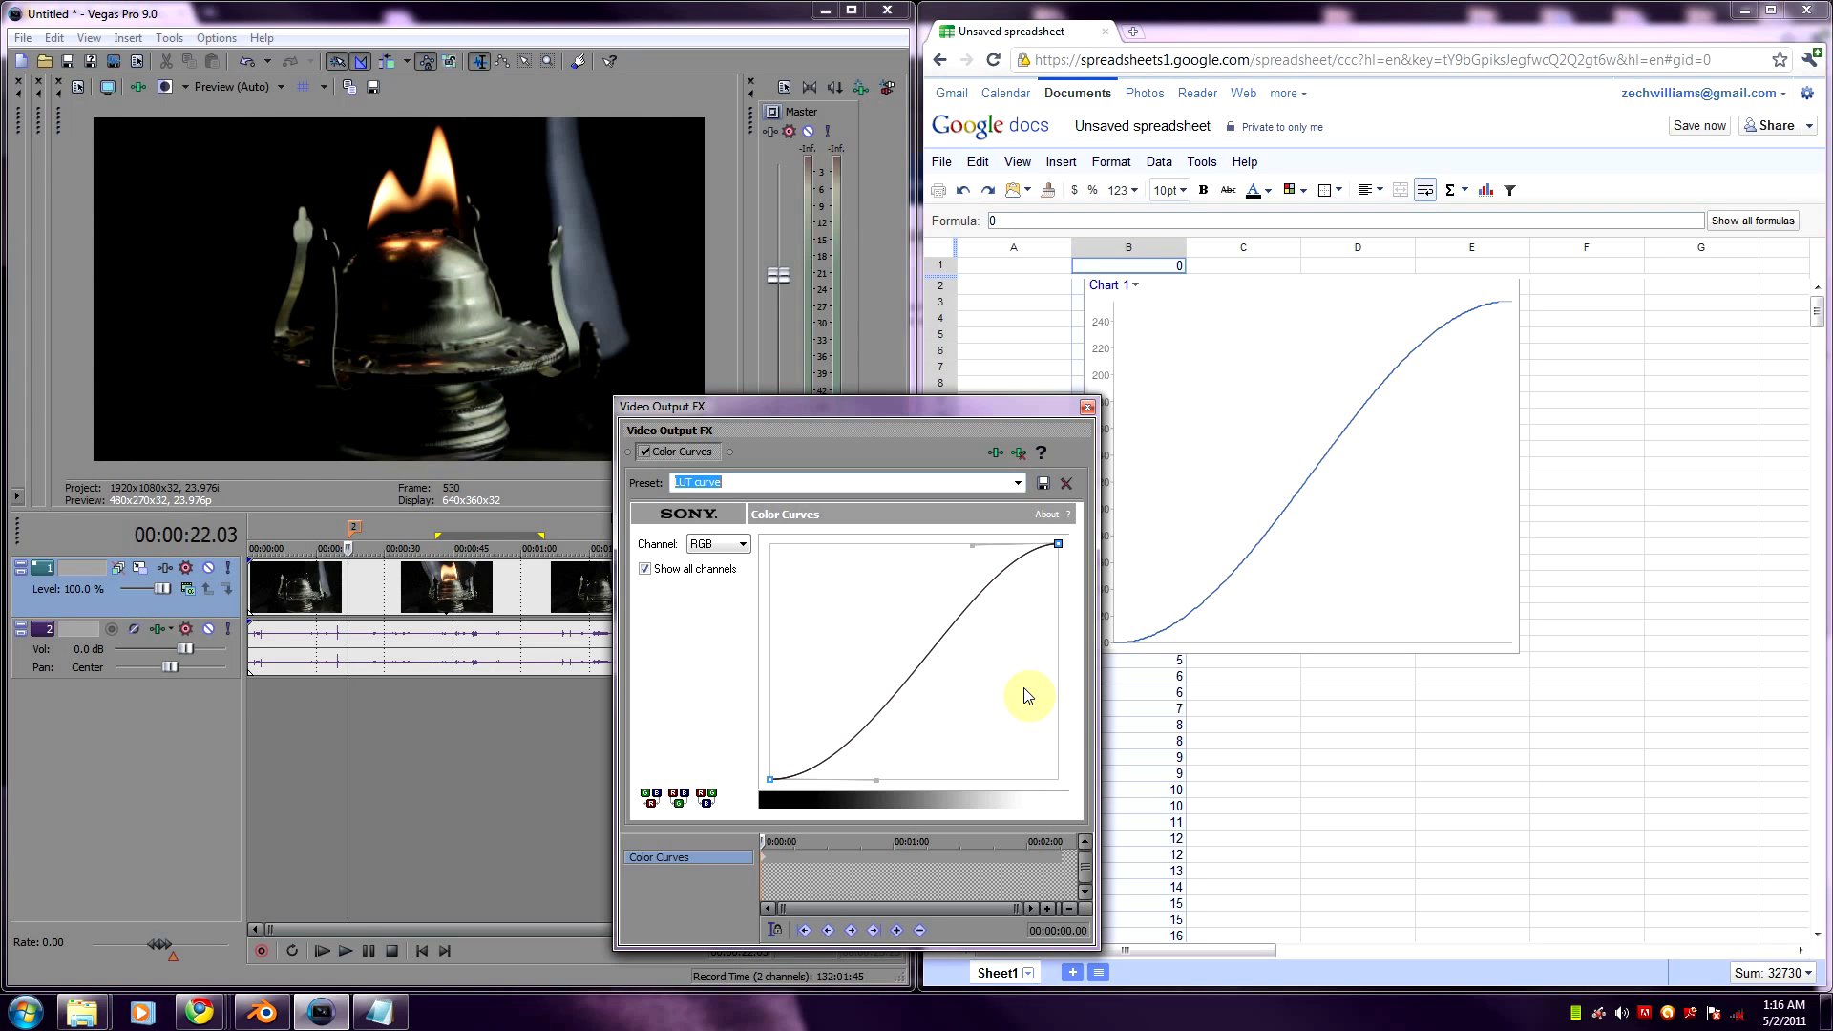
mouse_move(1040, 720)
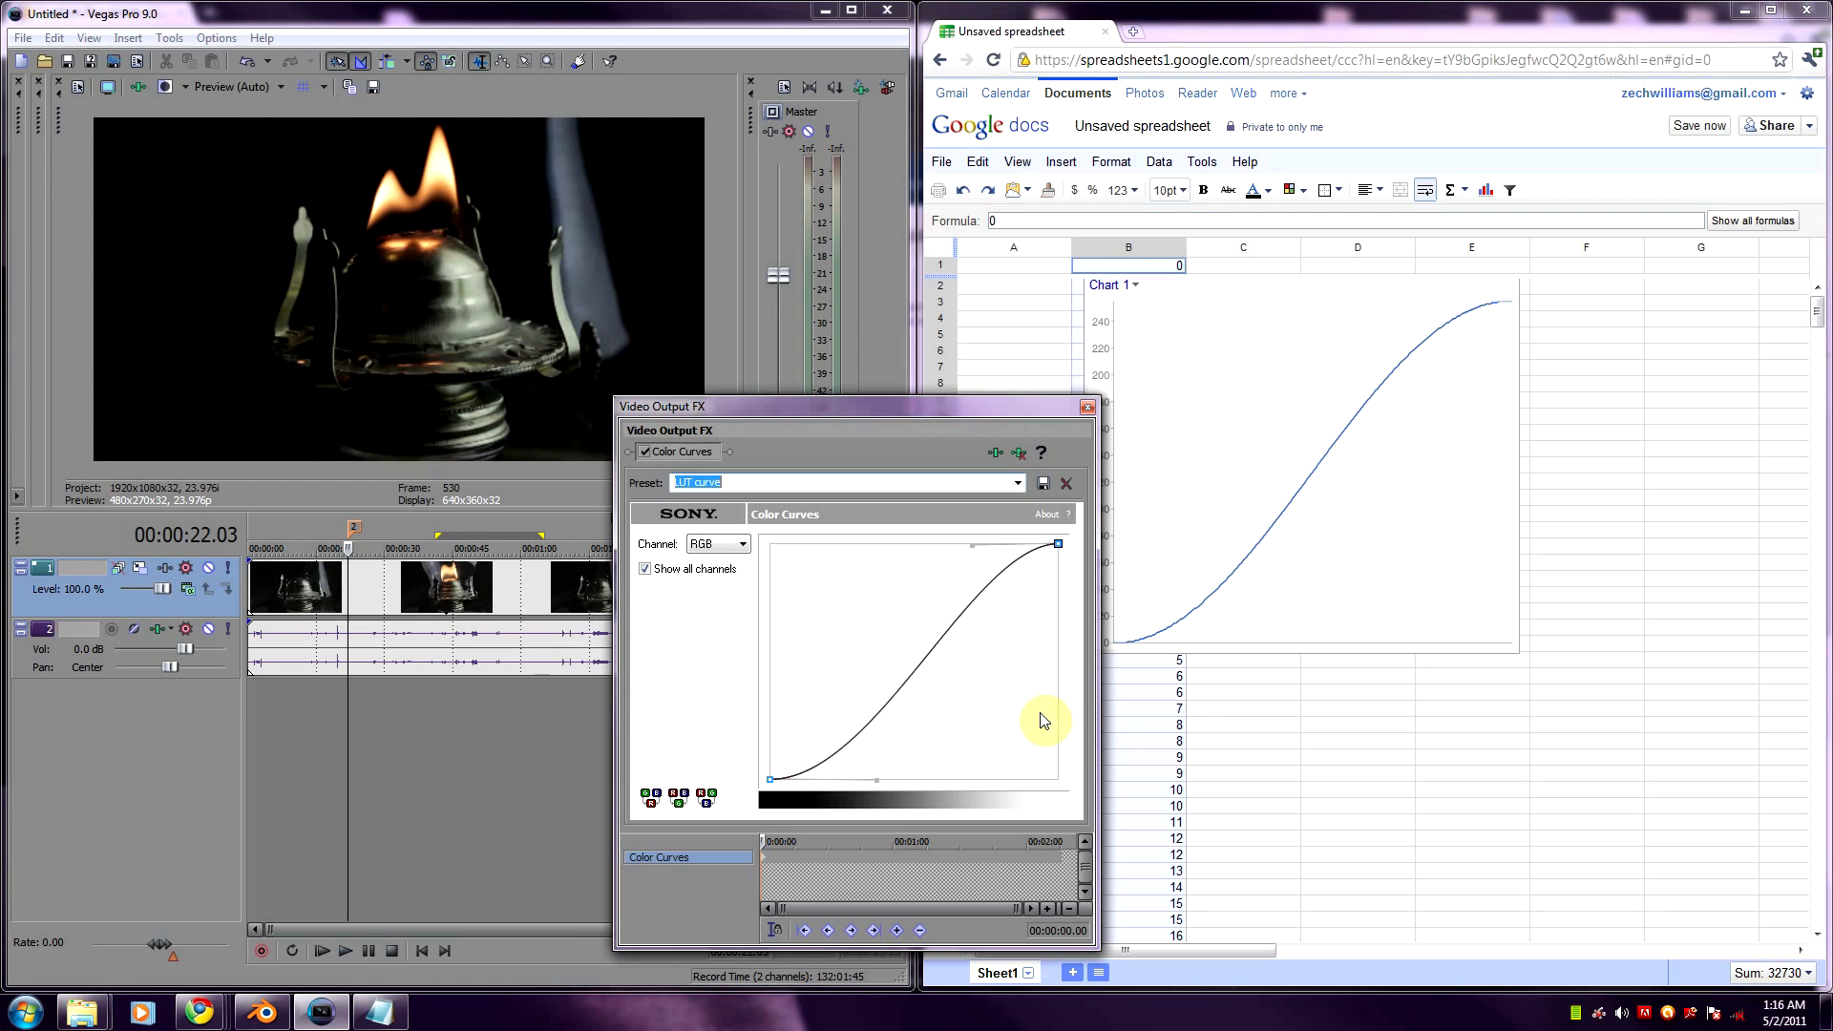
mouse_move(477, 132)
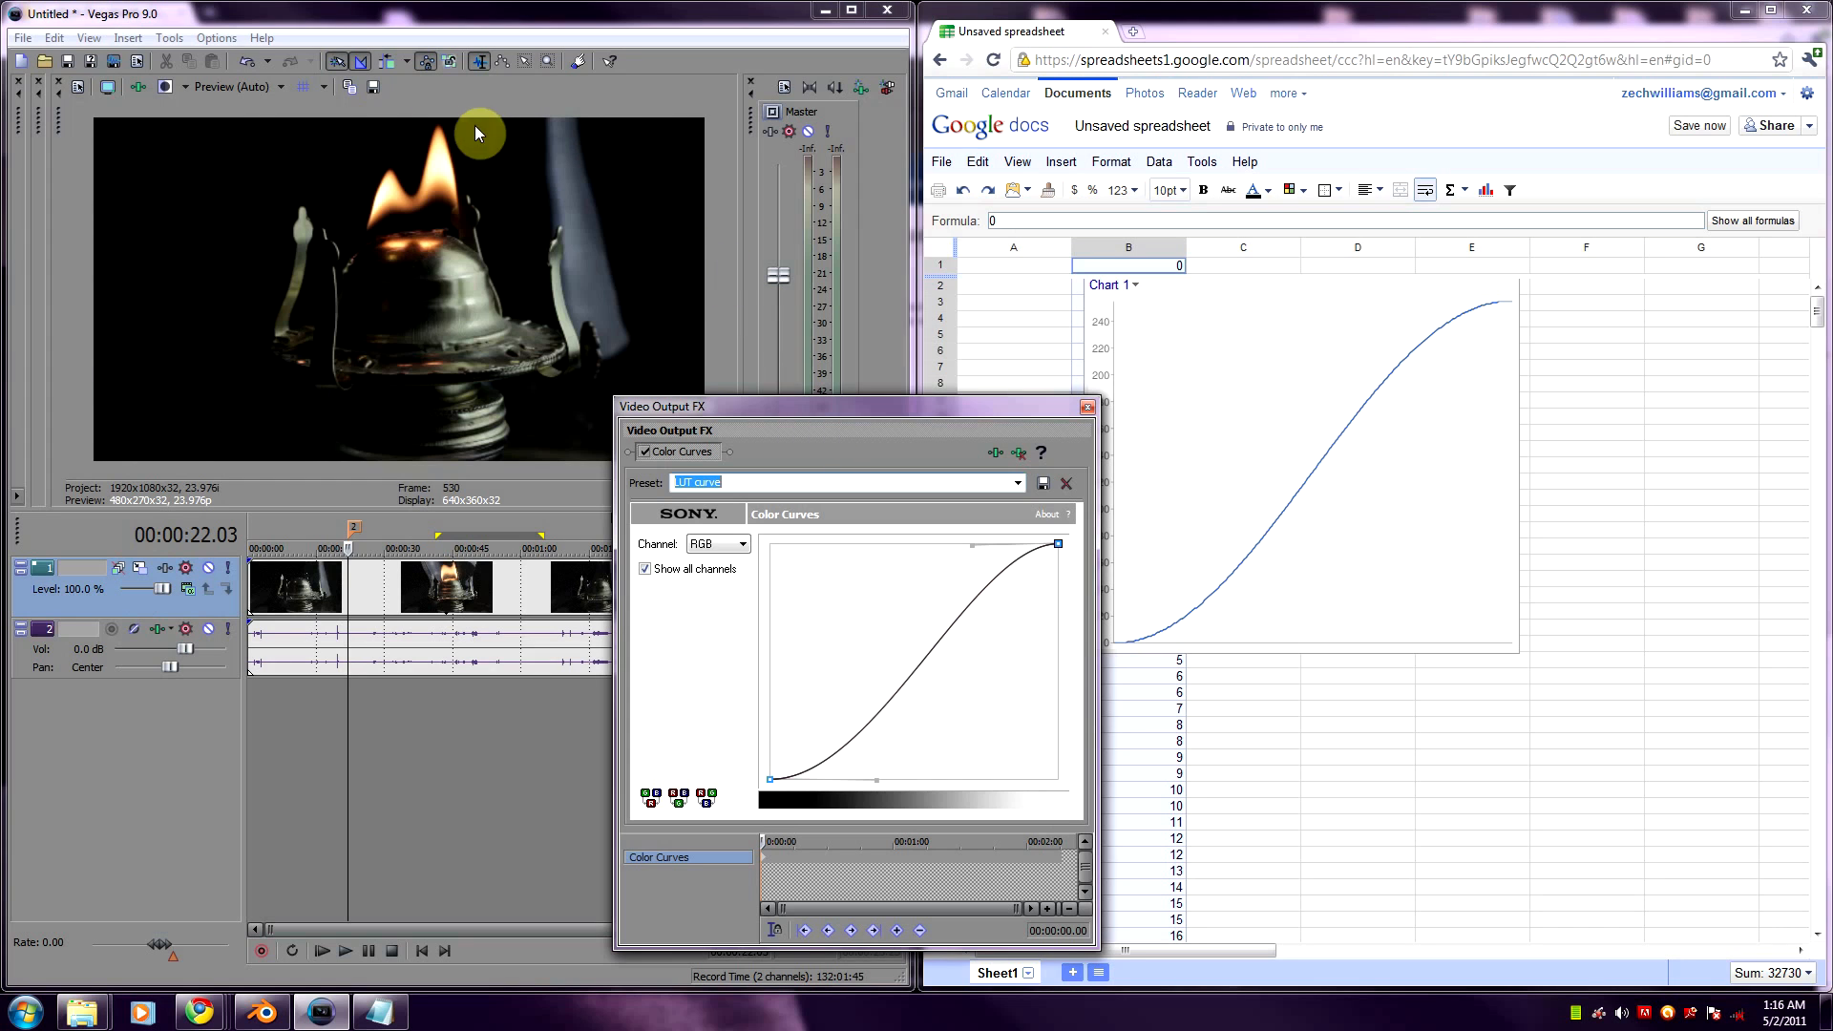
mouse_move(703, 363)
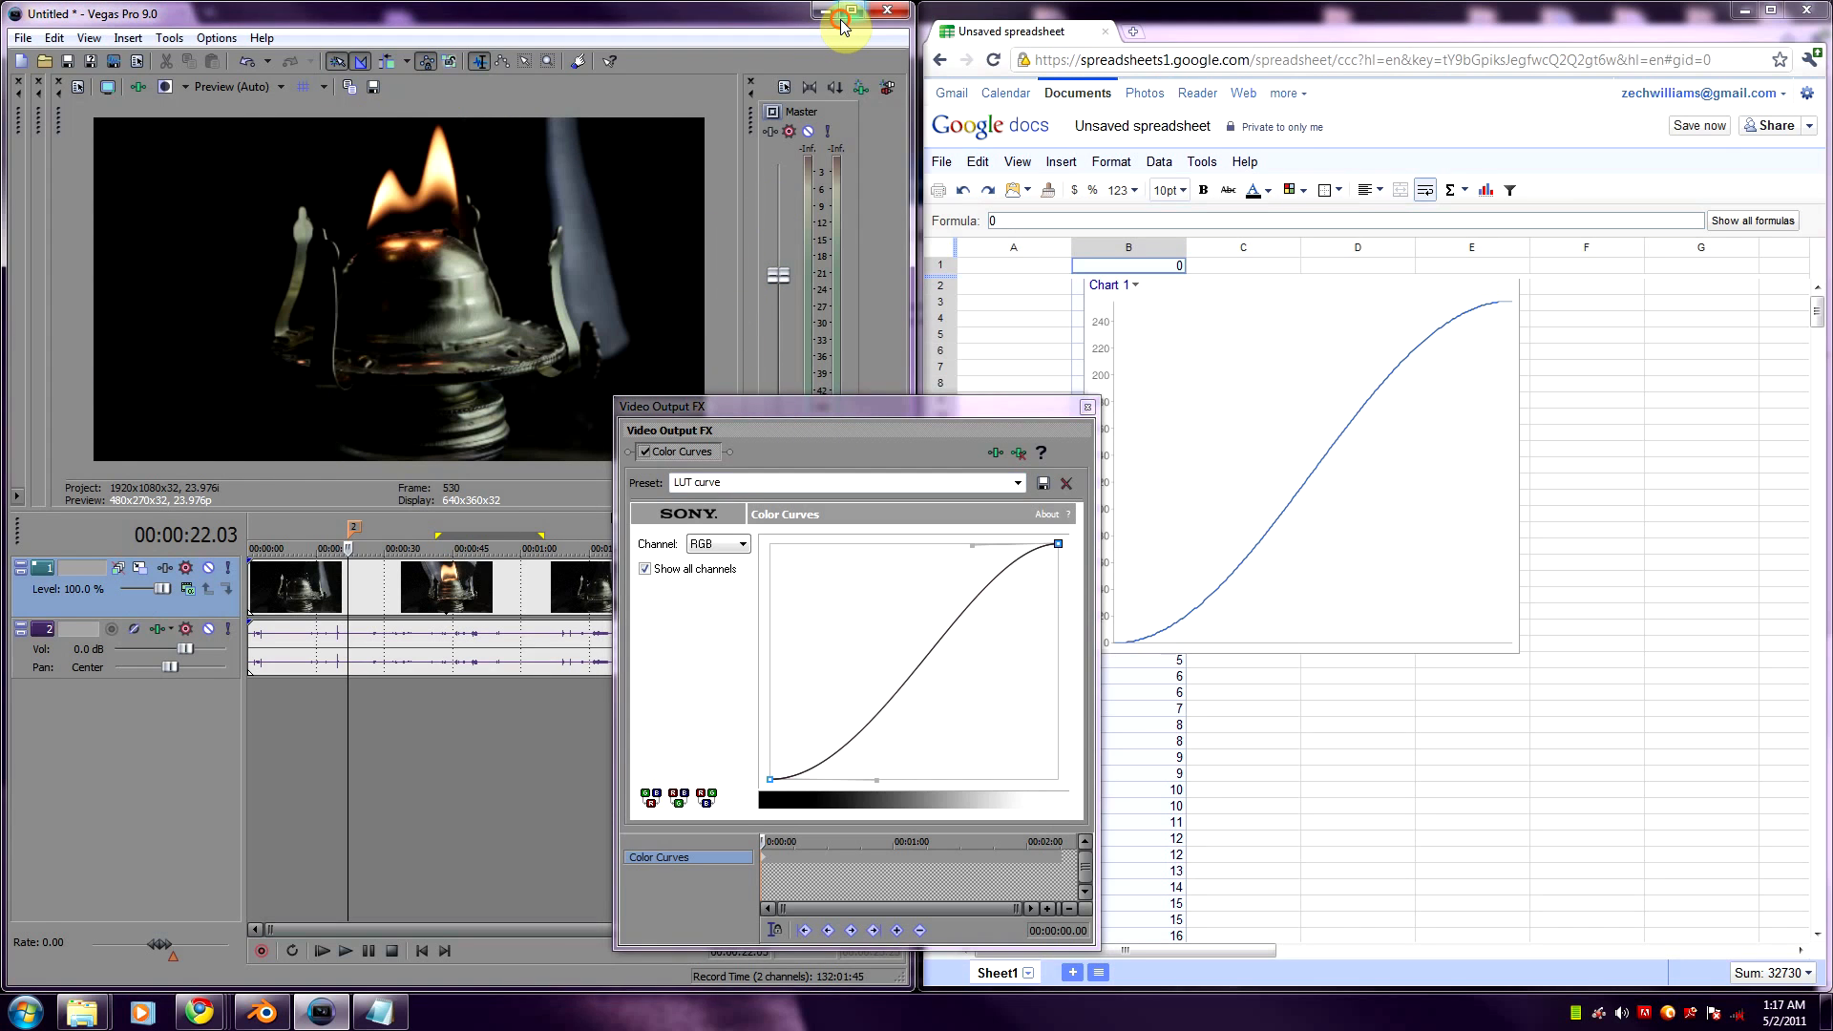
- Maximize the Vegas window and close the Video Output FX window
left_click(842, 23)
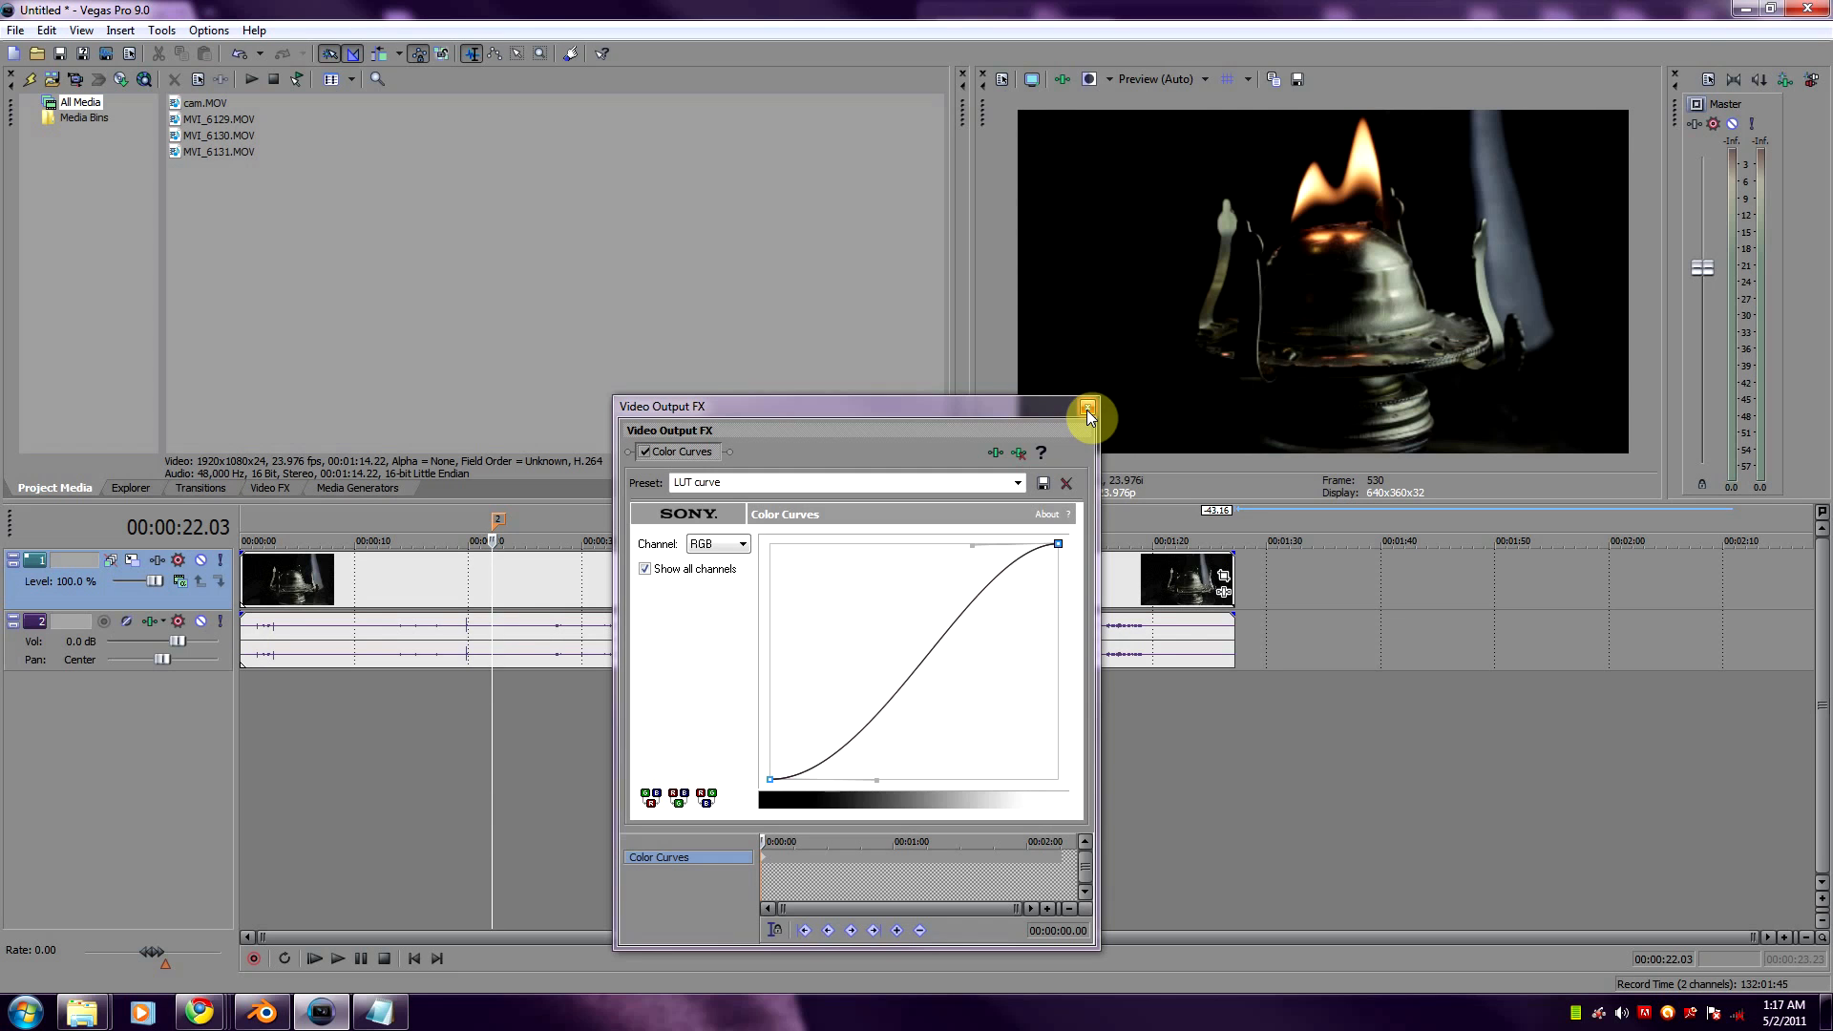
left_click(1086, 412)
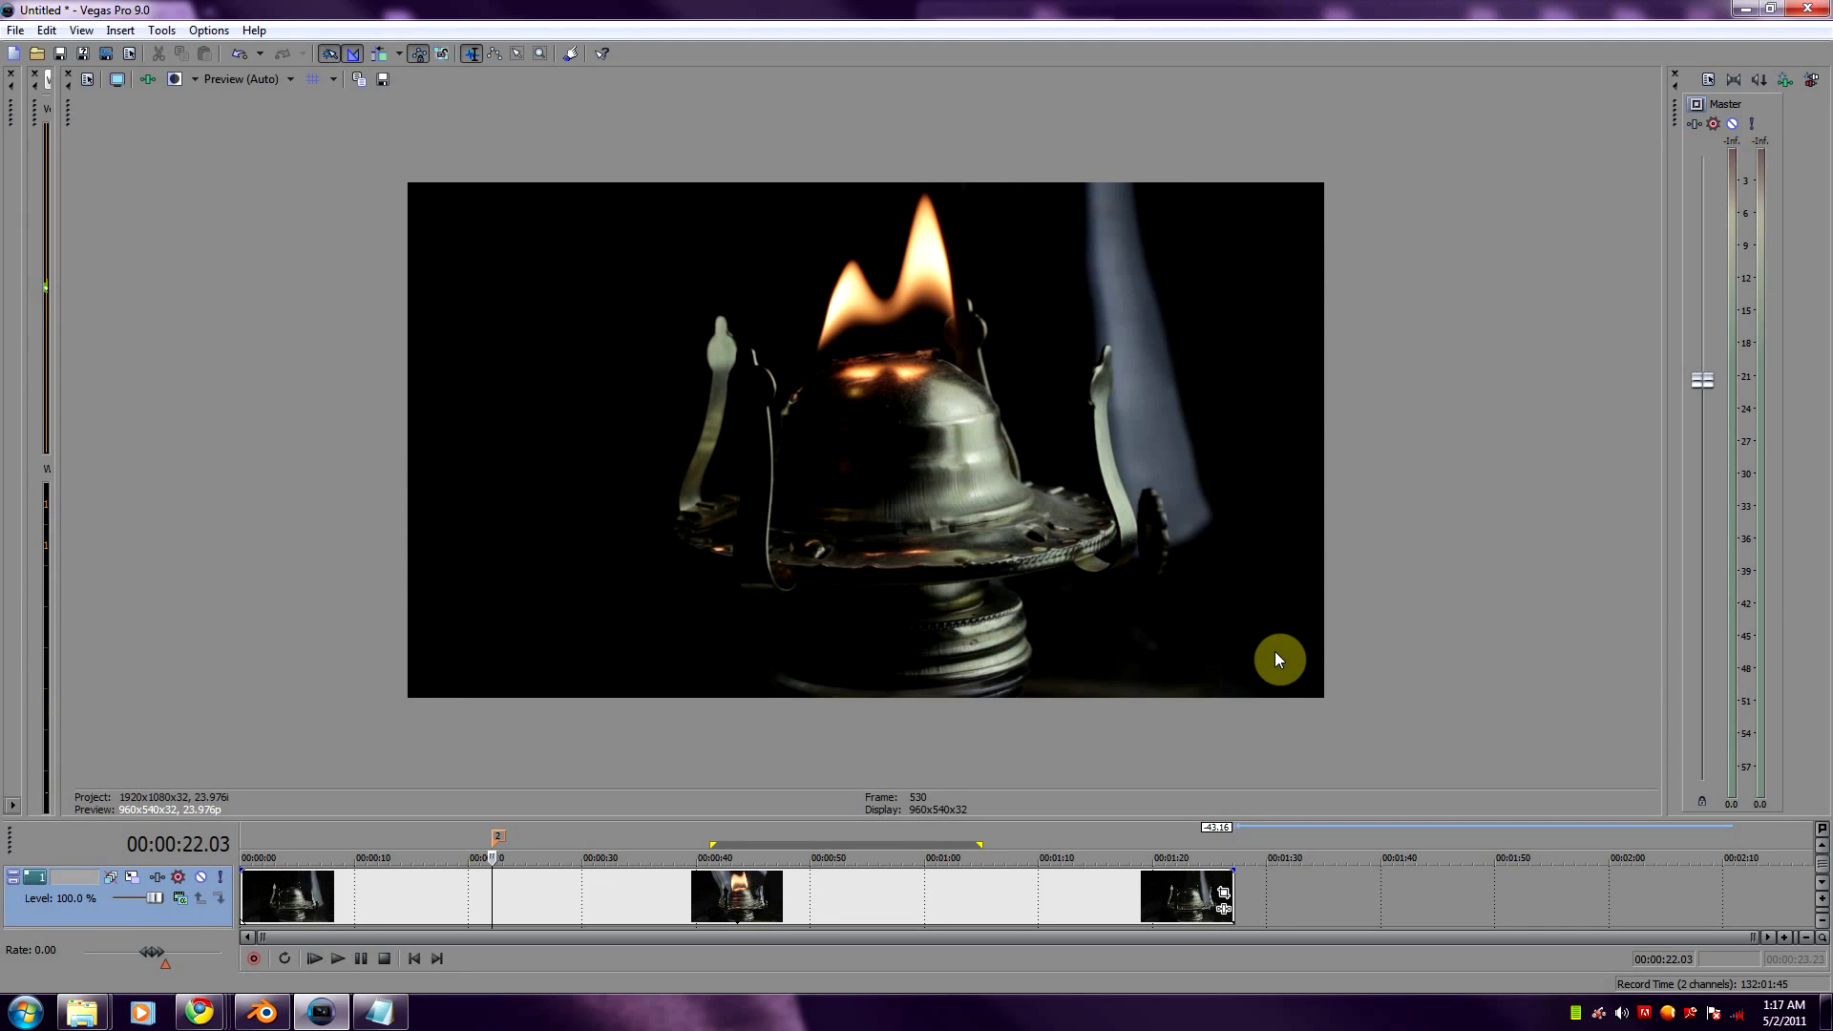
mouse_move(526, 281)
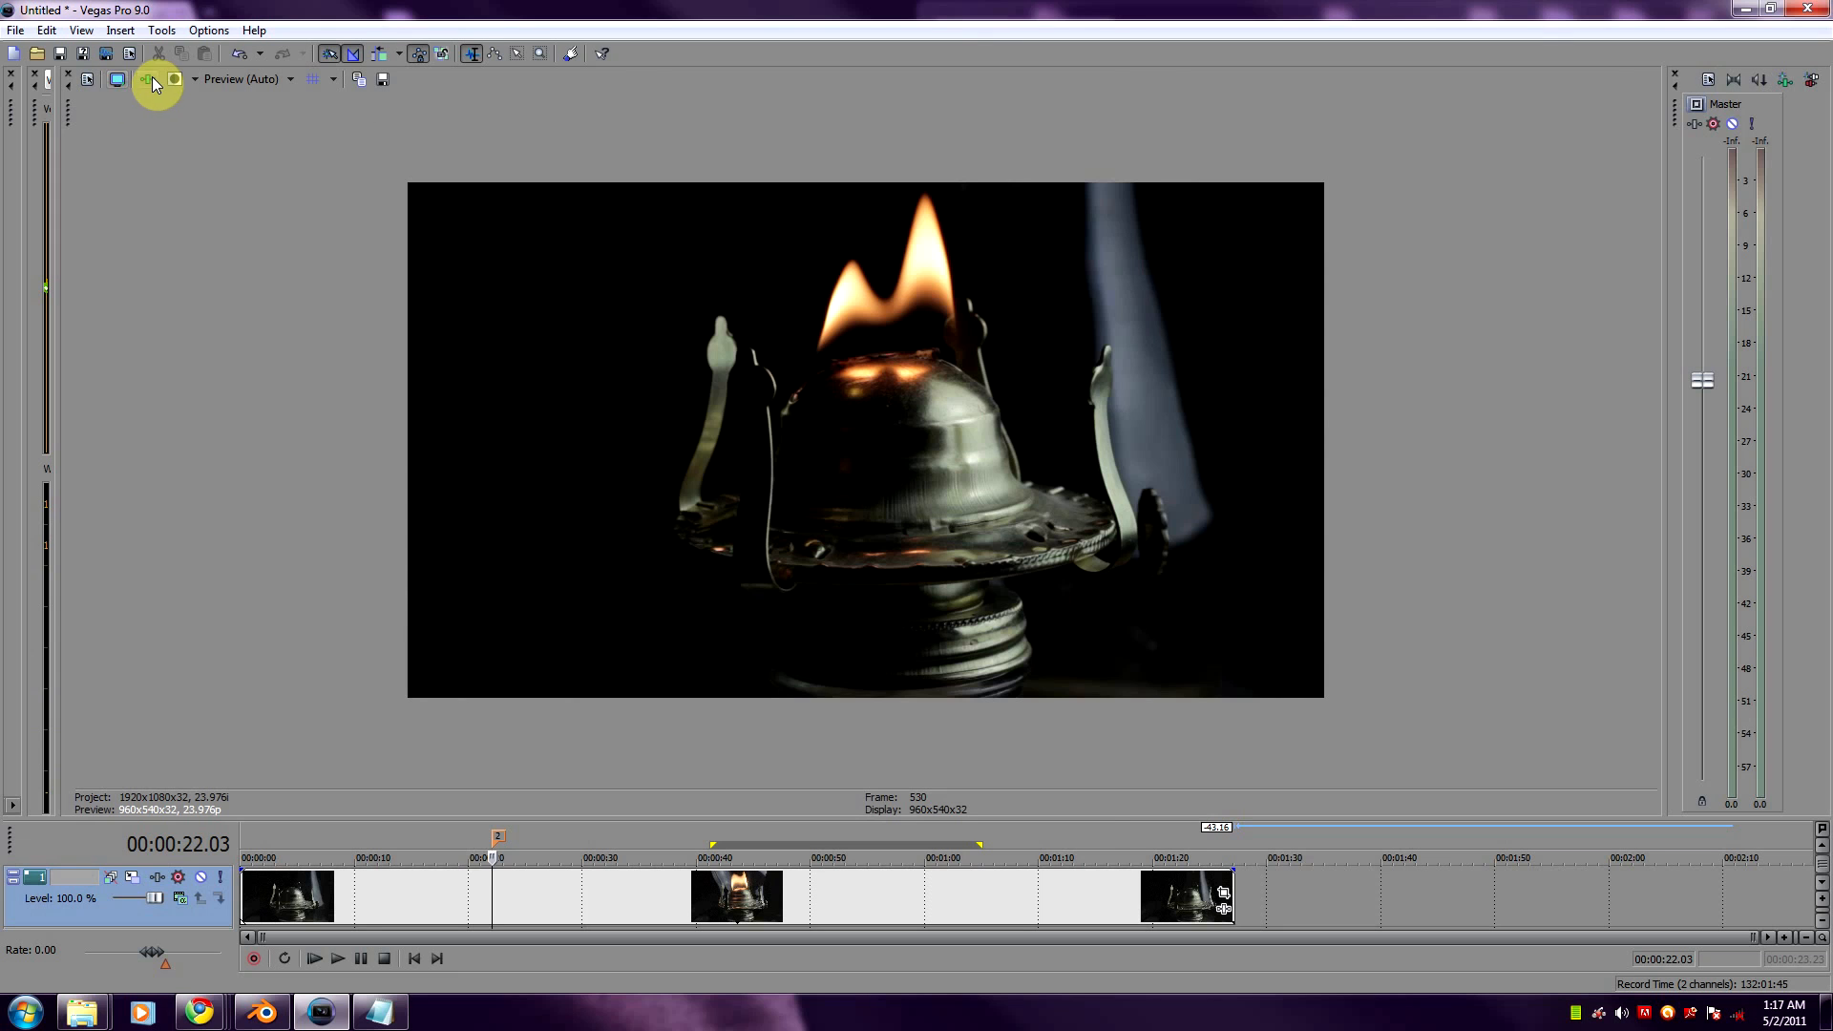
- Reopen Video Output FX and switch off Color Curves to compare the flame footage
left_click(142, 78)
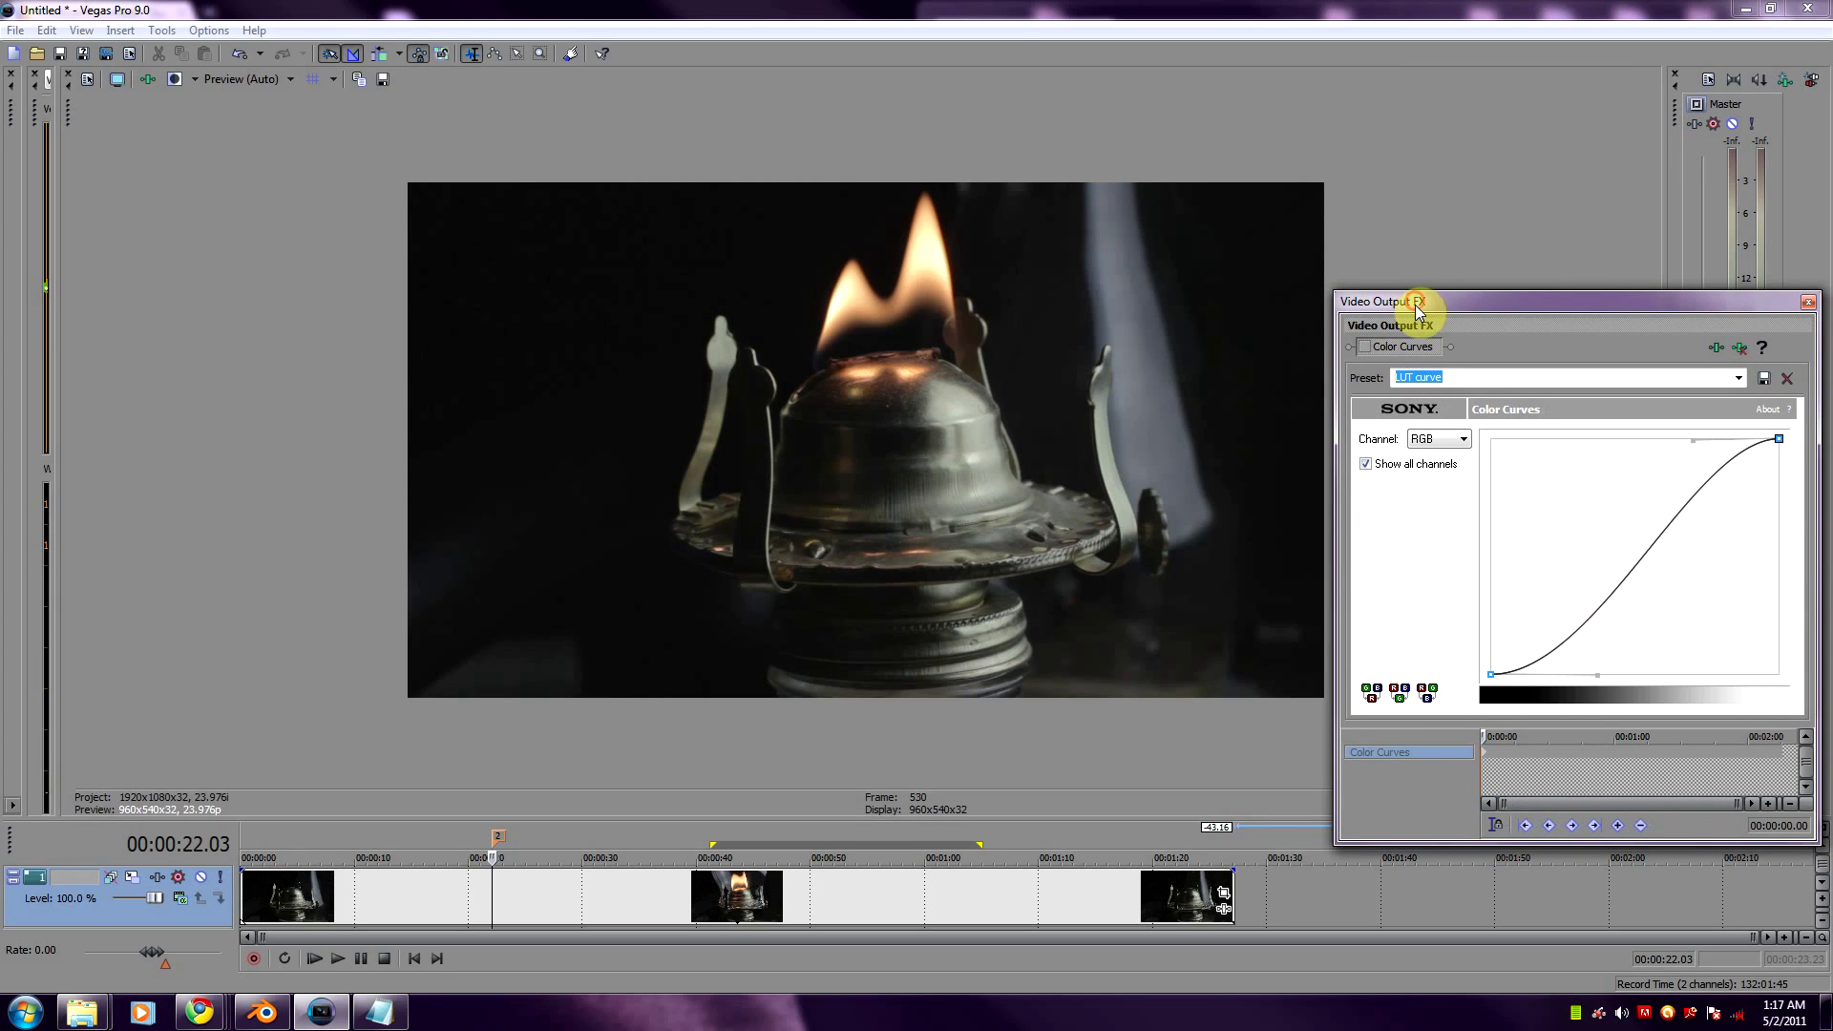
mouse_move(489, 615)
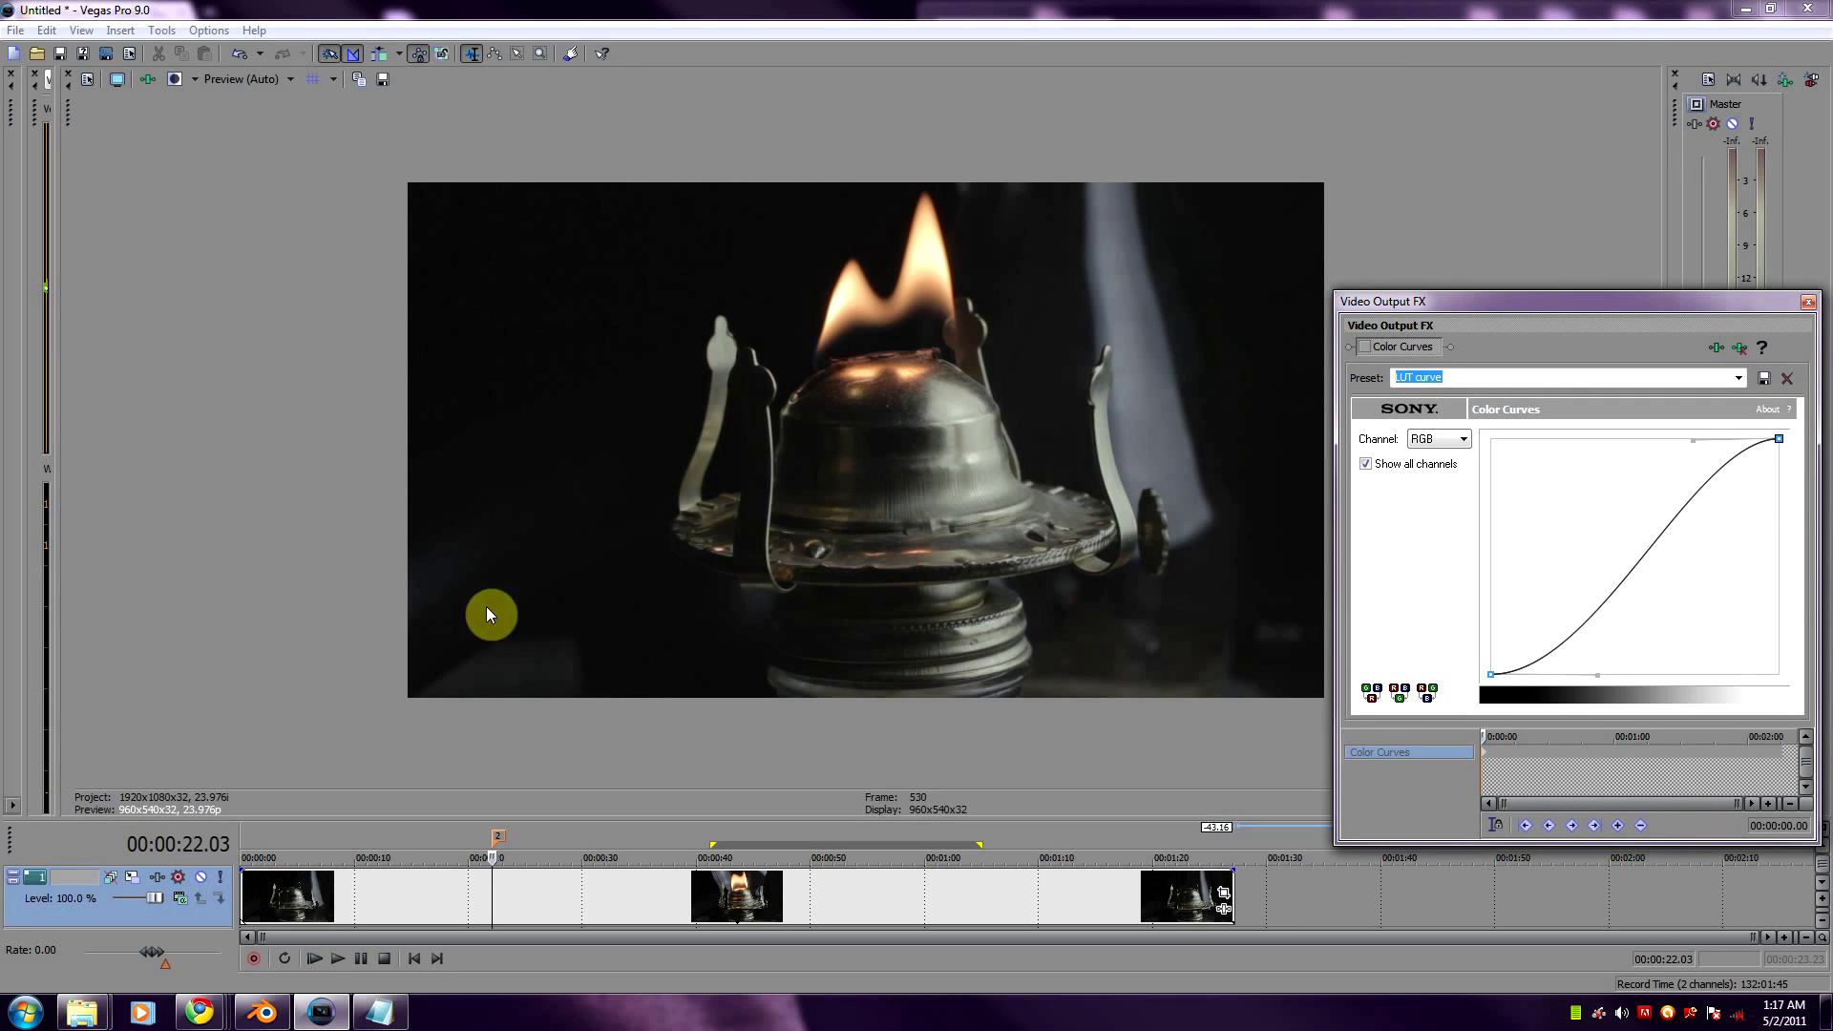
mouse_move(961, 891)
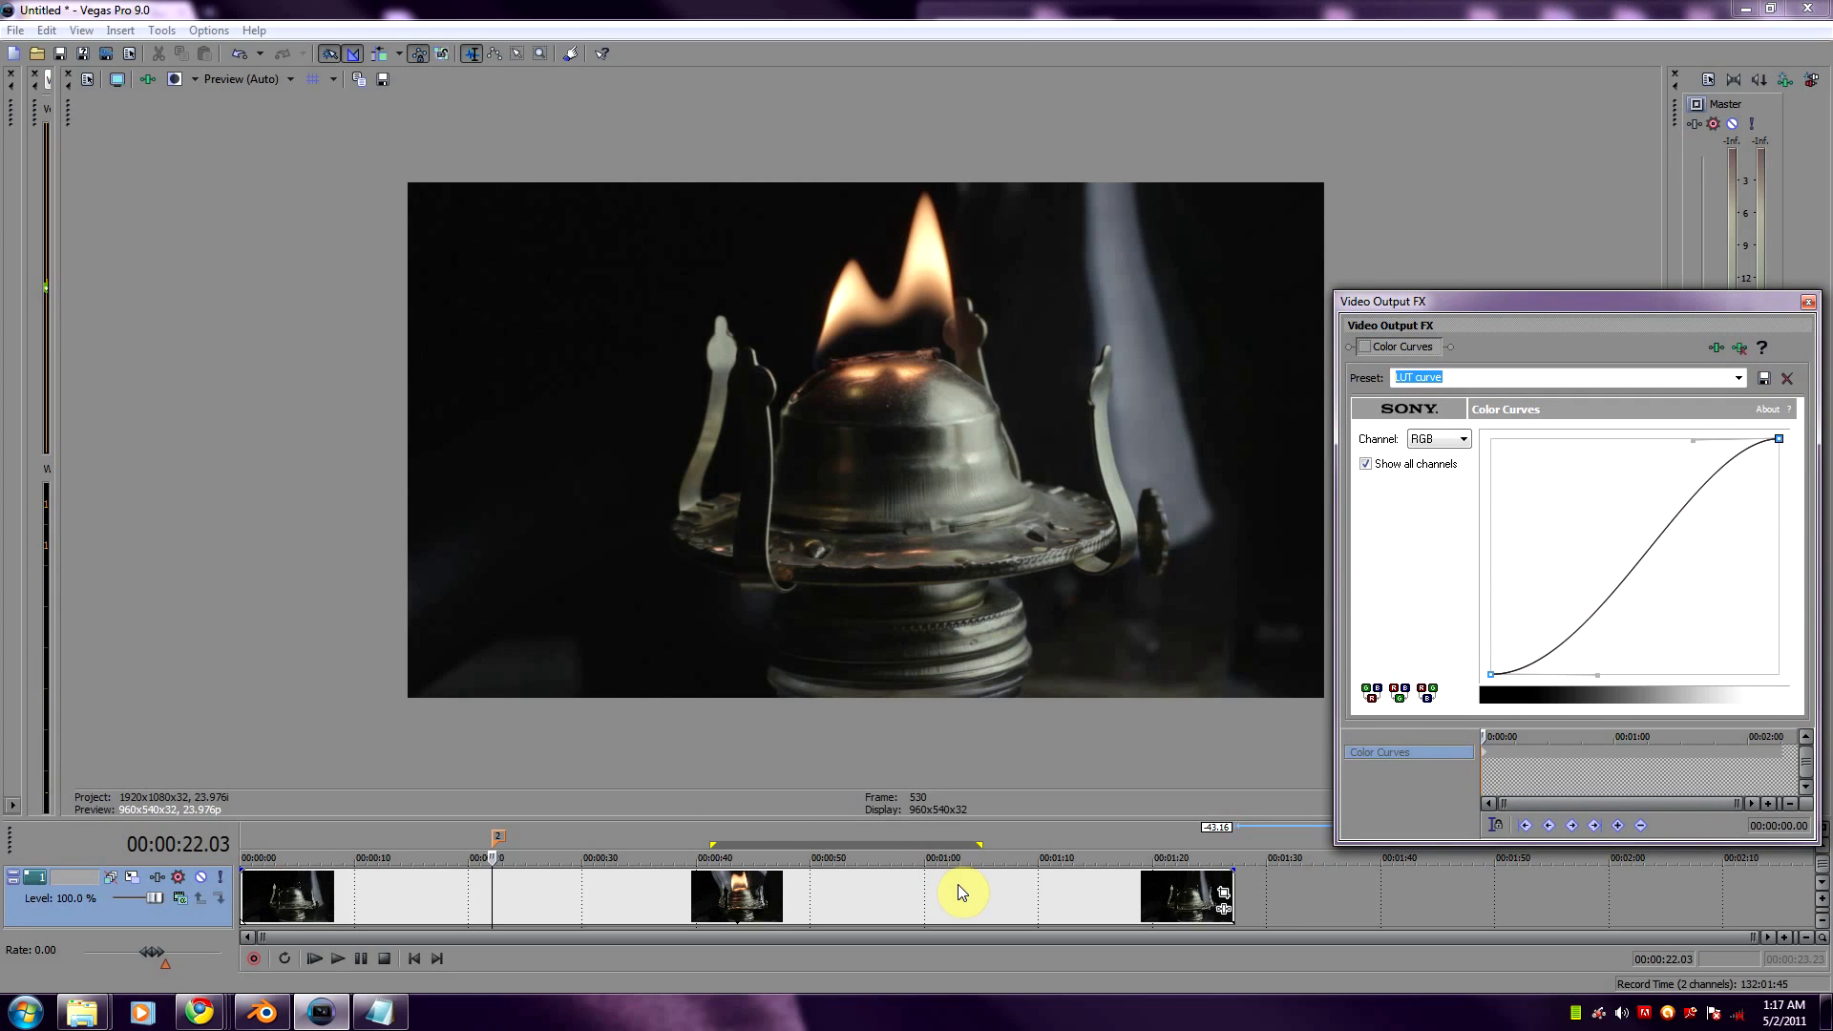
mouse_move(1145, 759)
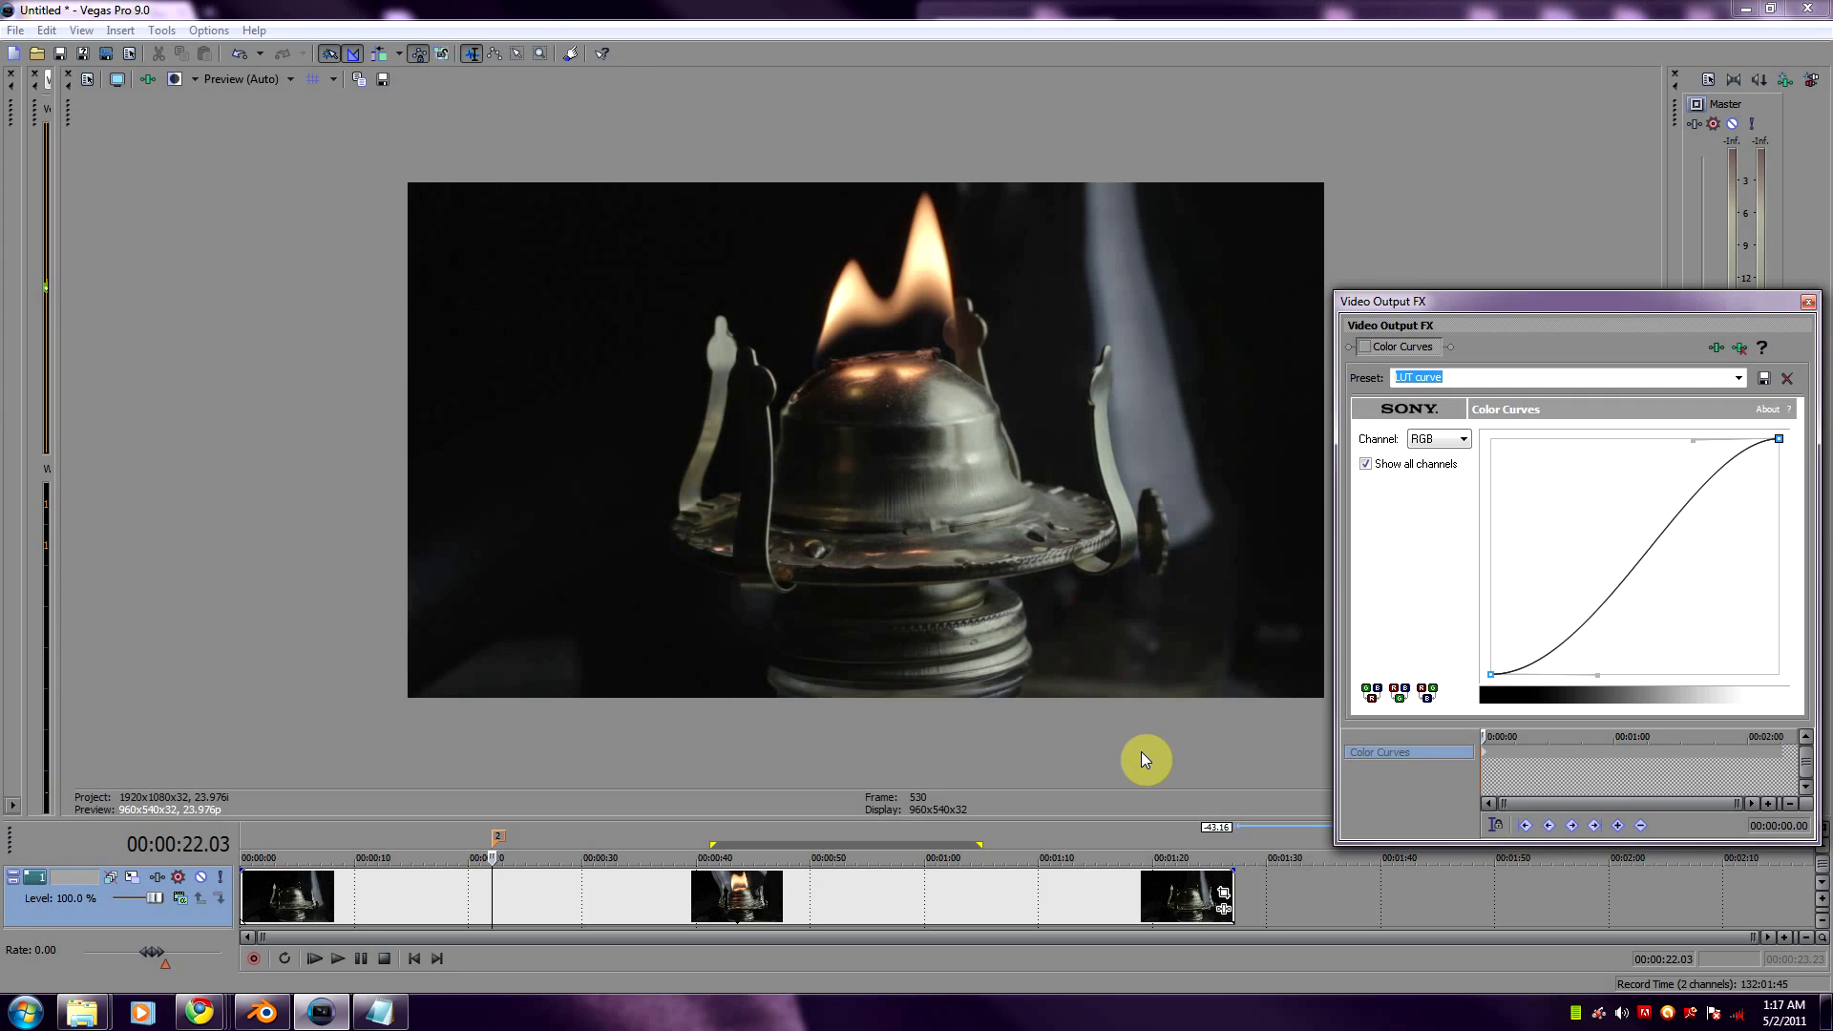
mouse_move(1368, 353)
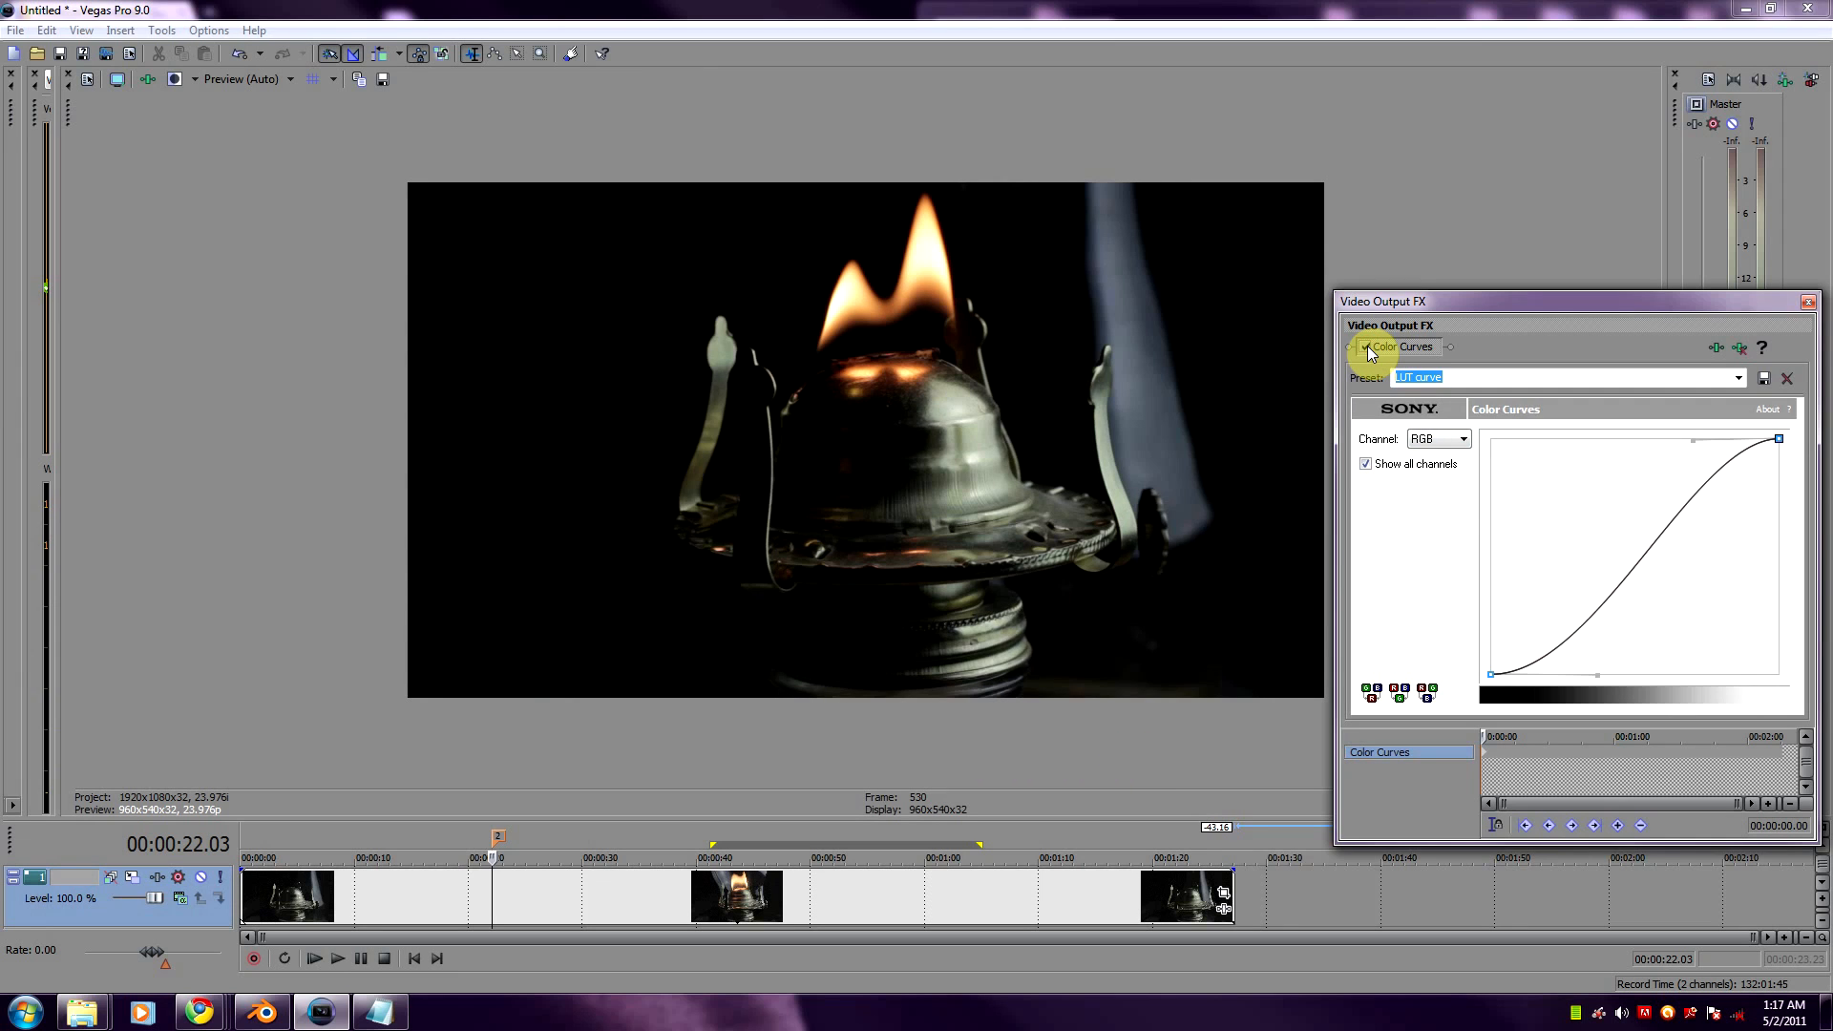
mouse_move(536, 661)
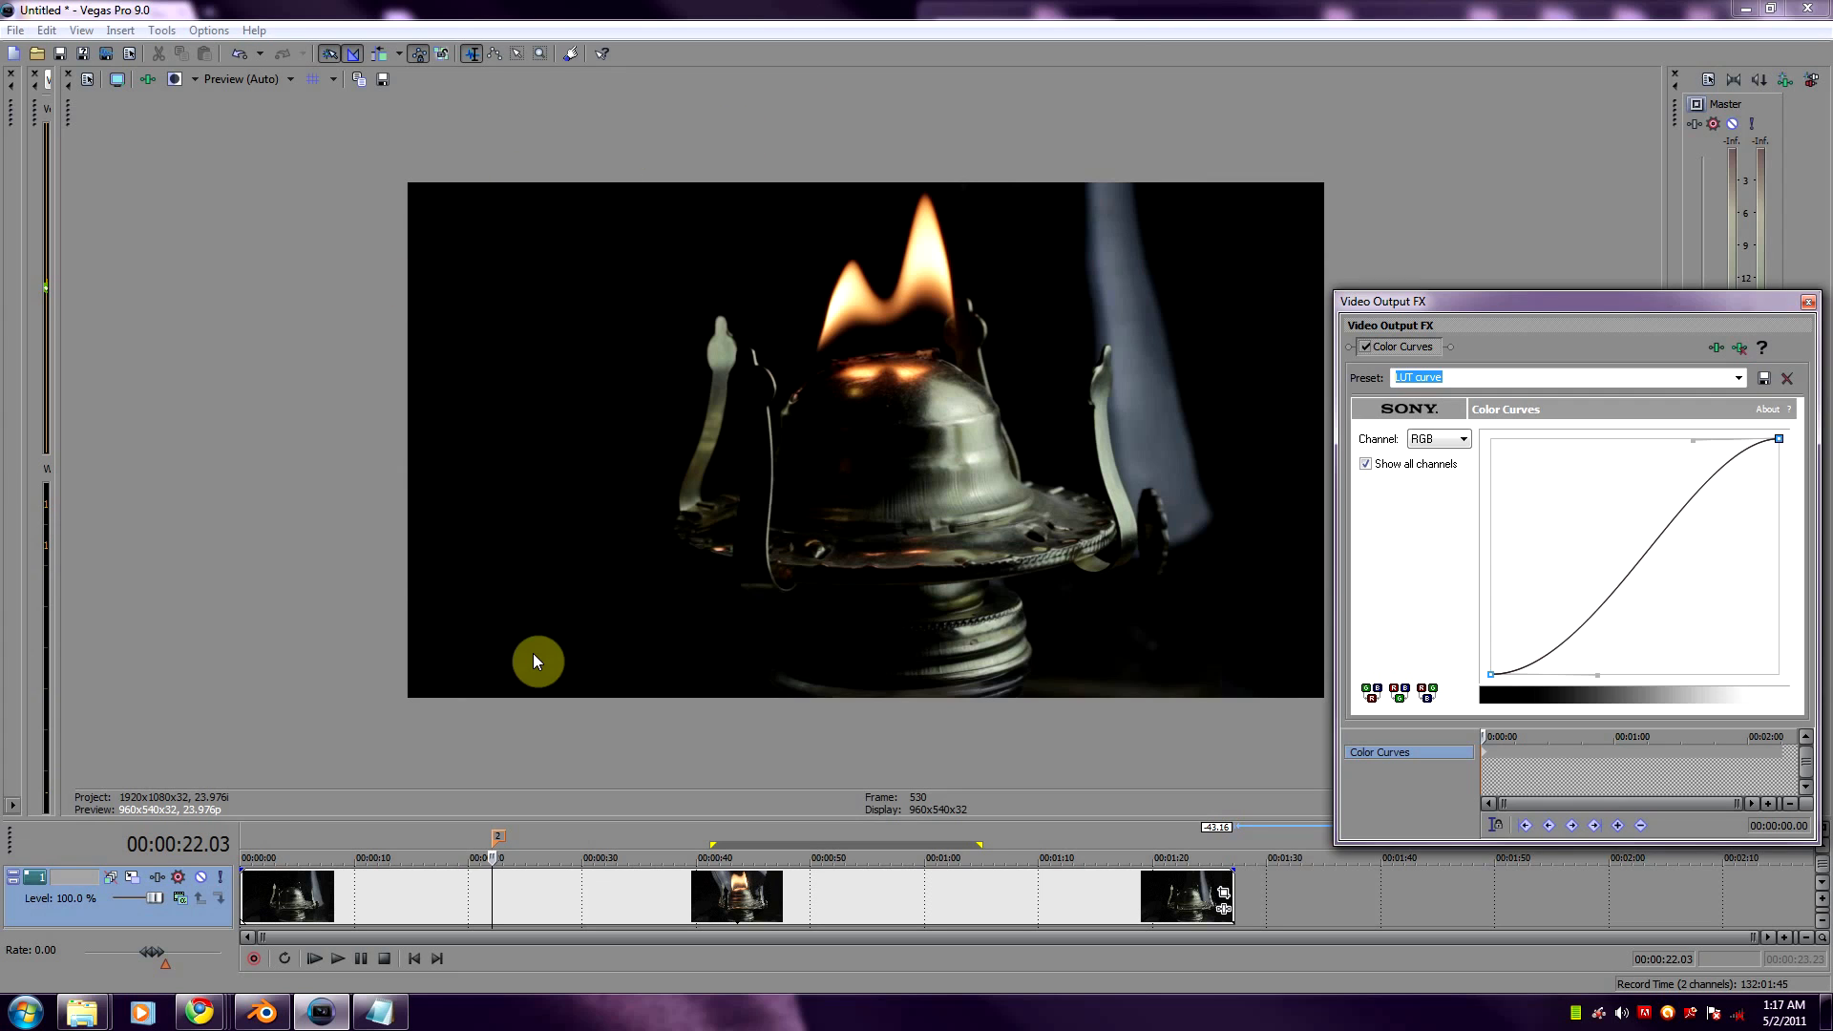
mouse_move(957, 640)
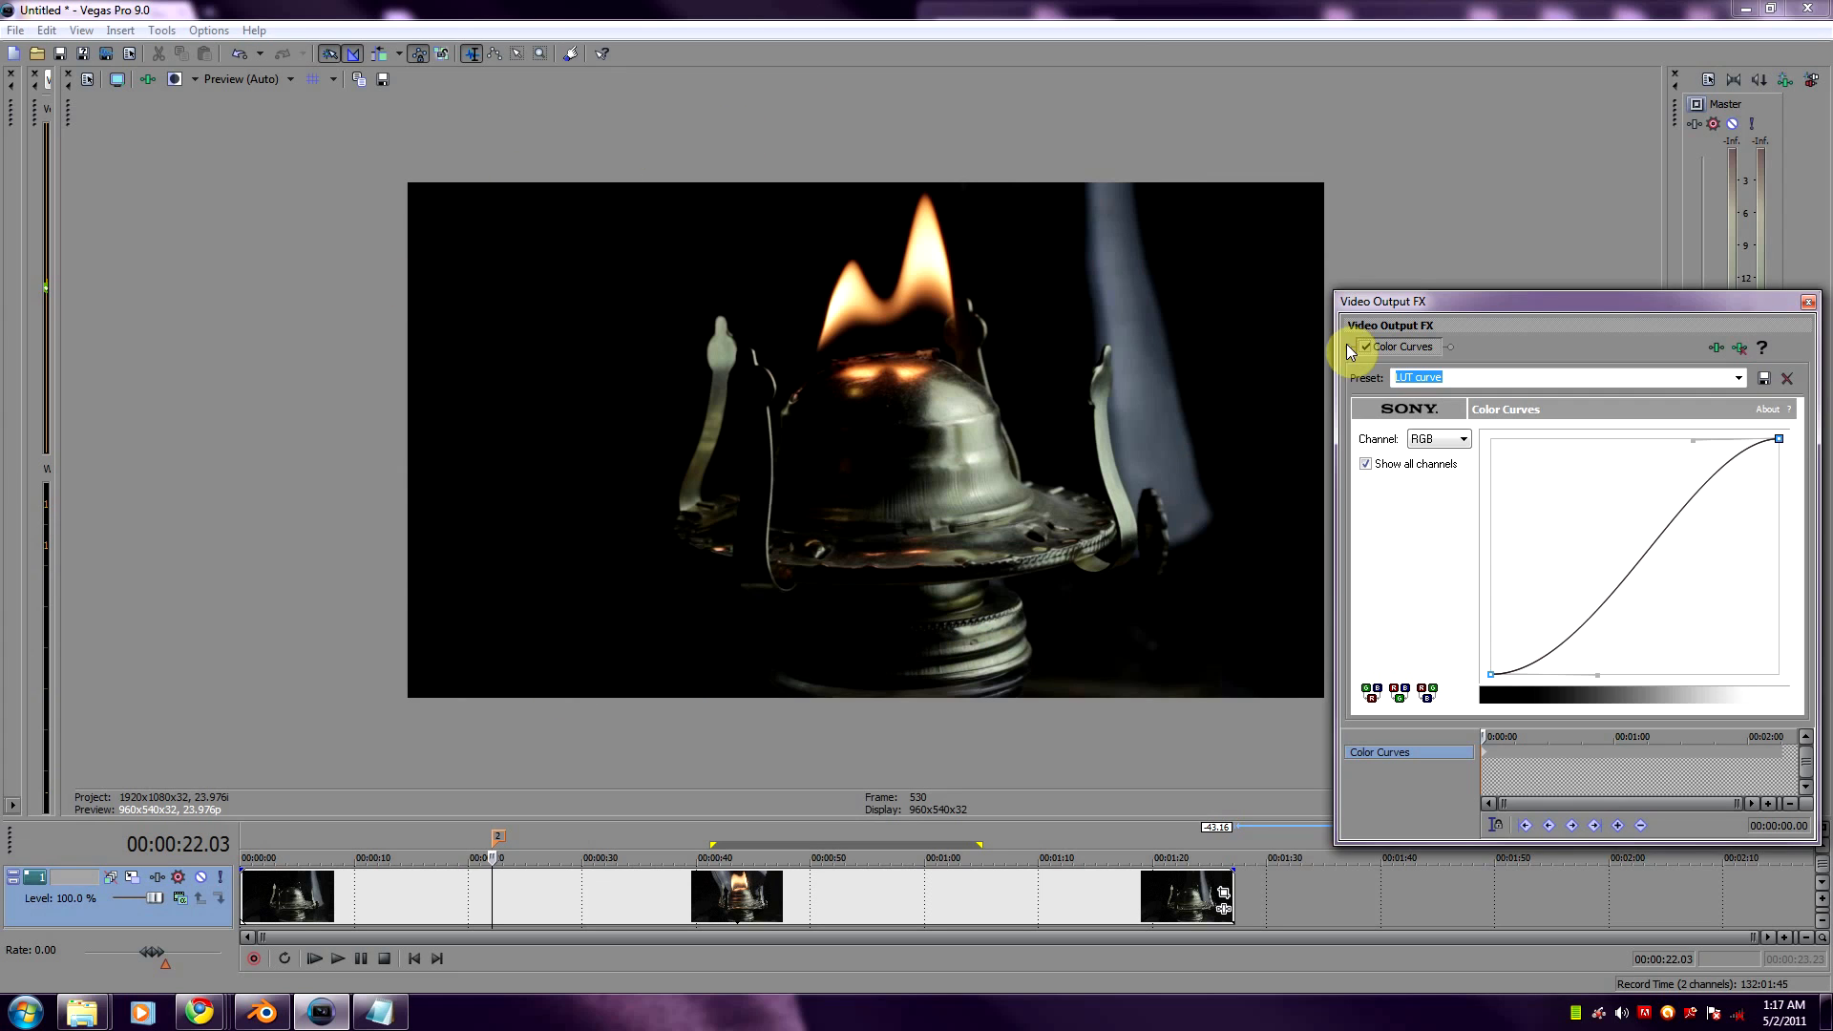
left_click(1364, 347)
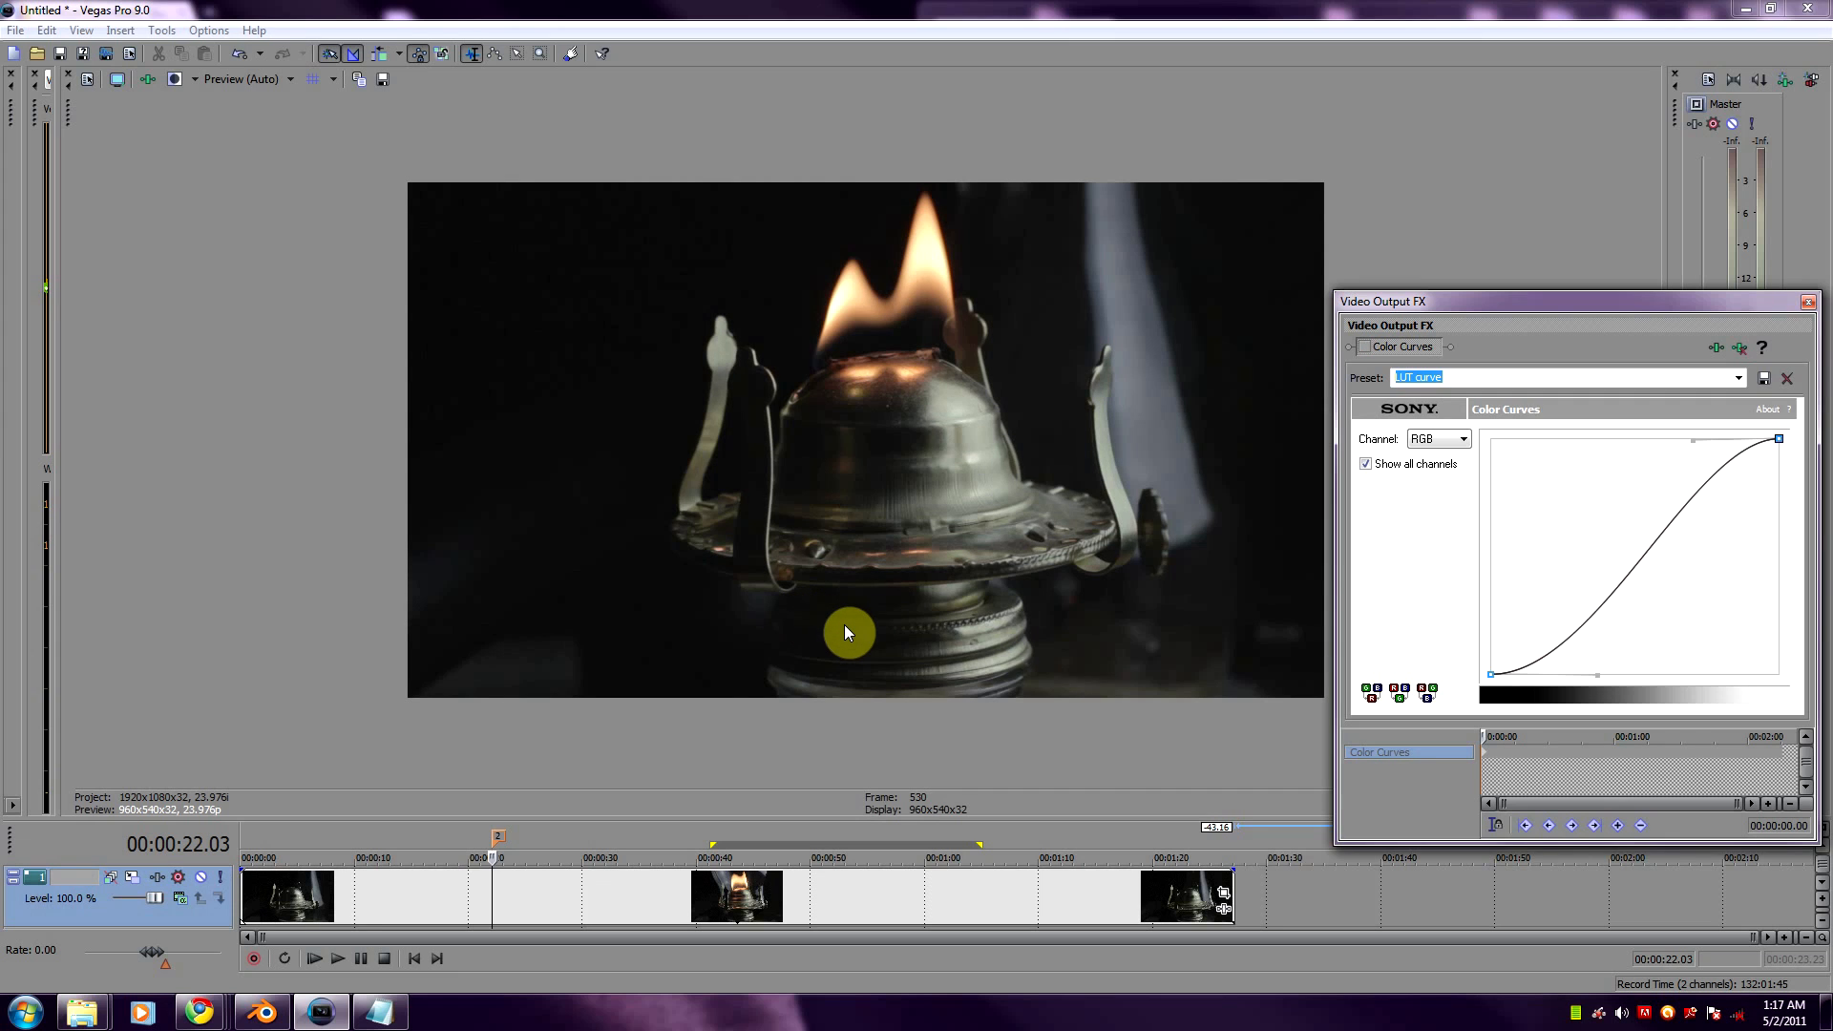
mouse_move(876, 640)
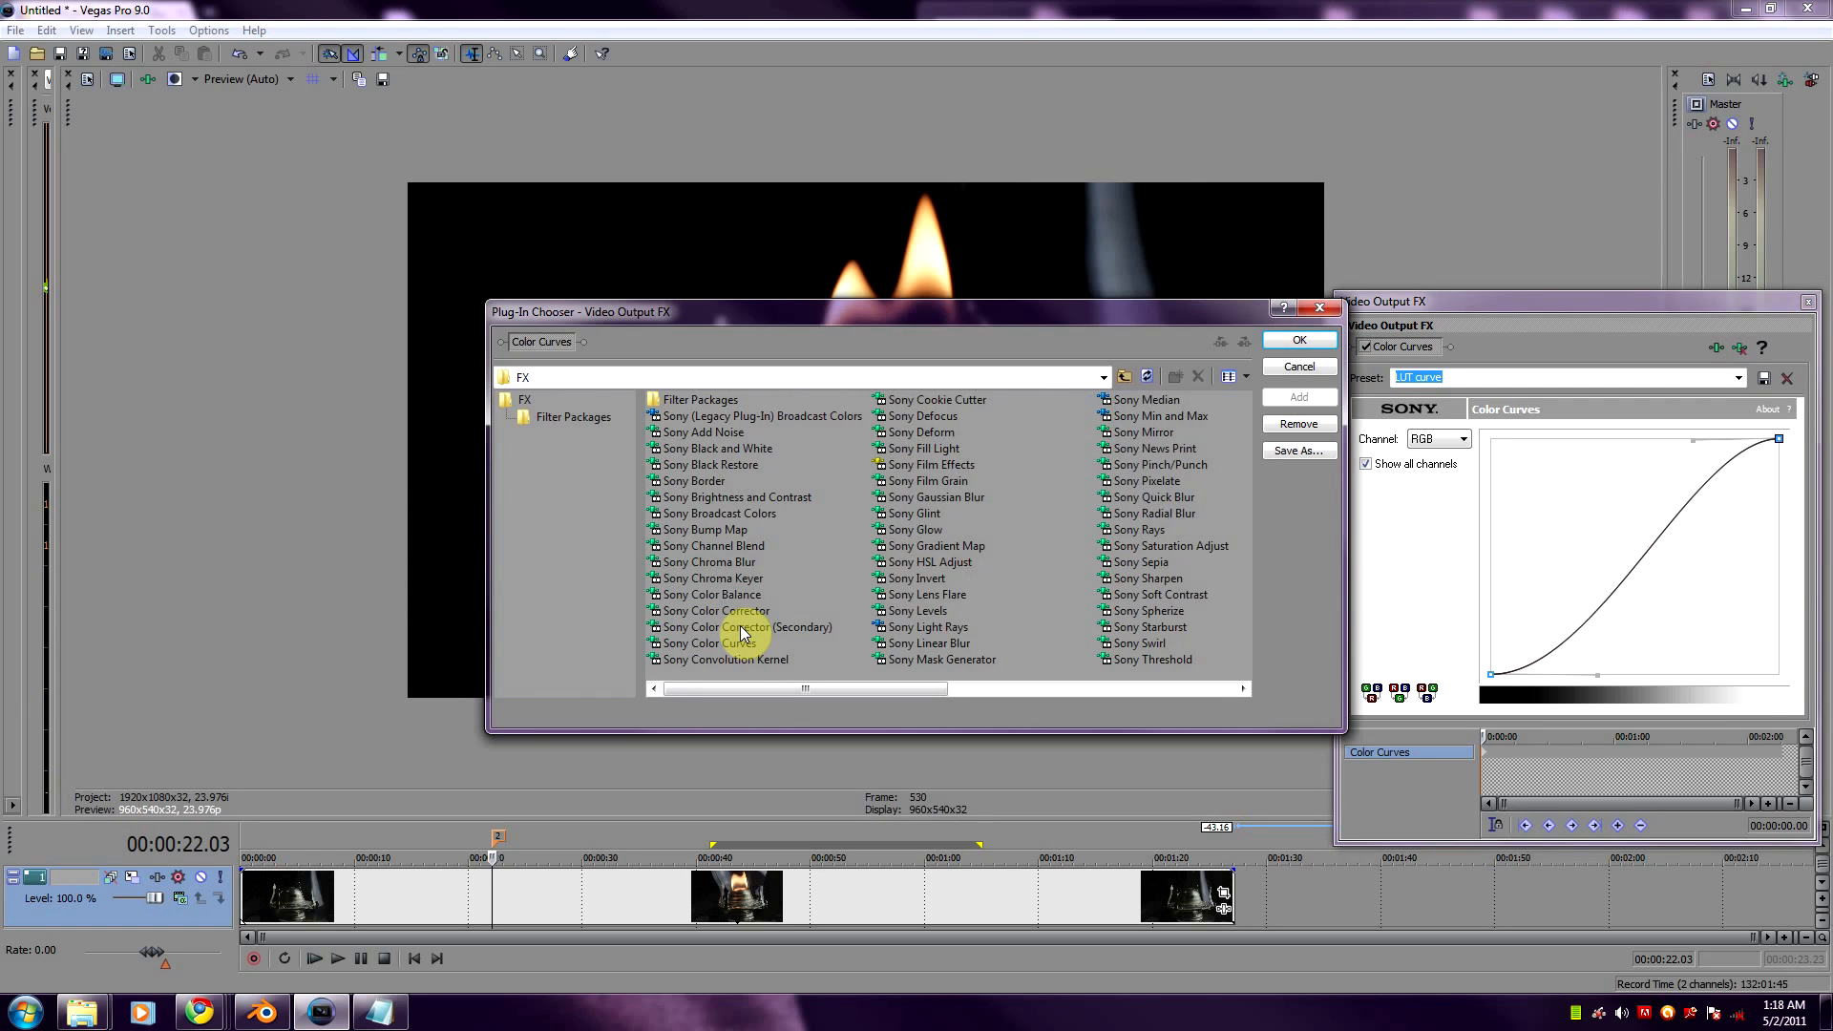
- Add a Sony Color Corrector after Color Curves, grade it, and close Video Output FX
left_click(715, 610)
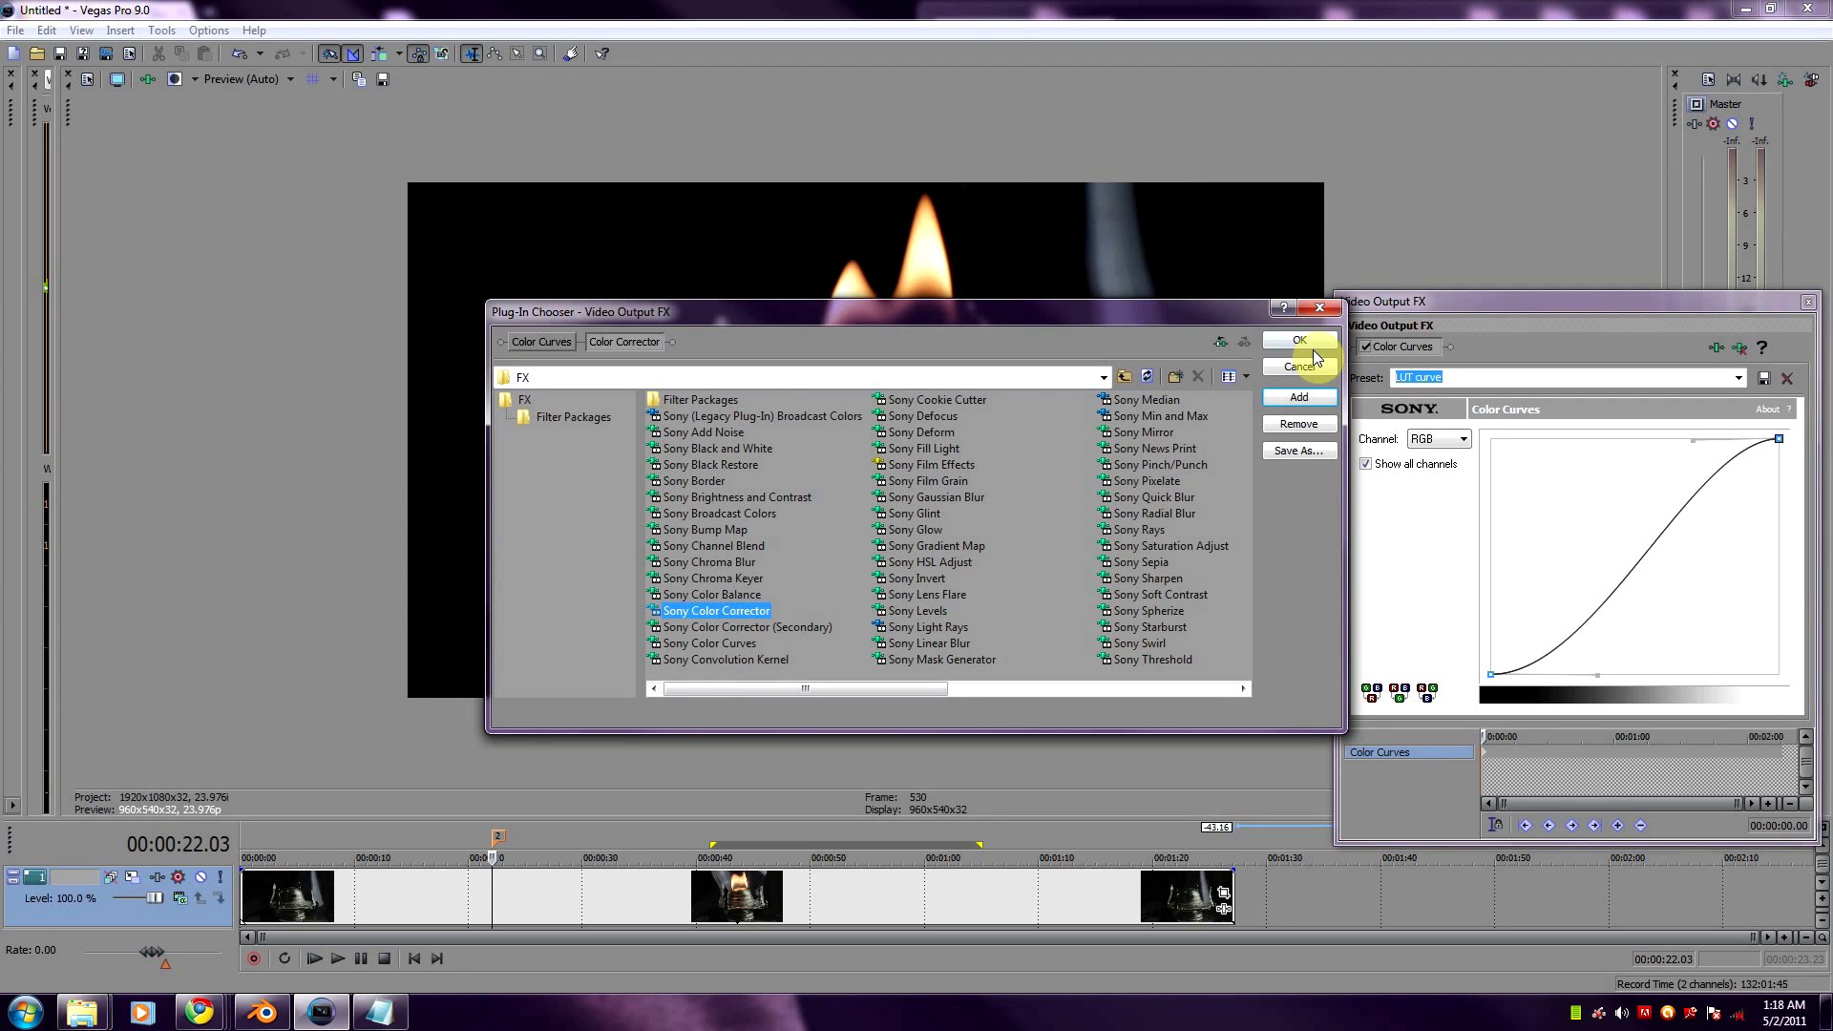
left_click(1291, 340)
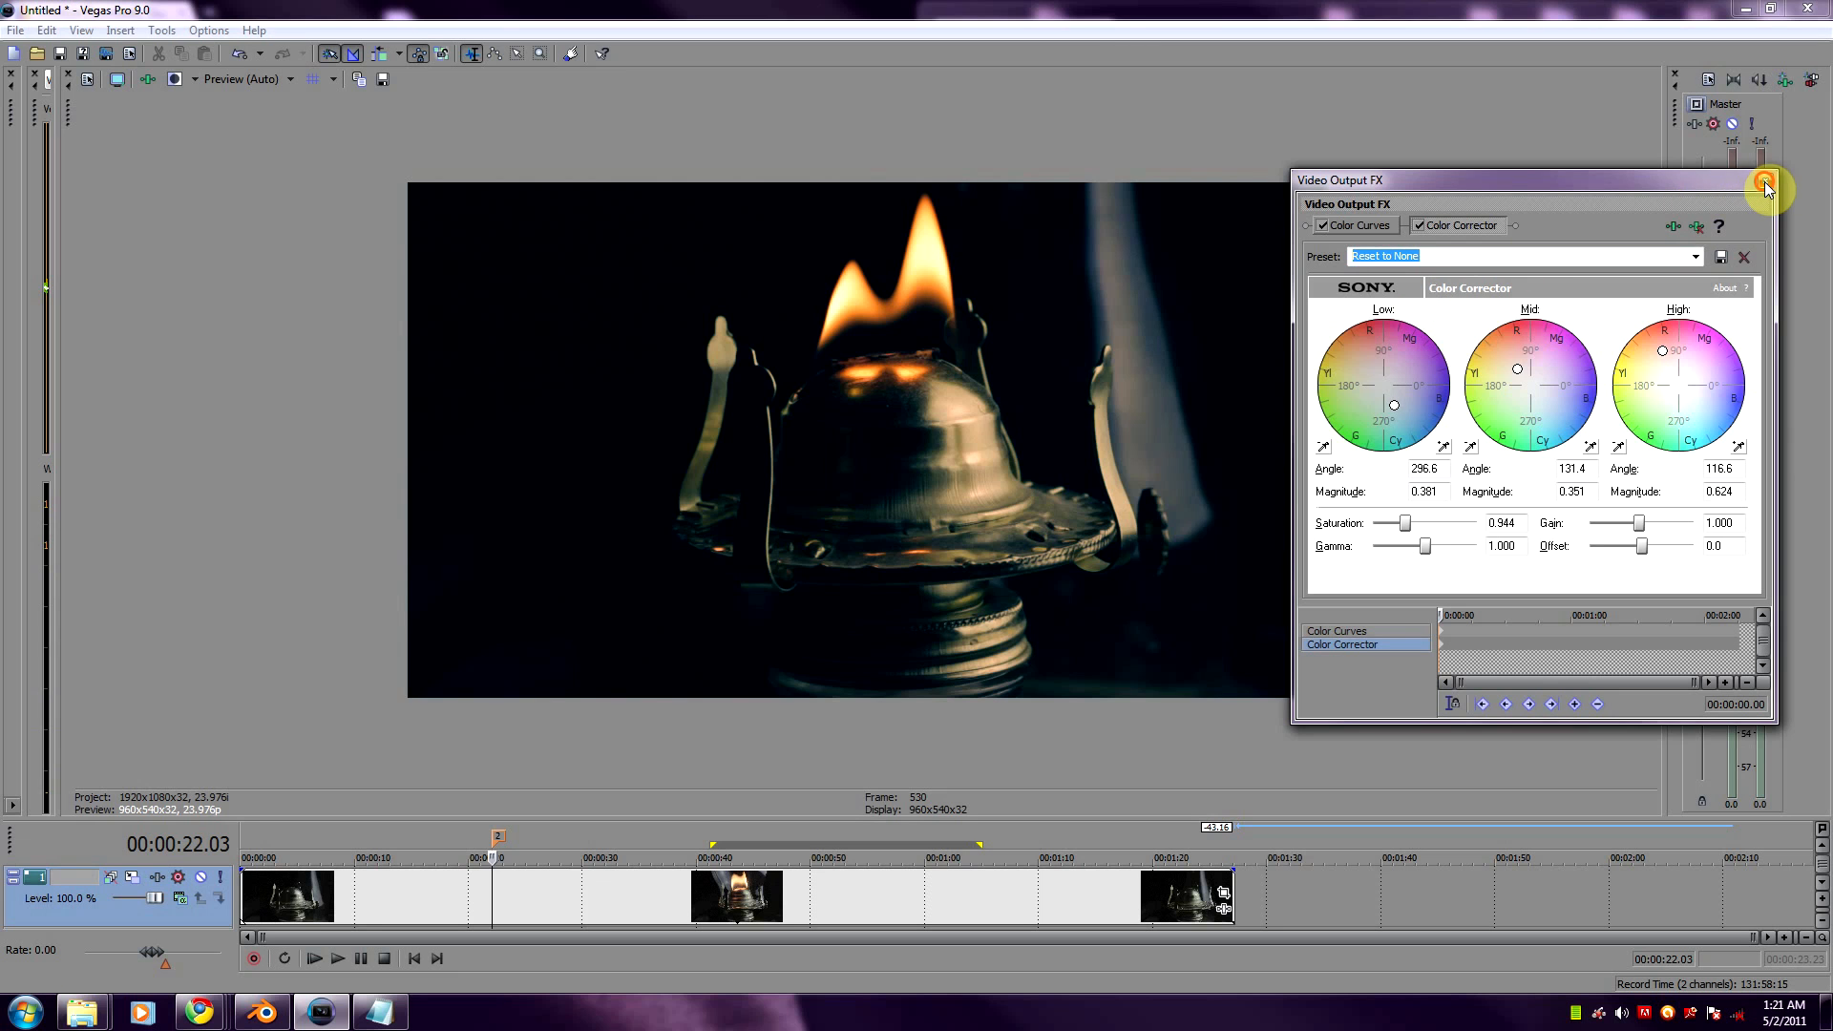
left_click(1766, 186)
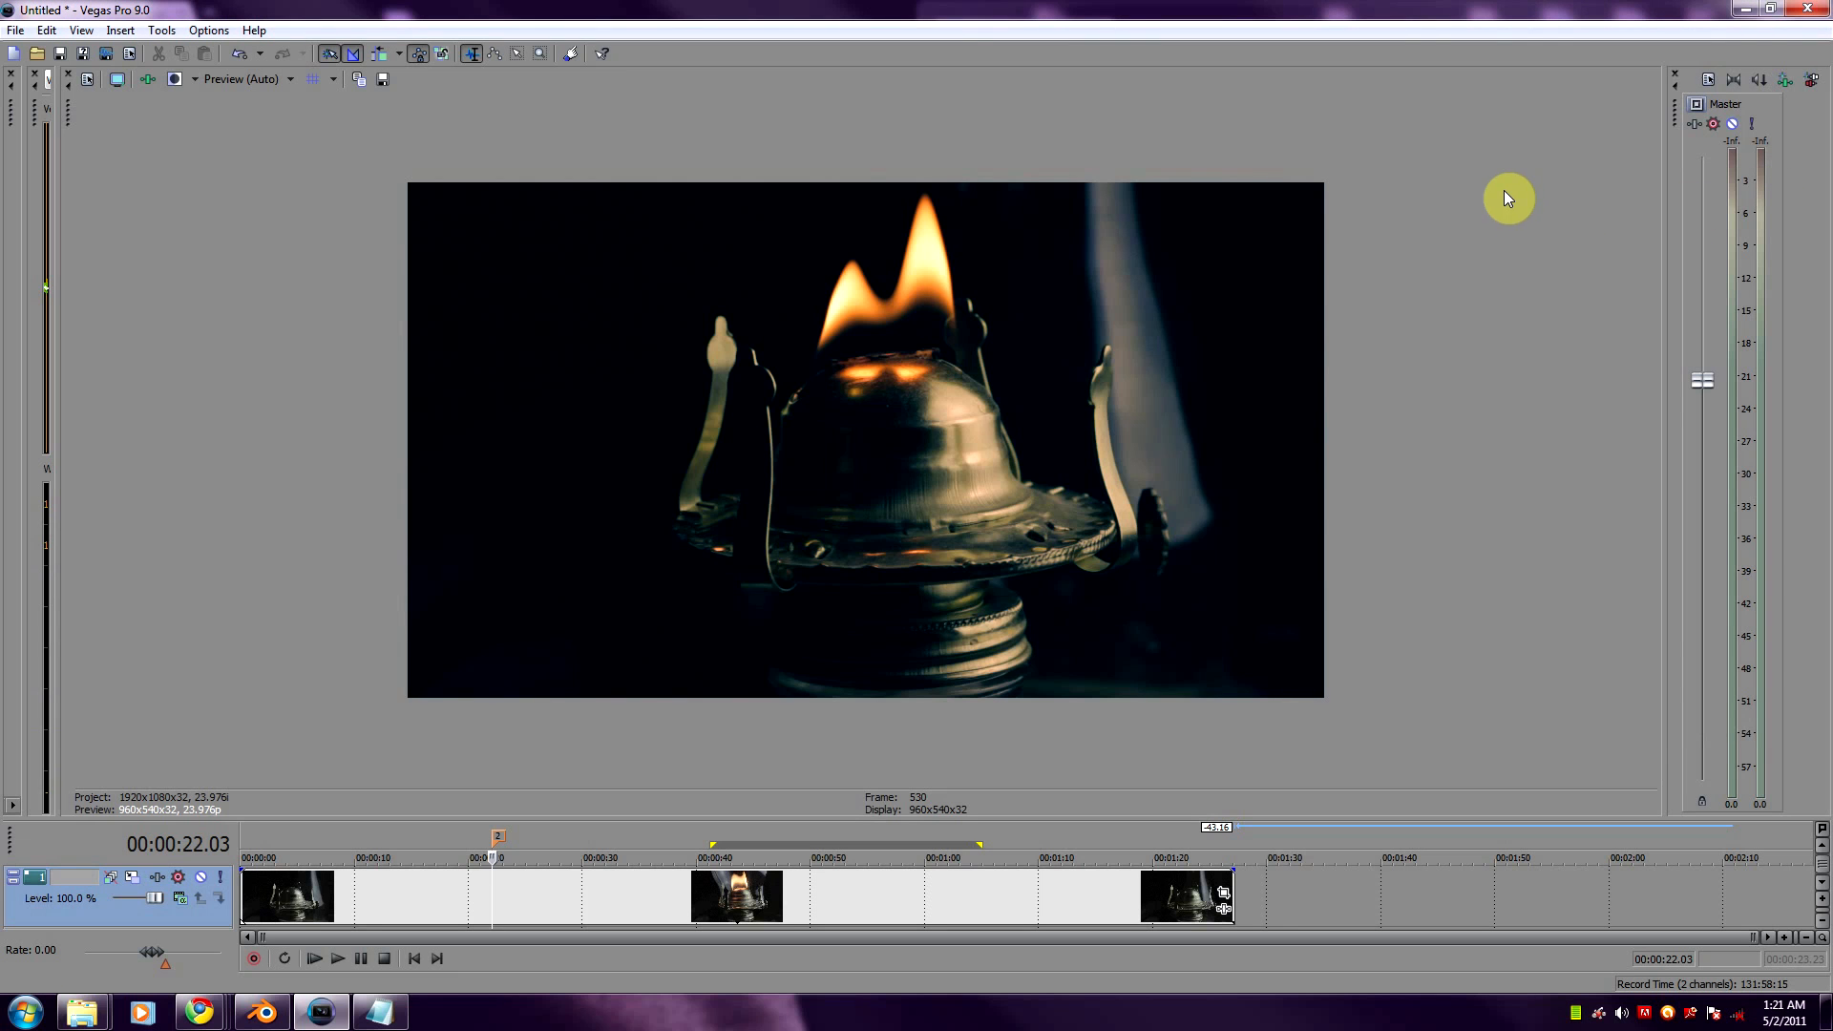